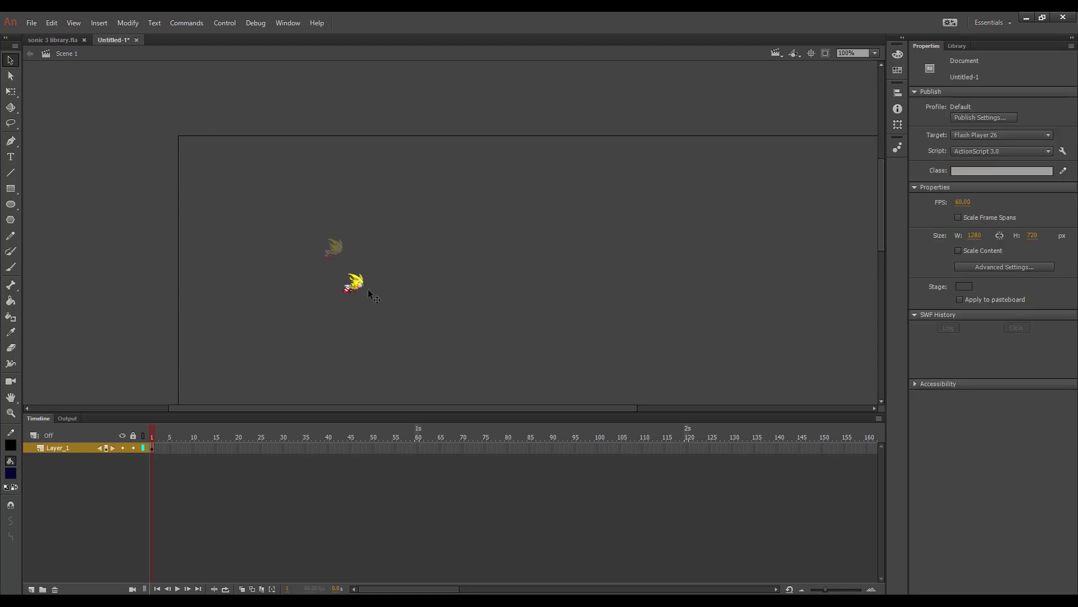
- Select the SS fly Super Sonic instance and drag it around toward the right of the stage
click(354, 284)
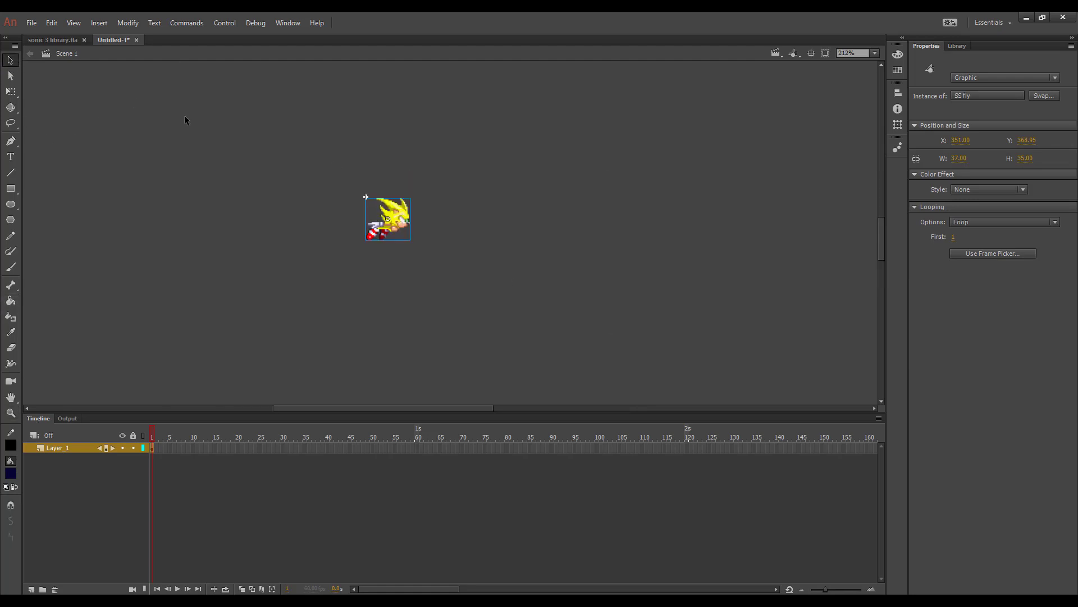
drag(386, 219, 340, 233)
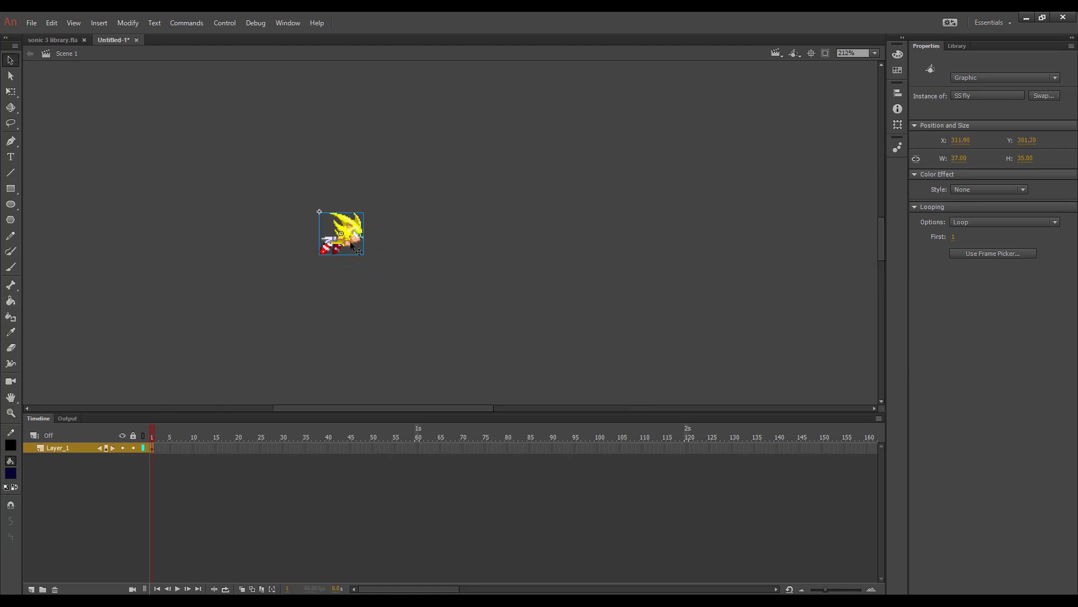
drag(341, 232, 392, 226)
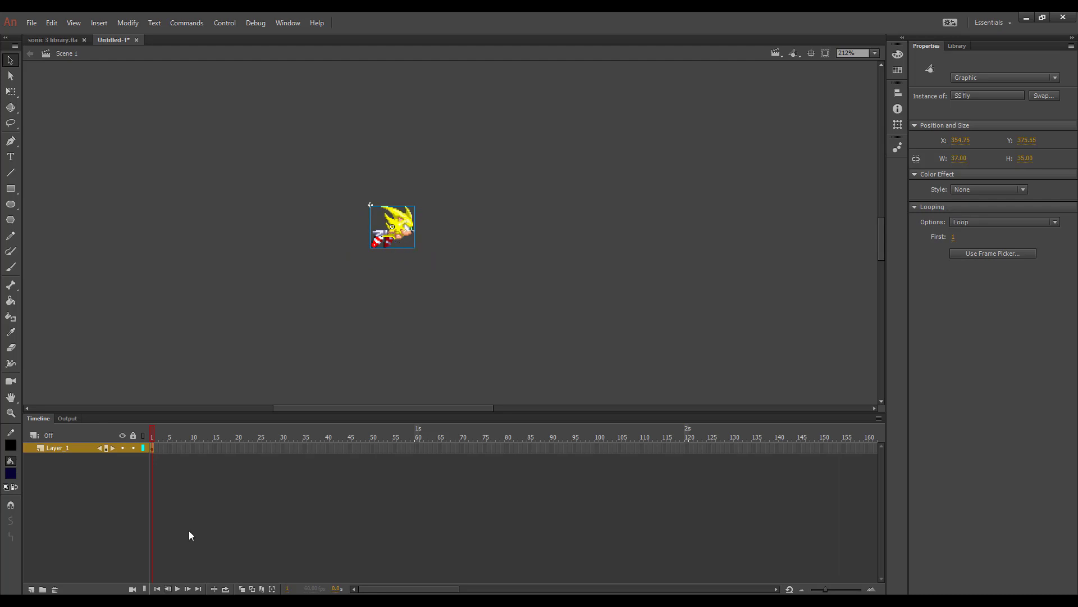
drag(393, 226, 386, 230)
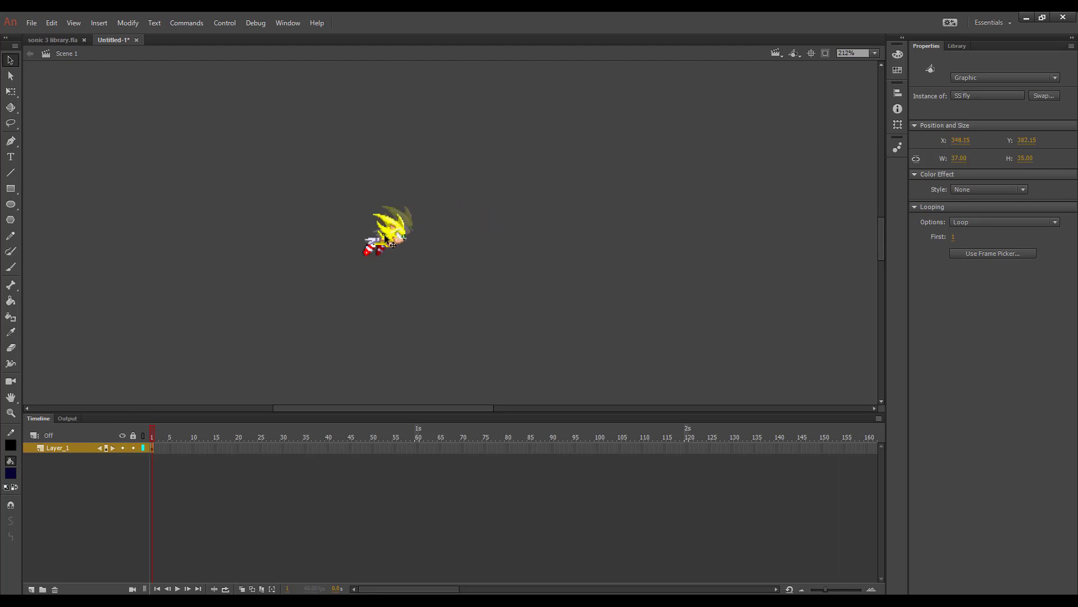
drag(389, 230, 454, 227)
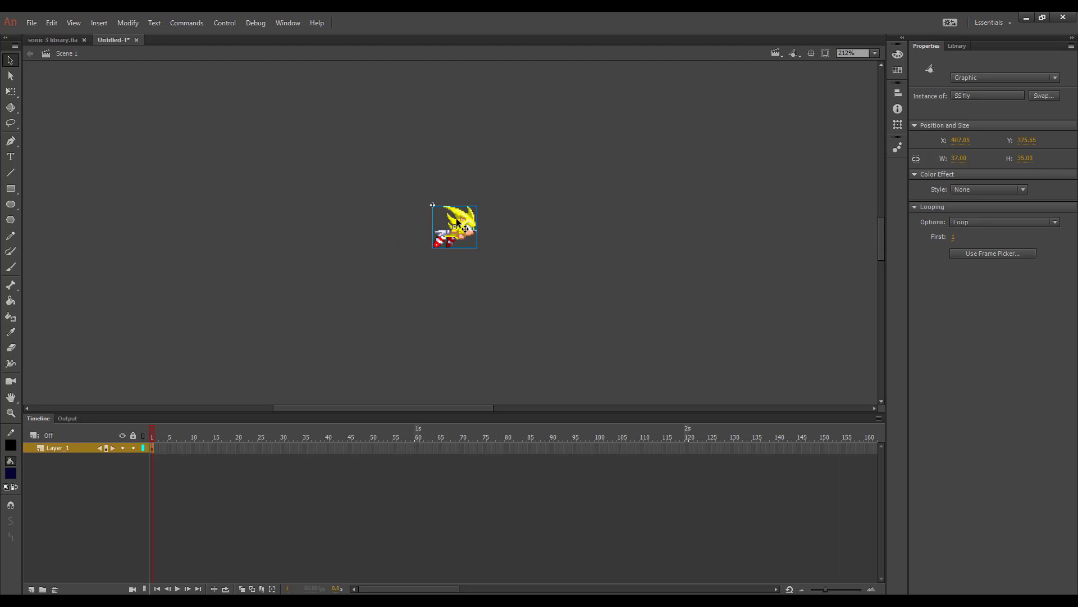
- Enter the SS fly symbol, return to Scene 1, then move Super Sonic to the left of the stage
double_click(453, 226)
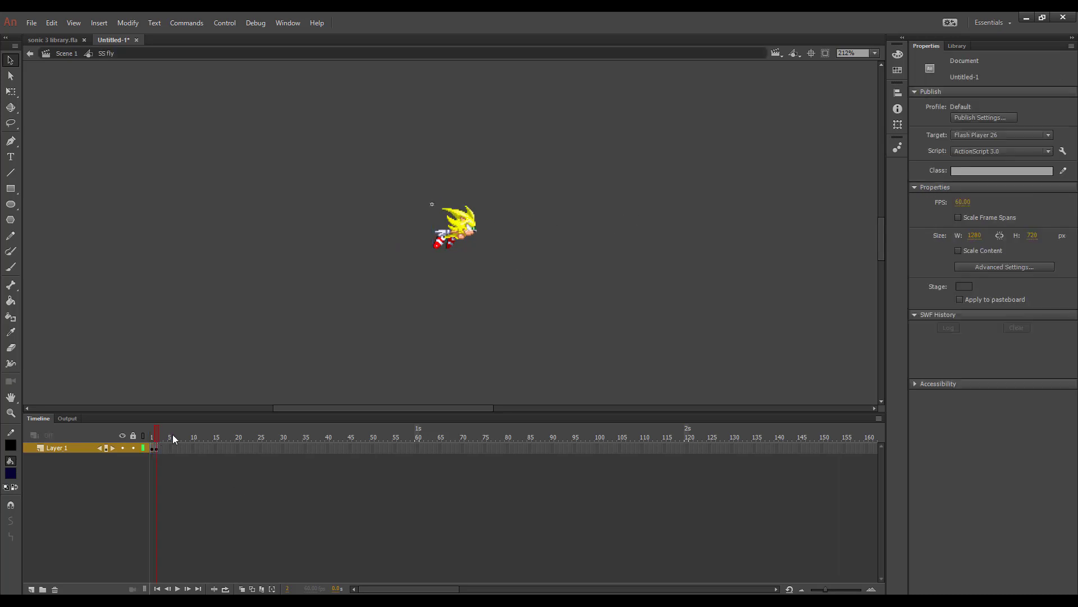
click(152, 436)
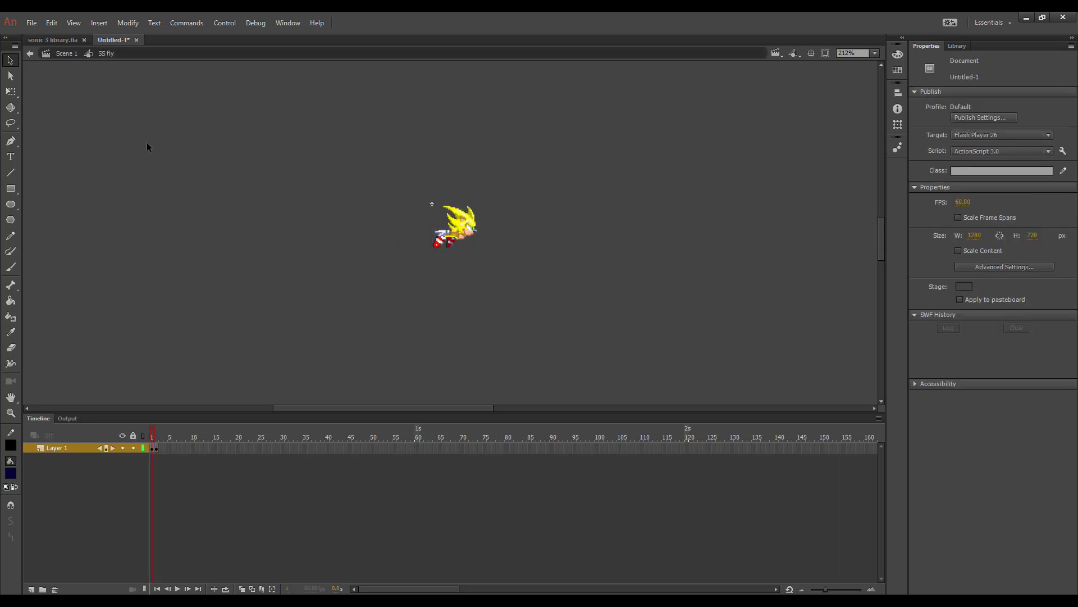
click(454, 223)
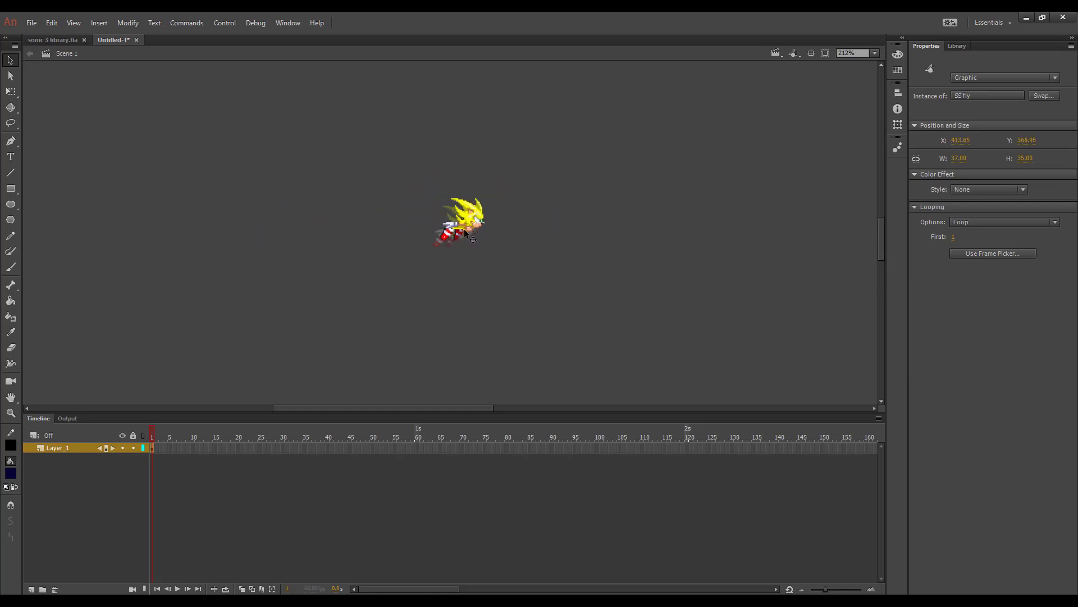
click(464, 227)
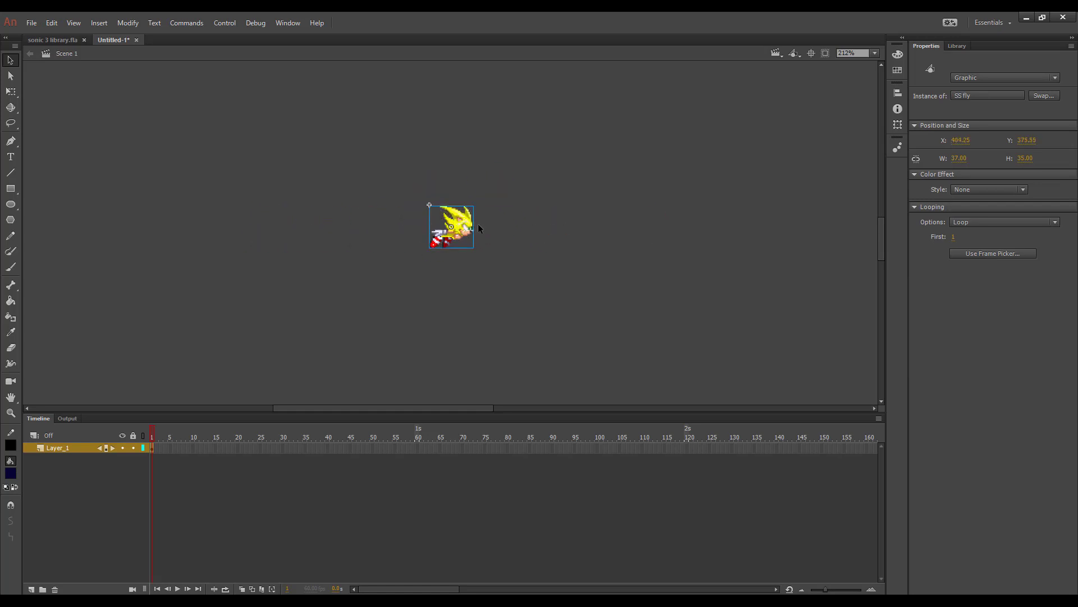
drag(451, 227, 166, 227)
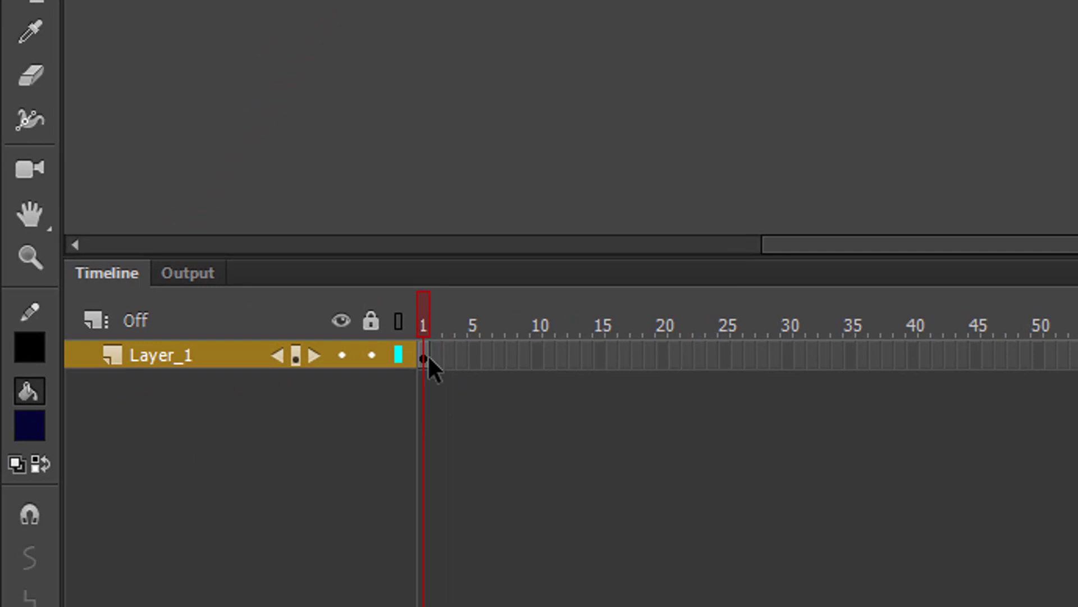
mouse_move(522, 377)
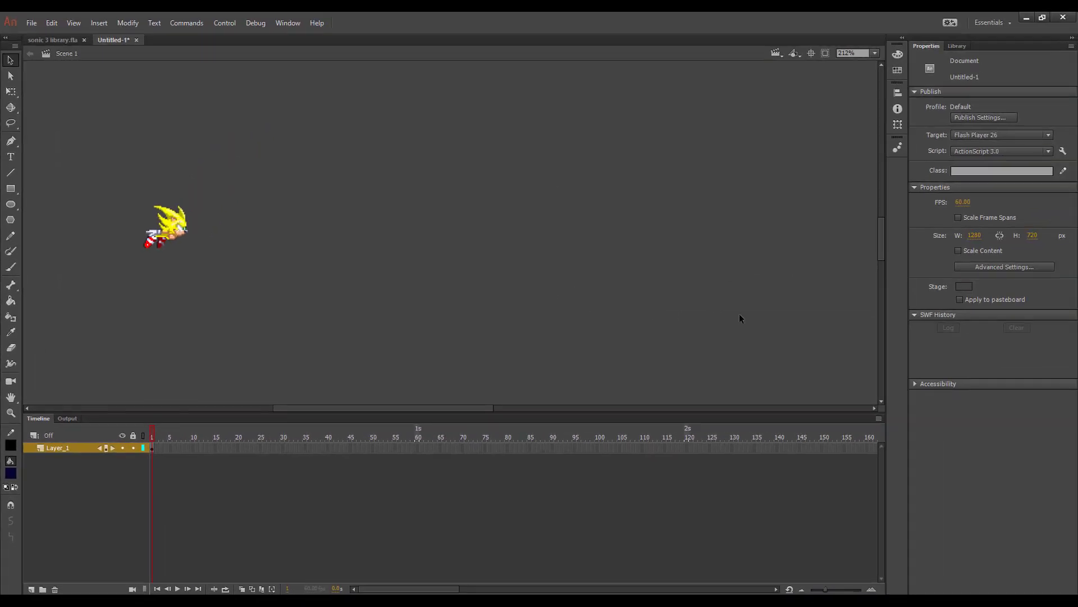
mouse_move(661, 464)
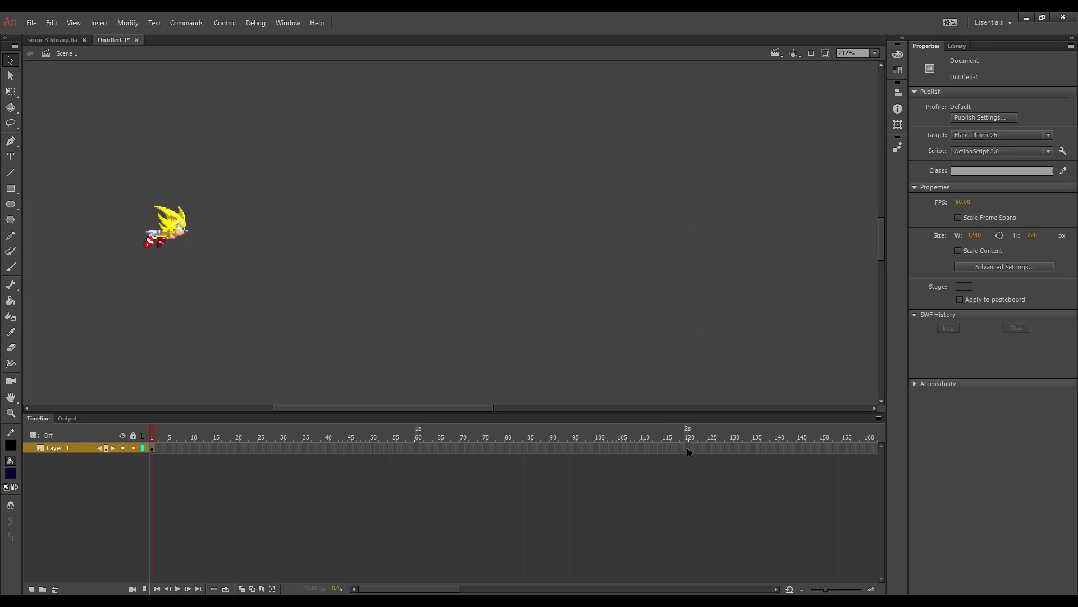
- Insert a keyframe at frame 120 on Layer_1 and check it against an early frame
right_click(685, 447)
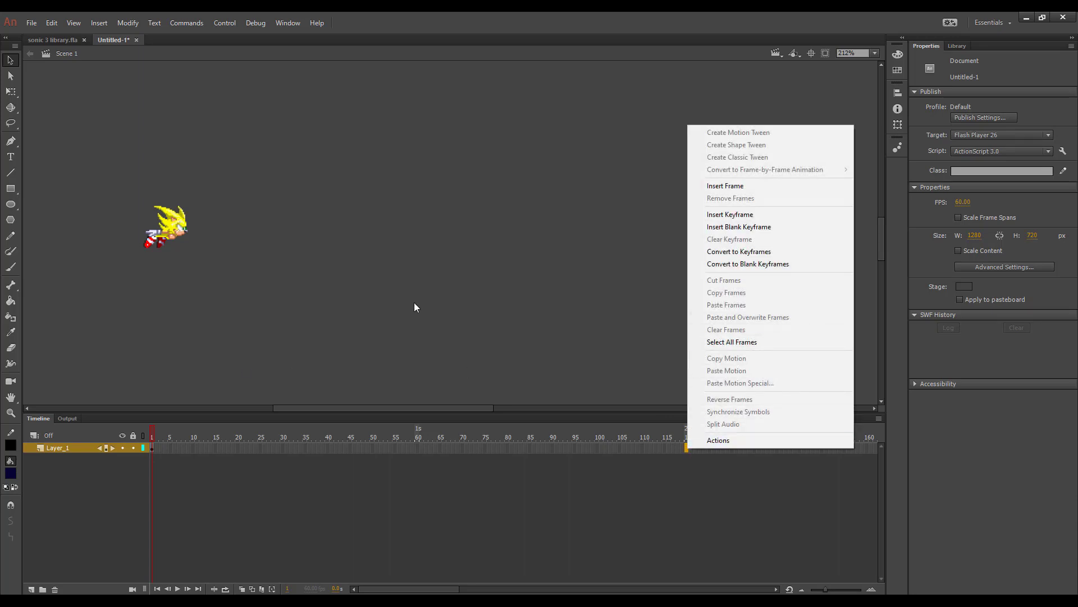
mouse_move(730, 214)
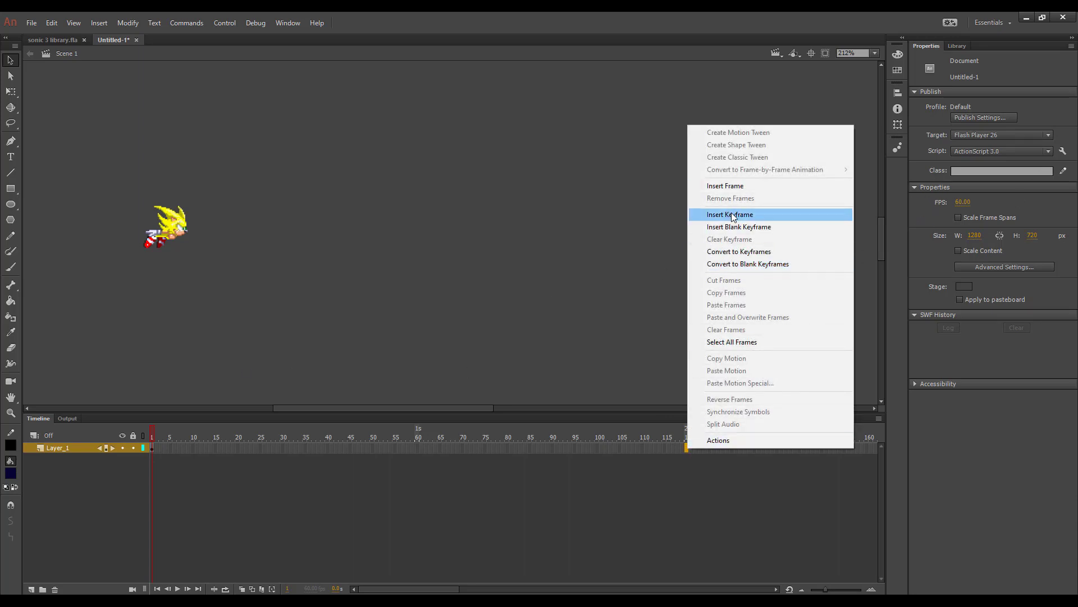
mouse_move(736, 239)
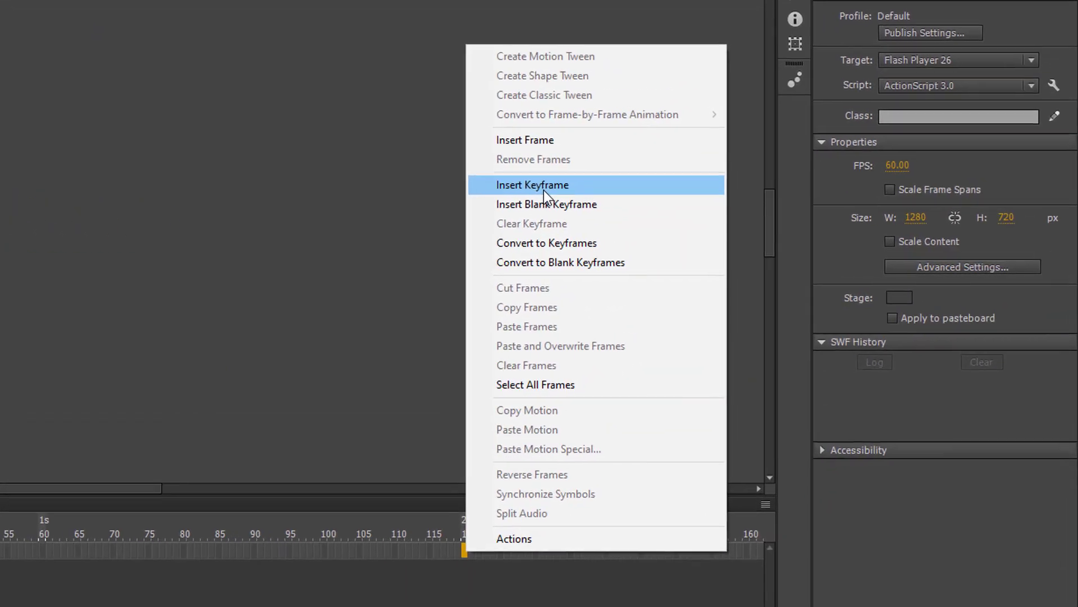
click(532, 184)
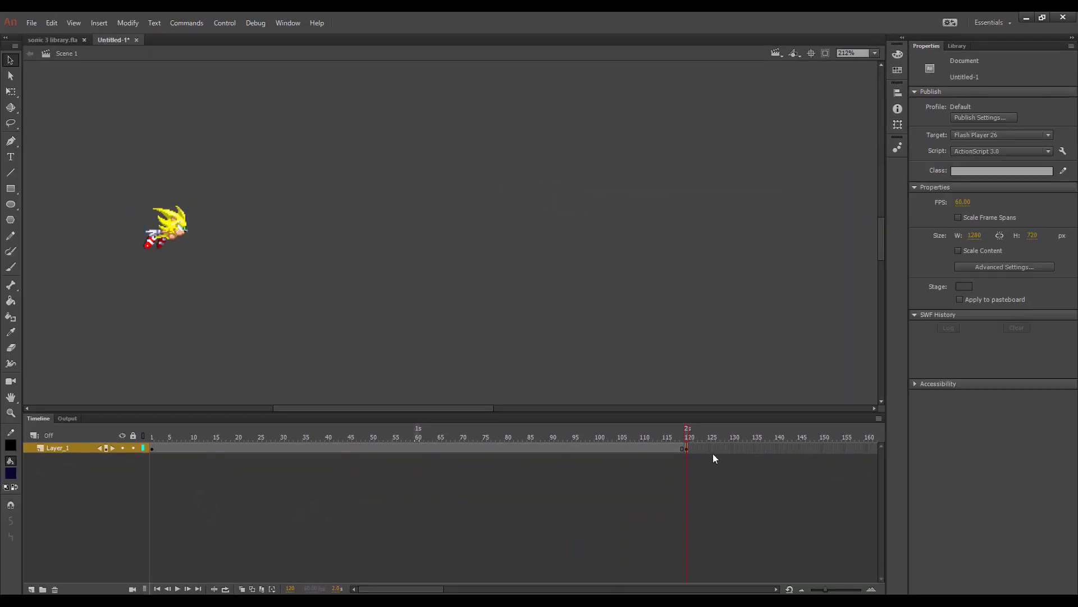
click(179, 436)
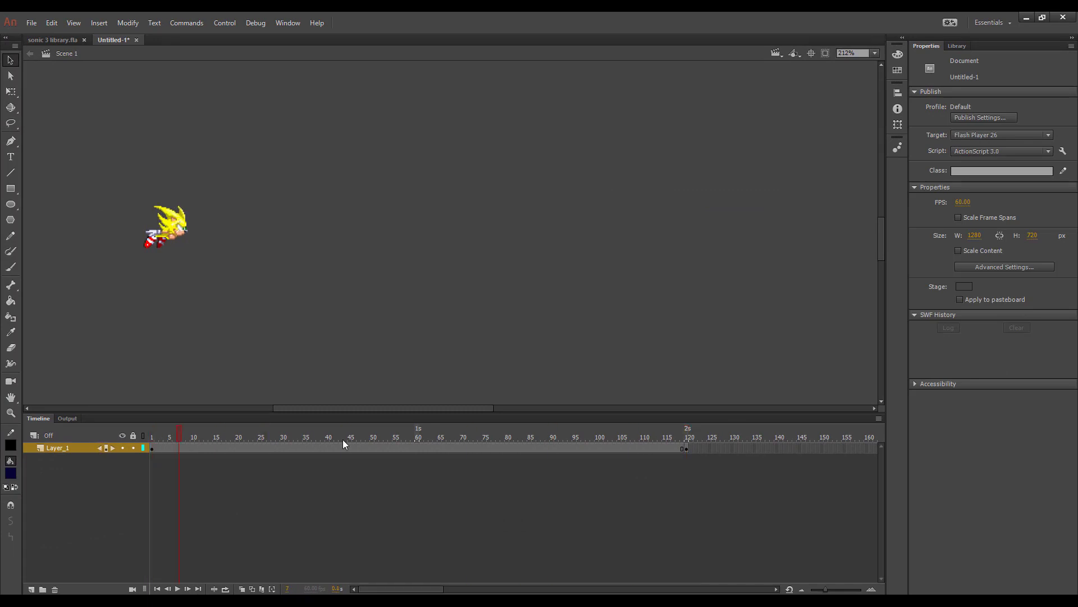
click(686, 437)
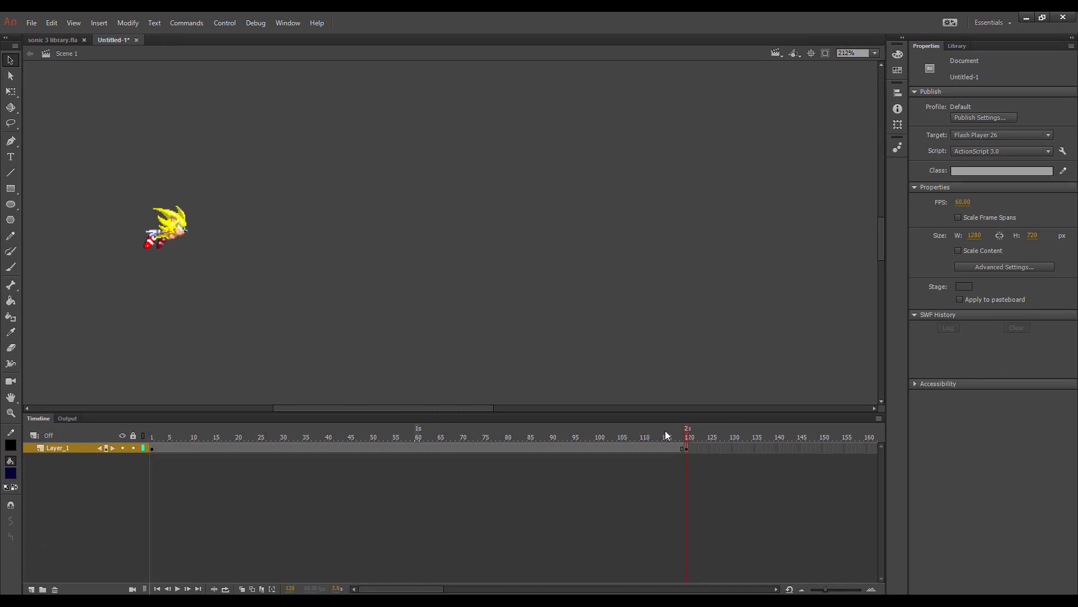
mouse_move(788, 489)
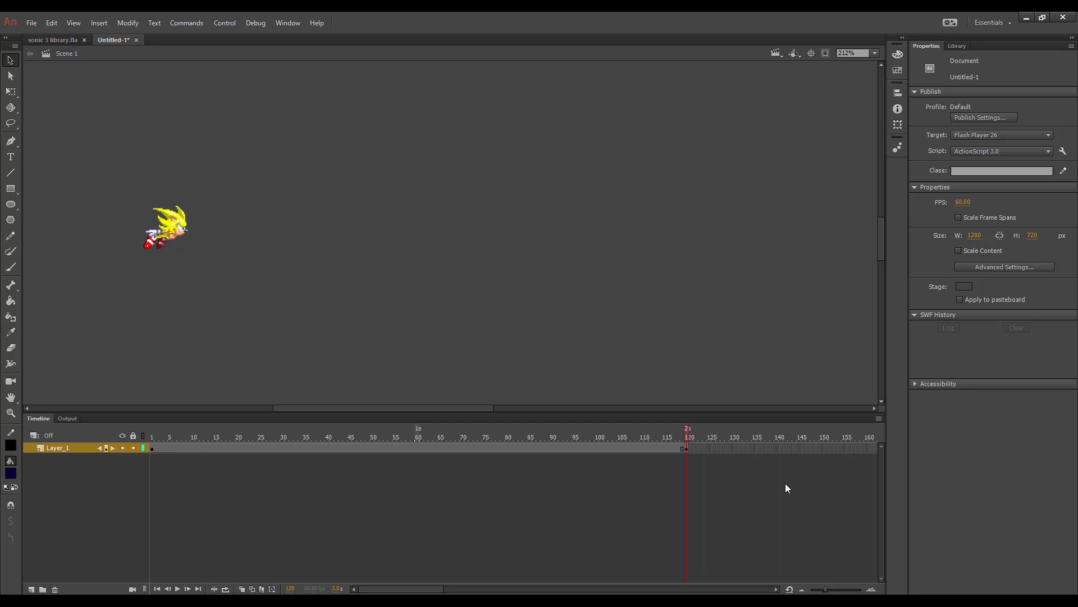
- Move Super Sonic at the frame-120 keyframe to the right side of the stage
click(684, 448)
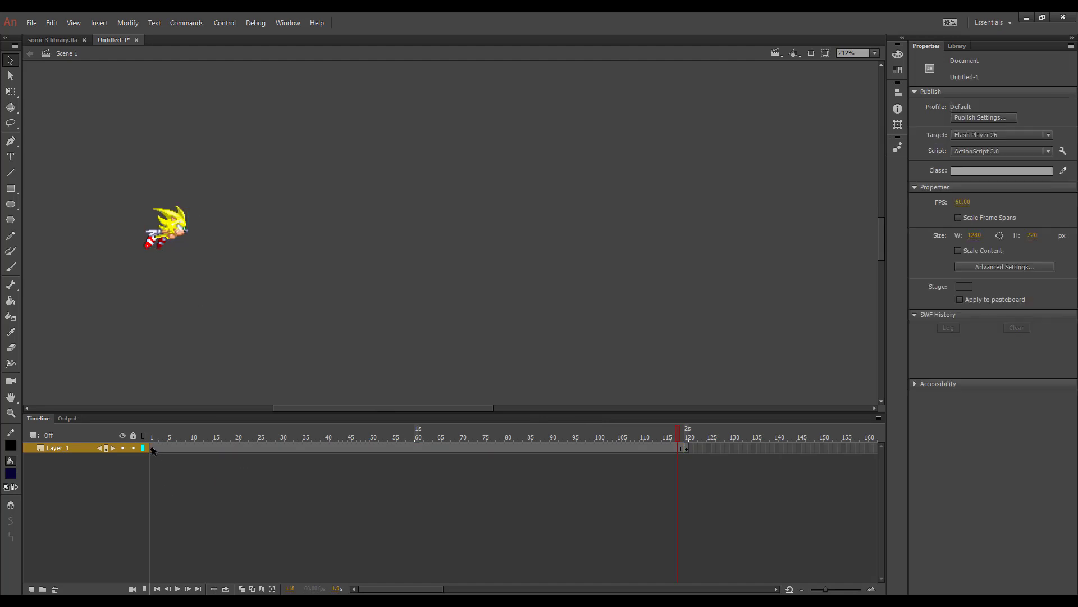
click(151, 437)
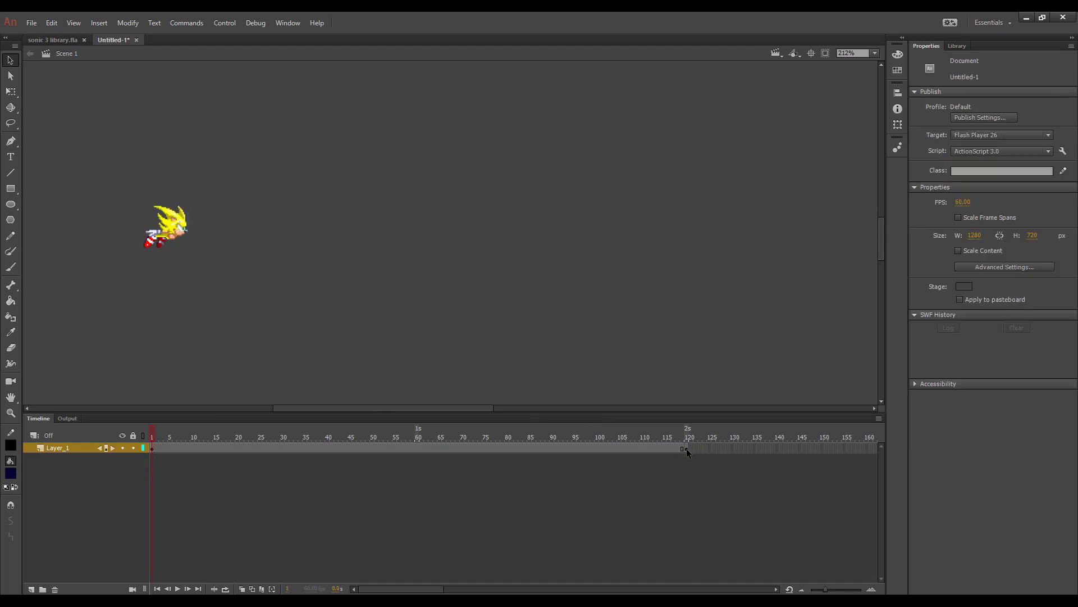
click(685, 448)
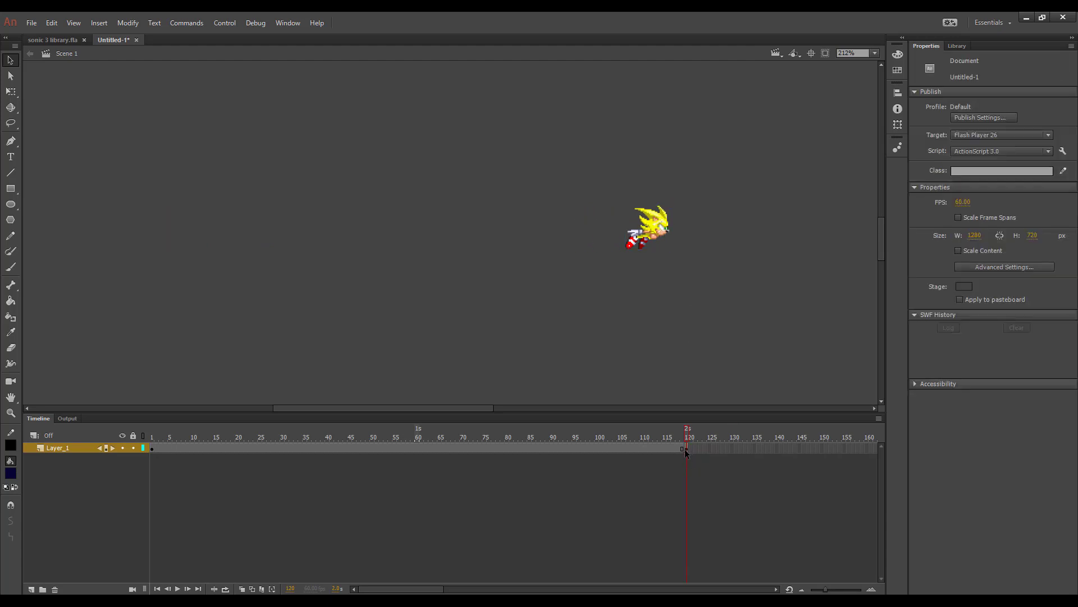
click(647, 227)
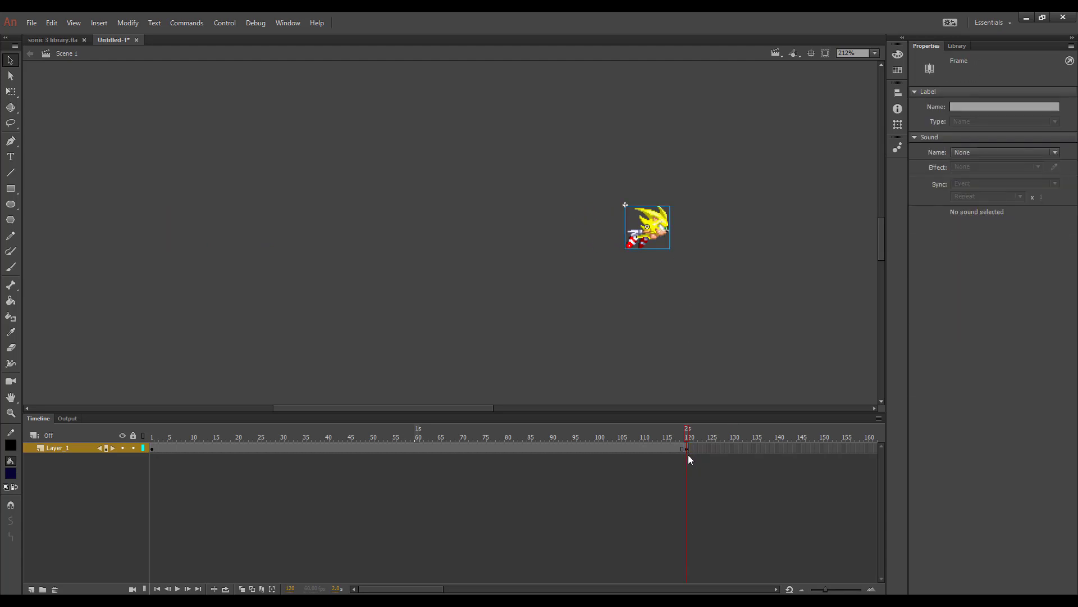
click(337, 484)
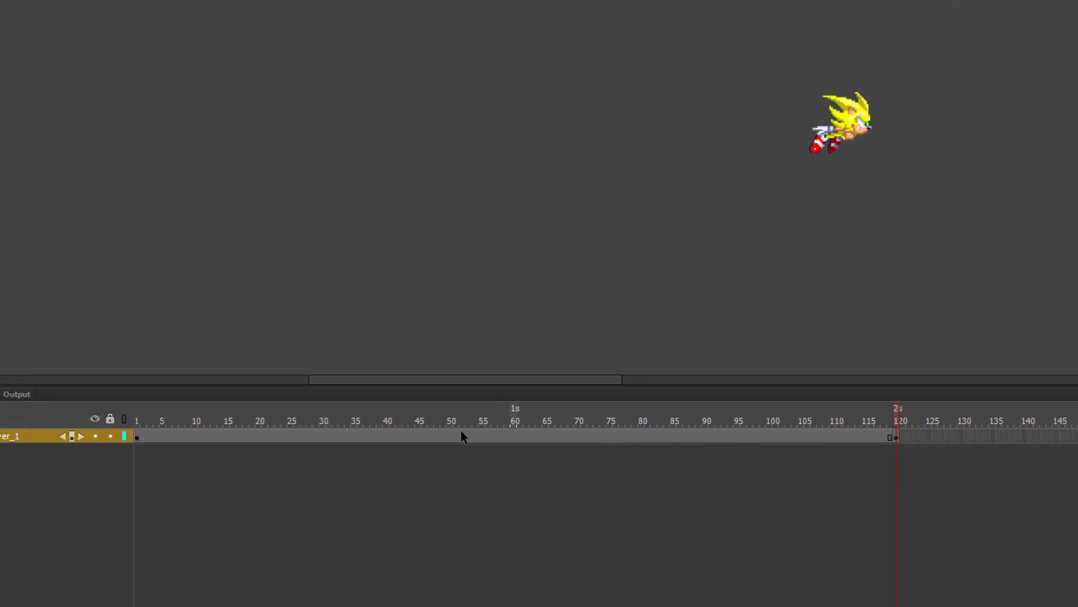
- Create a classic tween across frames 1–120 and scrub to preview Sonic's left-to-right flight
right_click(470, 437)
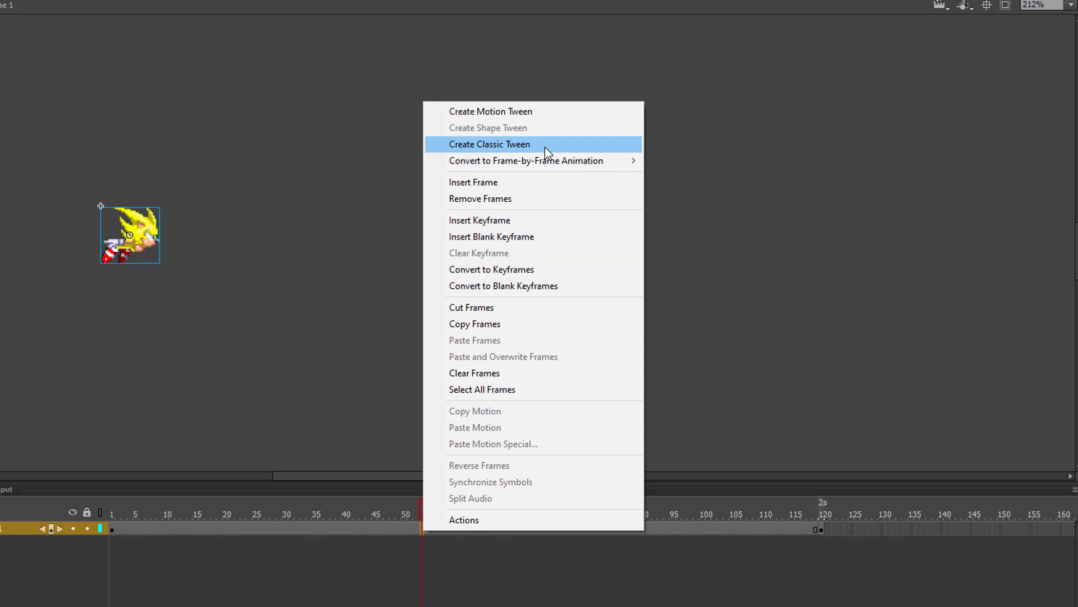
click(490, 144)
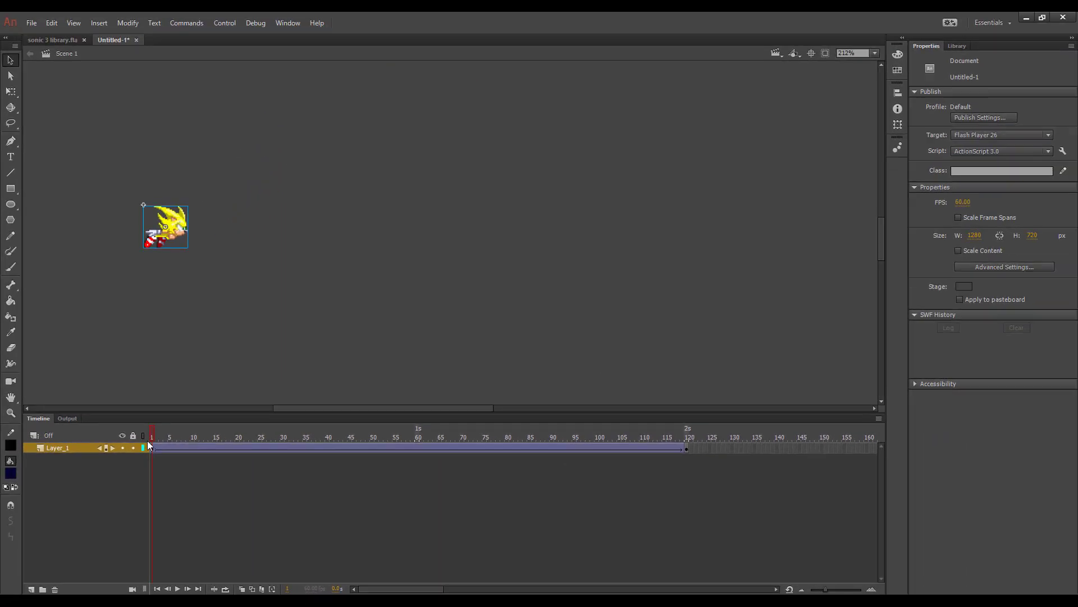
click(632, 437)
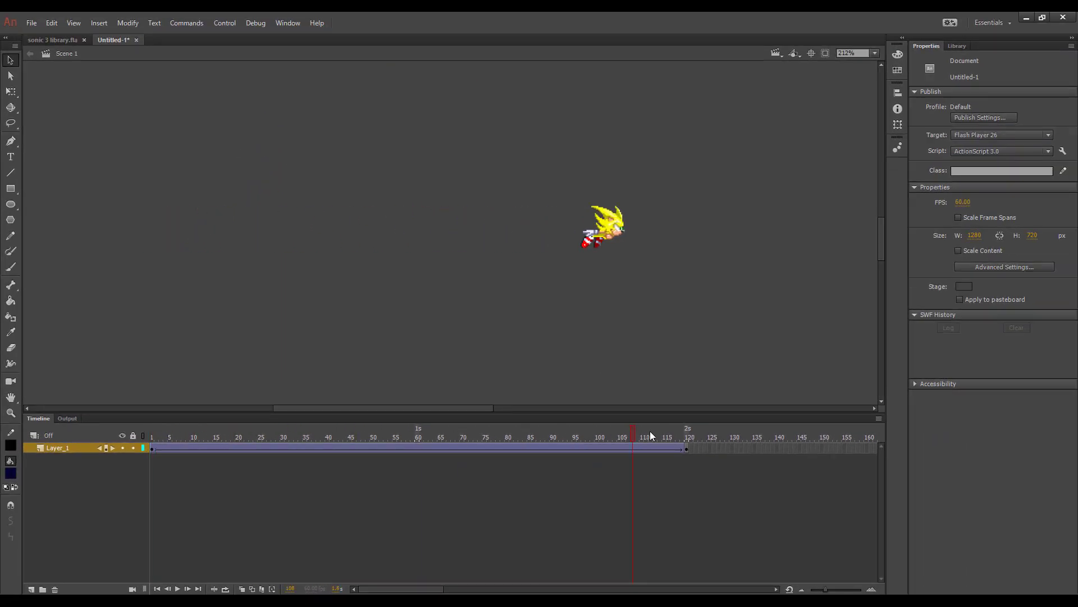
click(418, 437)
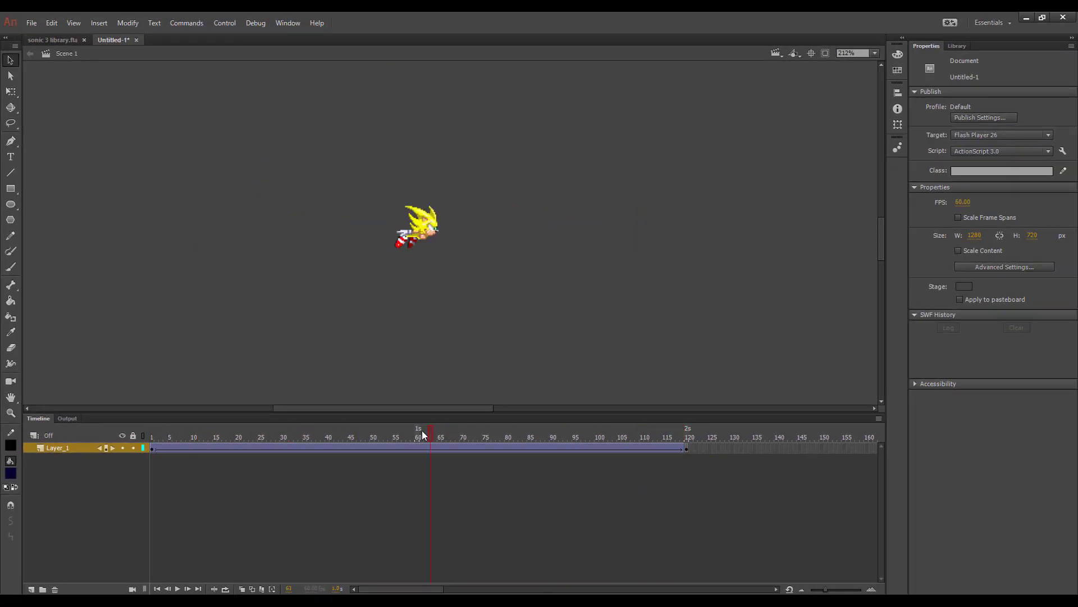
click(176, 588)
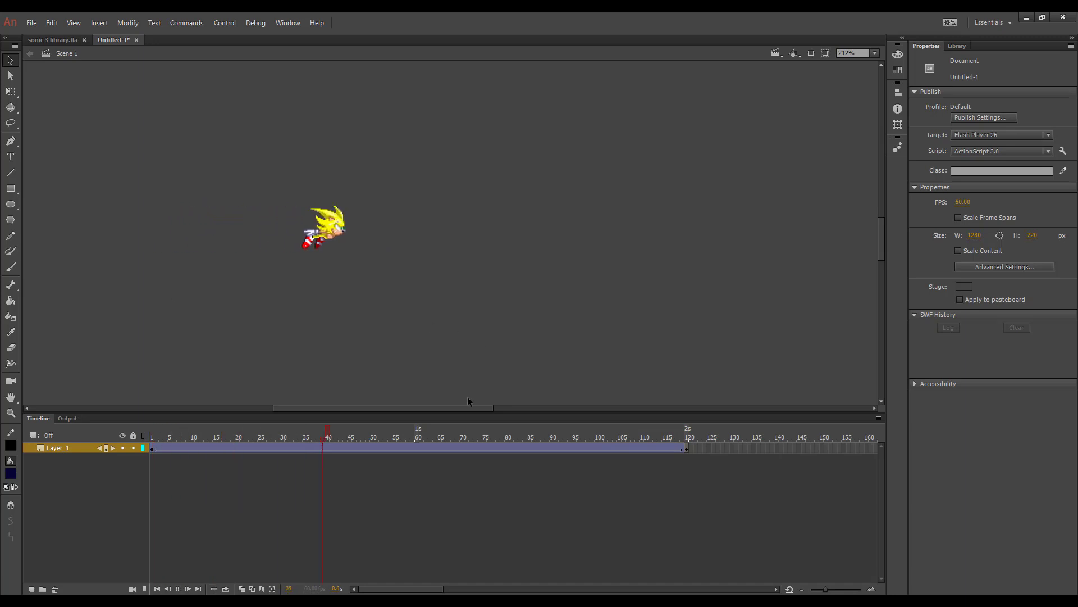
click(687, 437)
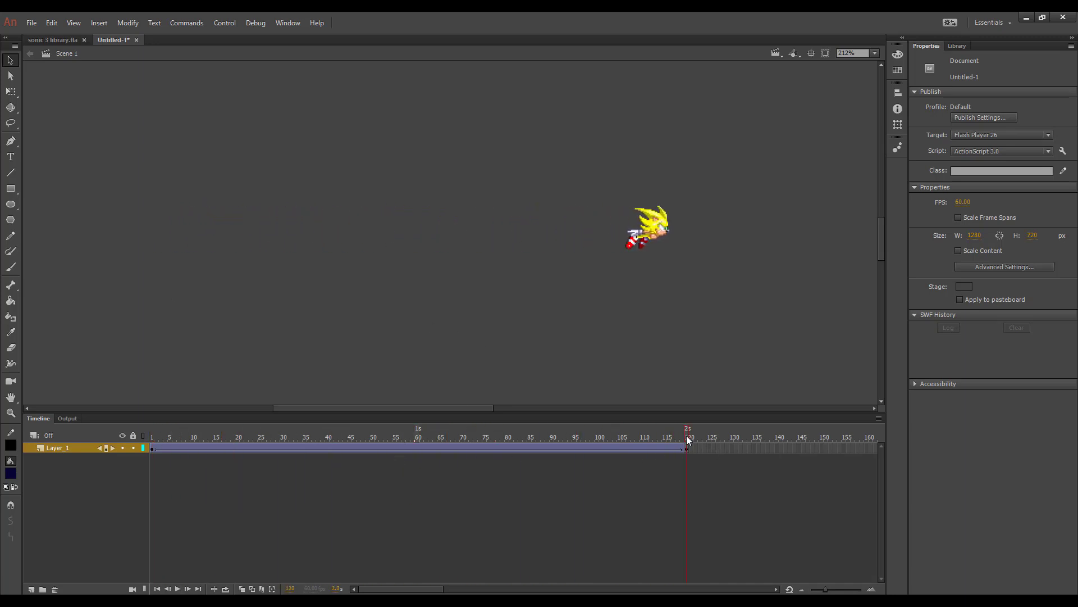
click(324, 437)
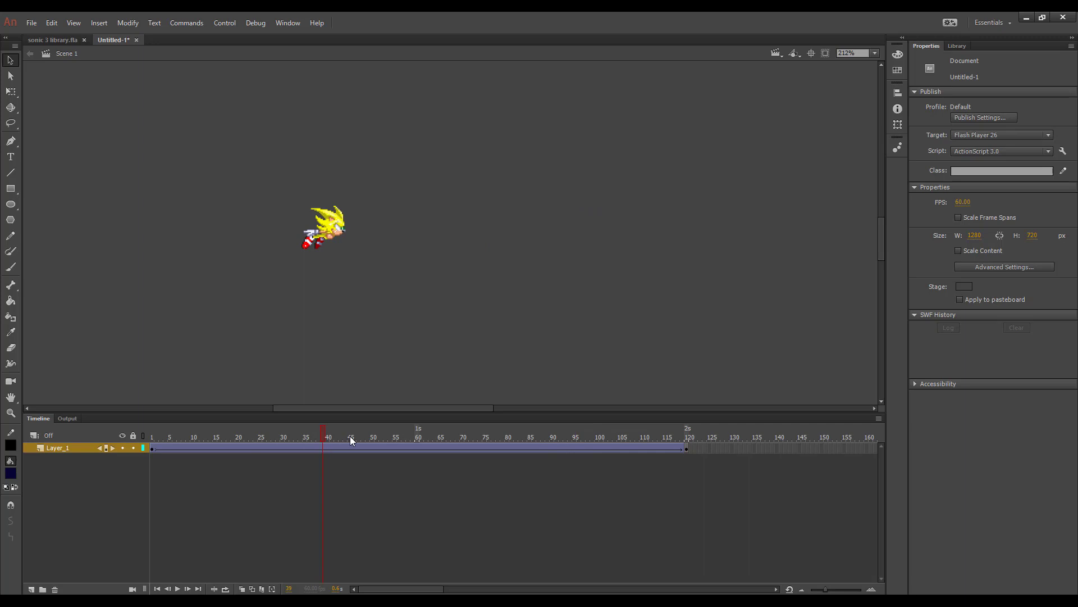
right_click(445, 447)
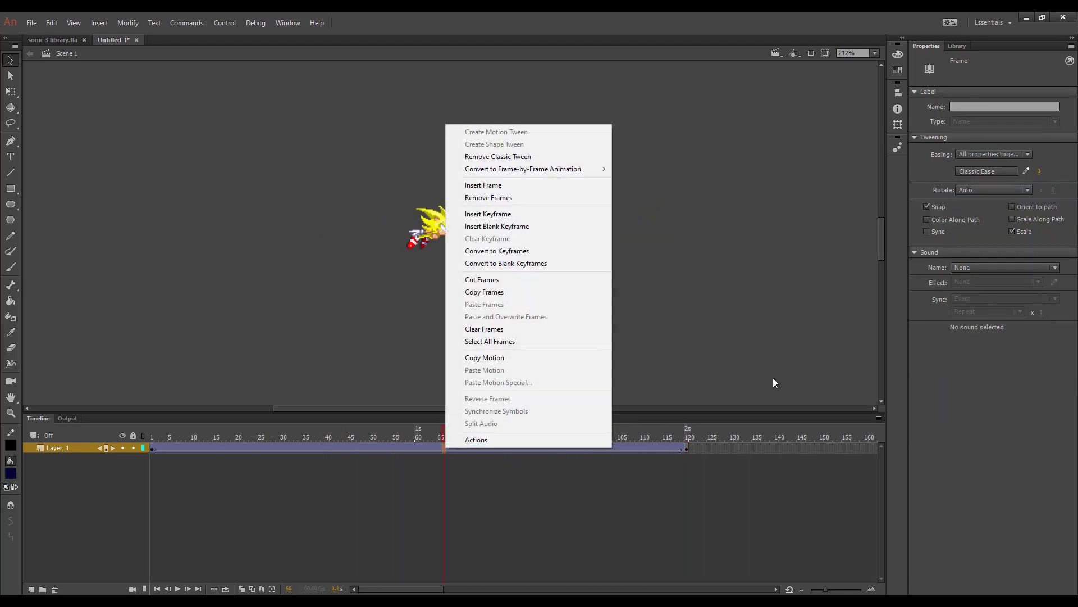
mouse_move(556, 178)
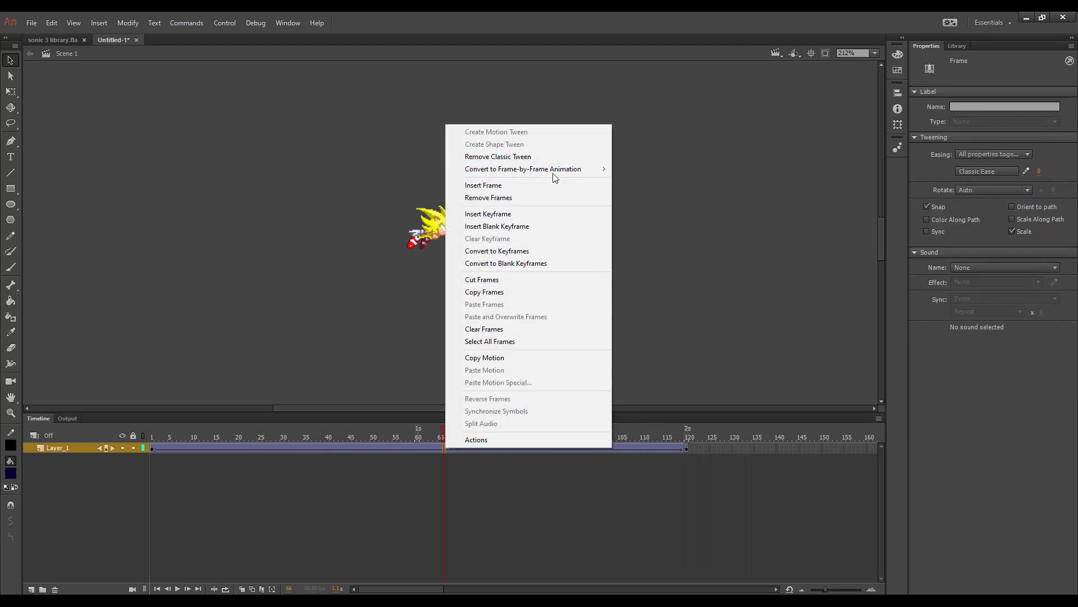
mouse_move(523, 169)
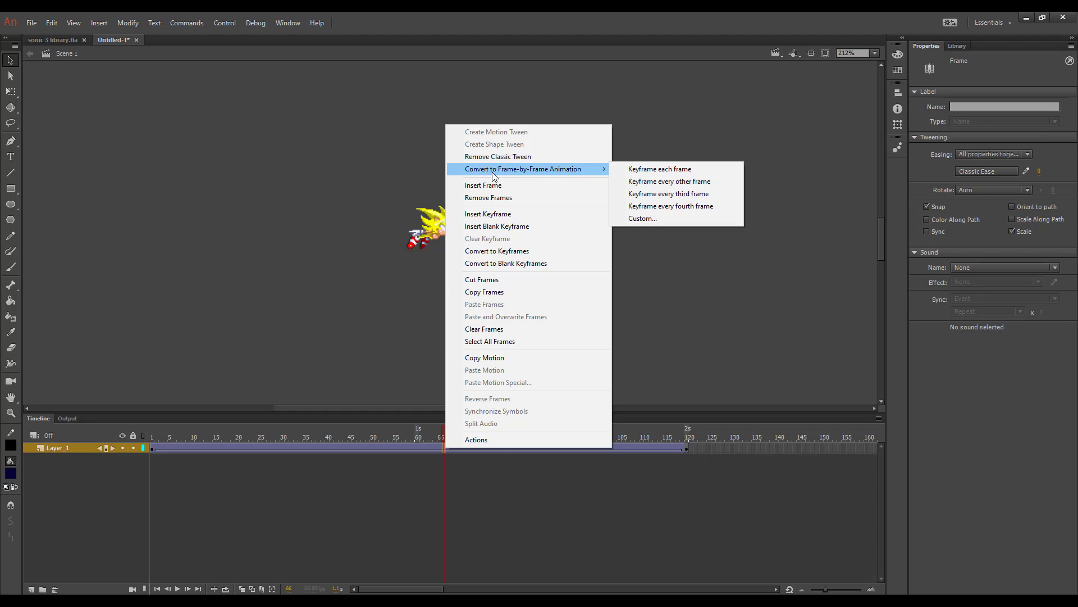
mouse_move(387, 303)
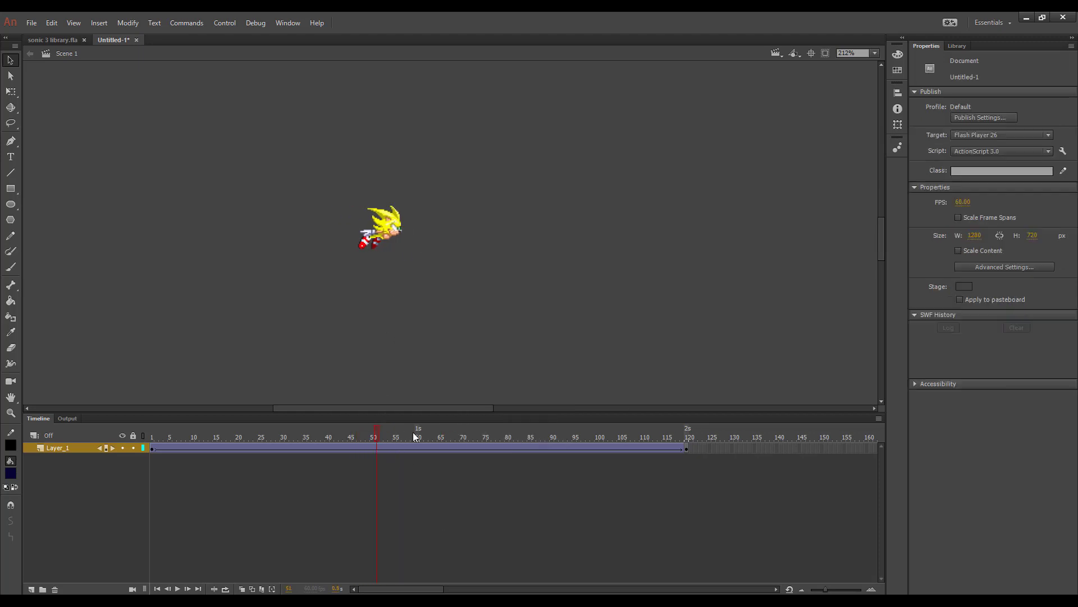
click(385, 436)
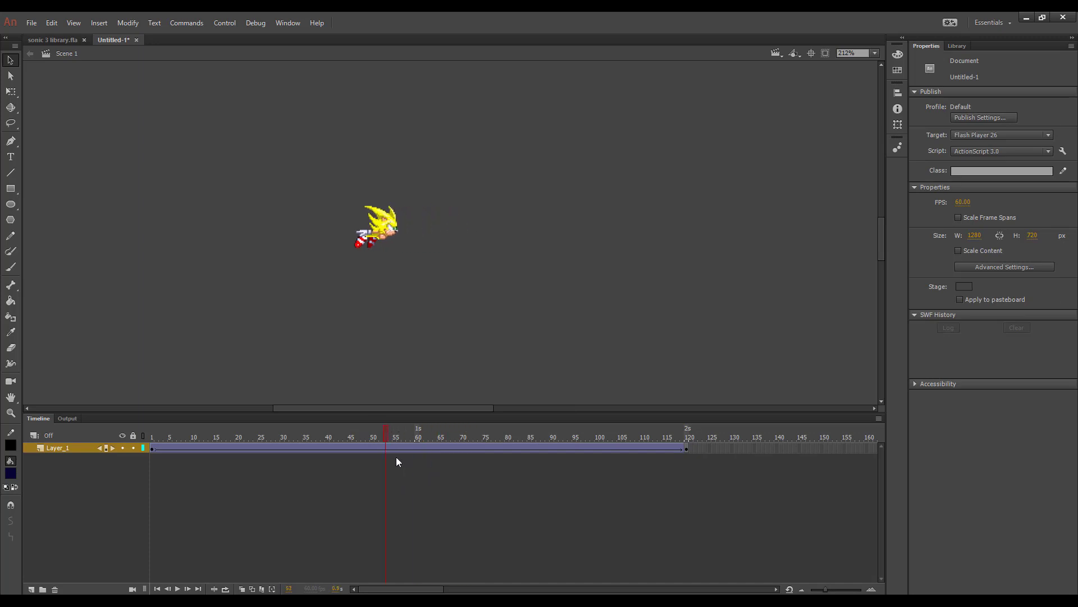
click(418, 449)
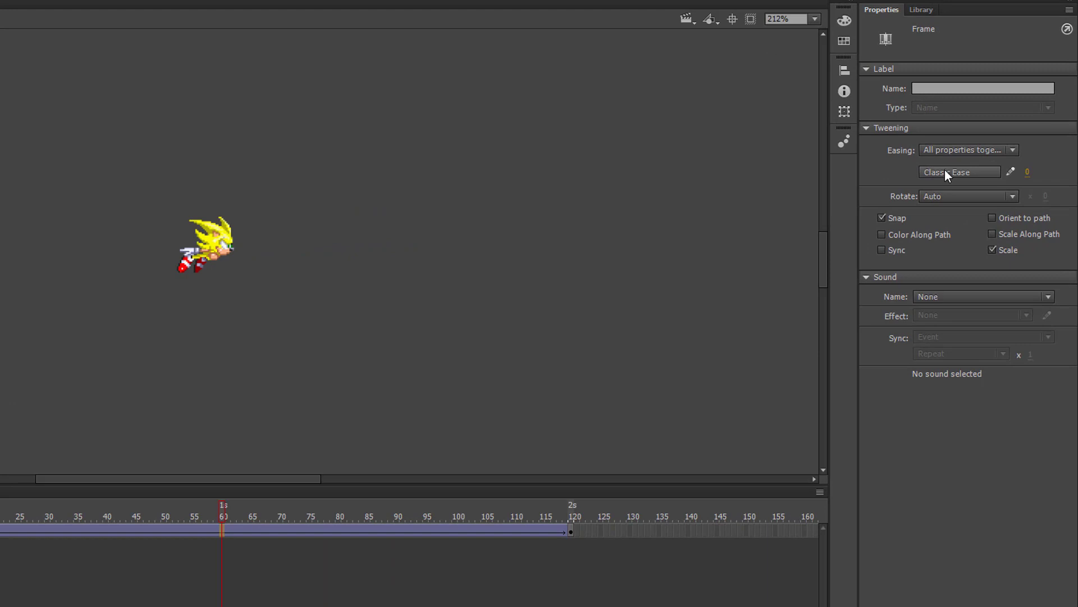
- Apply an Ease In preset to the tween, then switch it to Quad Ease In Out
click(958, 172)
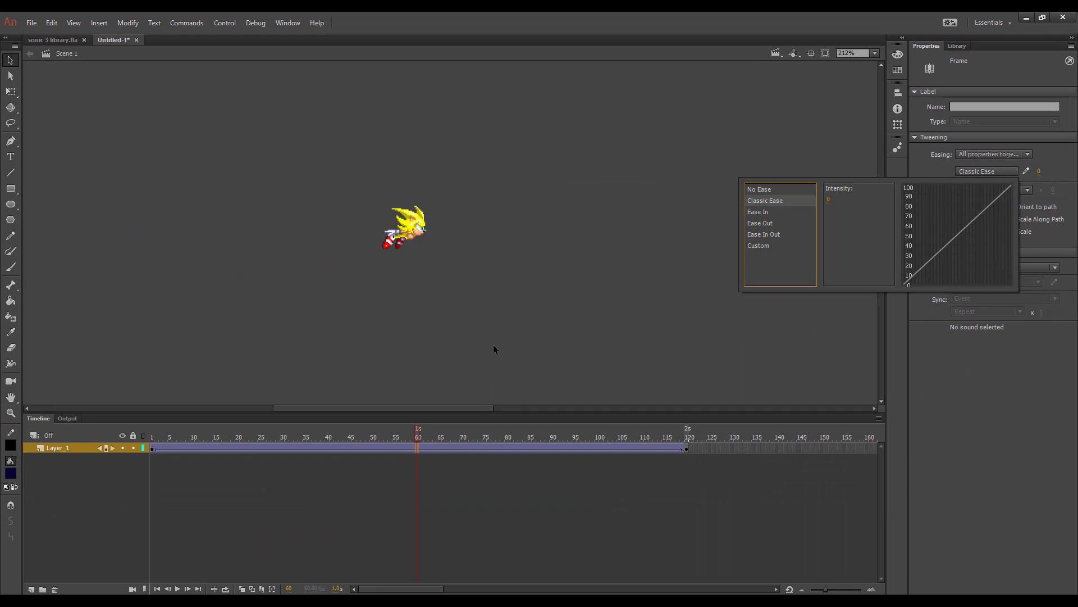
mouse_move(804, 229)
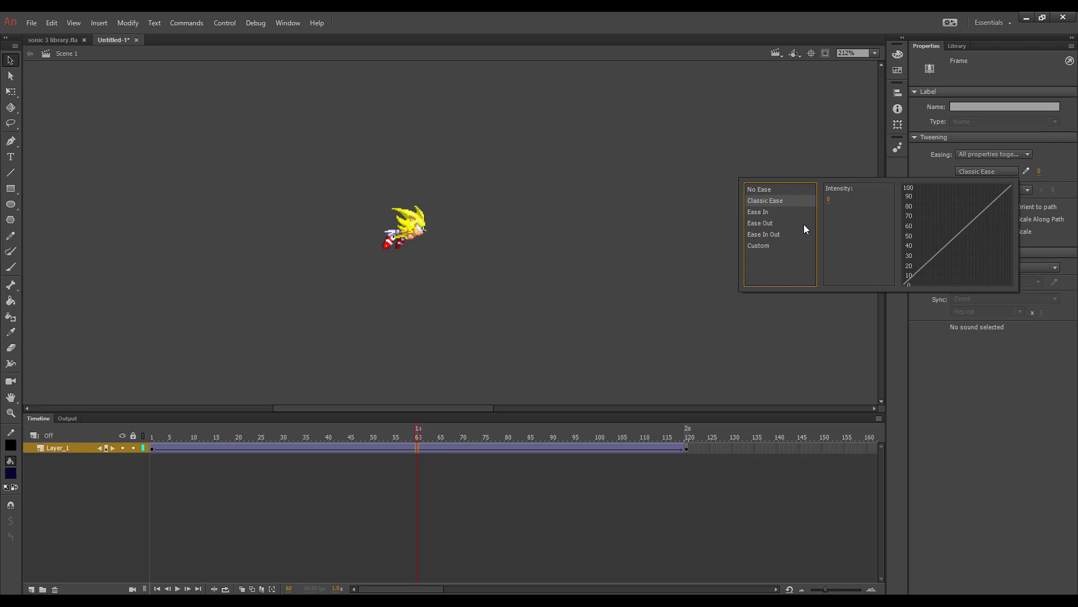
mouse_move(753, 213)
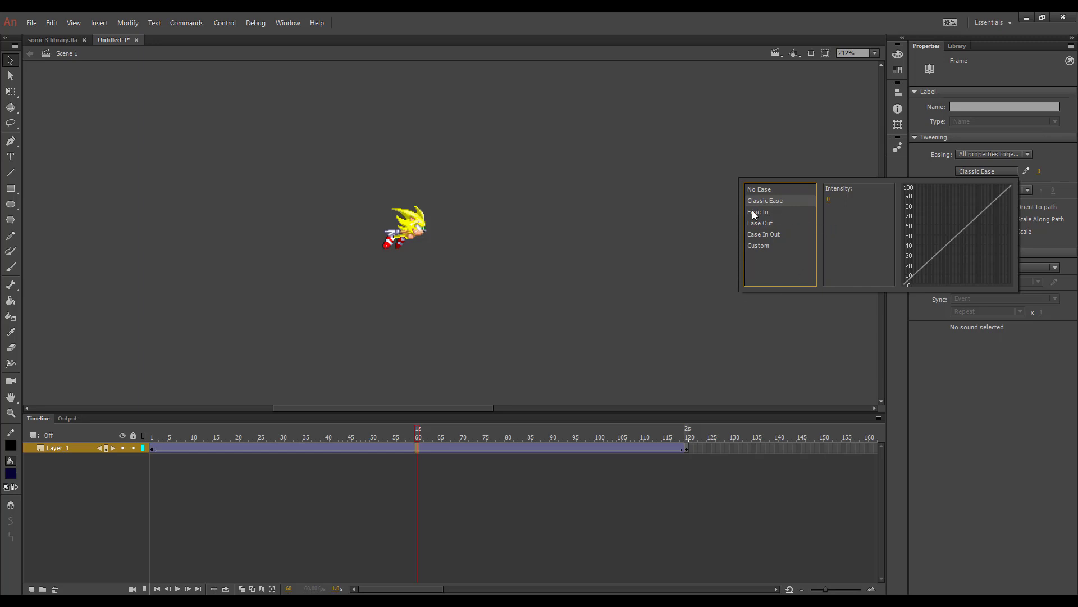
click(758, 212)
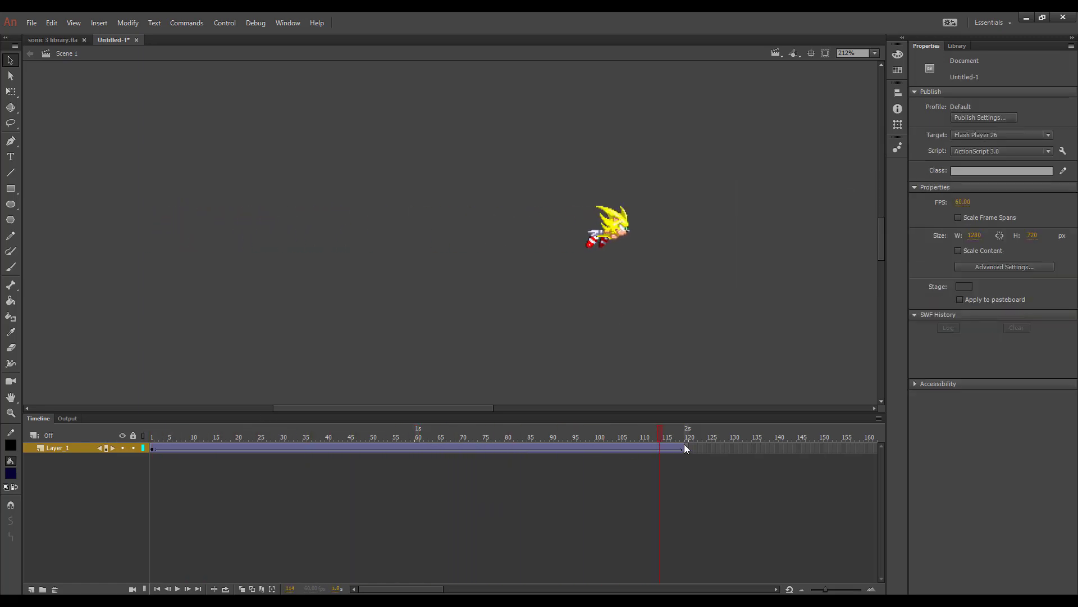
click(474, 437)
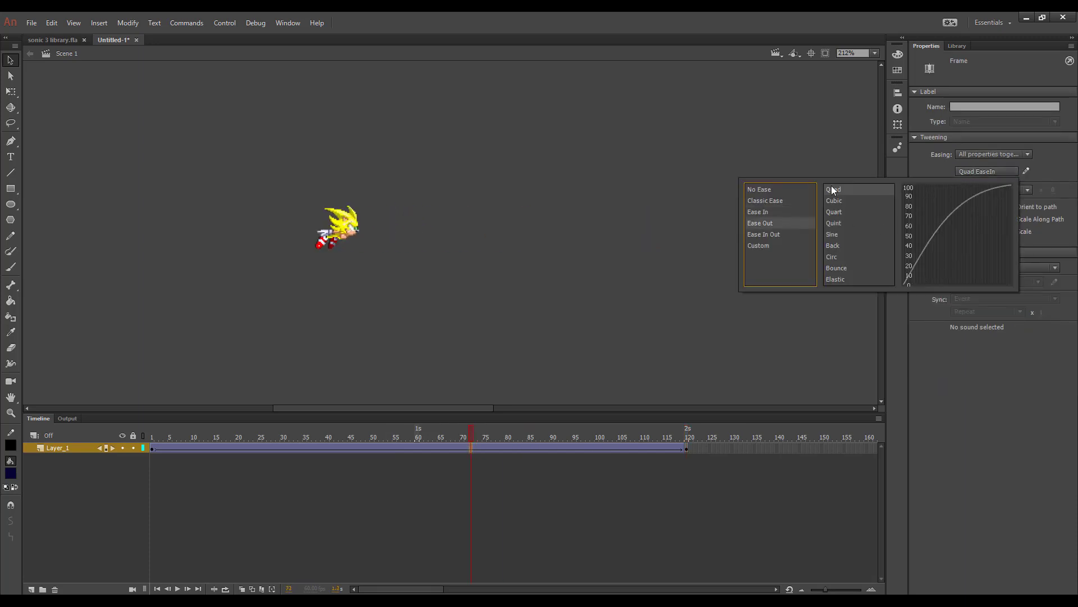
click(149, 437)
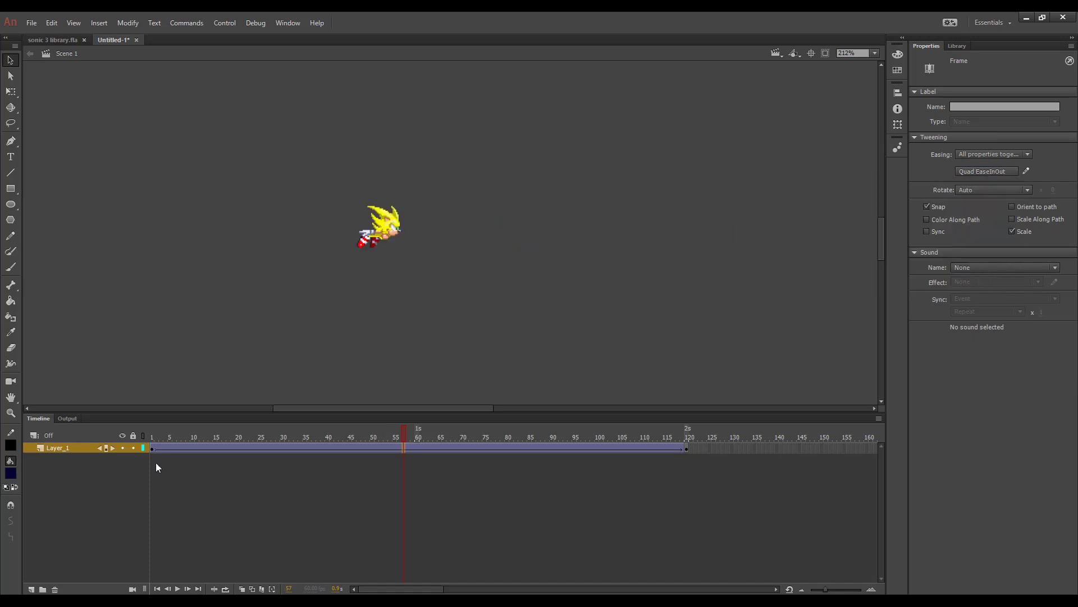
- Scrub the tween to preview the quad easing and reopen the ease presets at frame 54
click(151, 437)
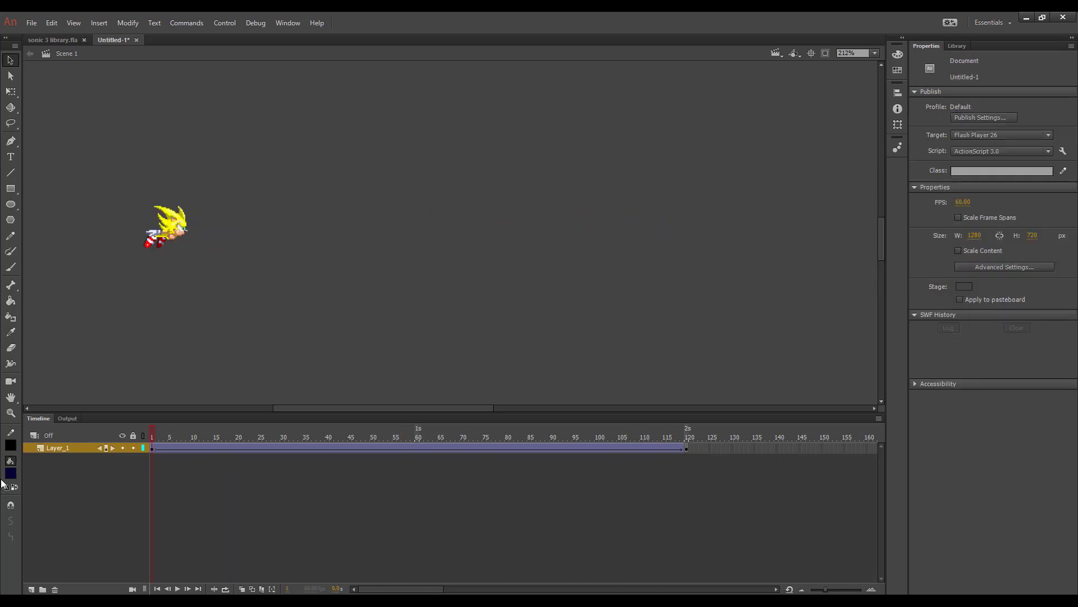
click(650, 437)
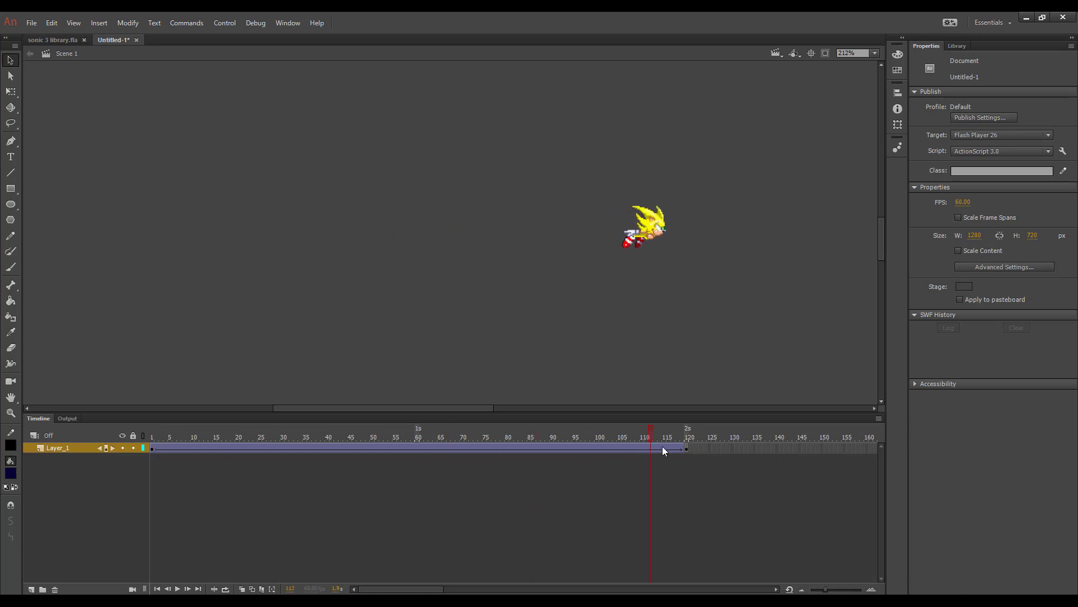
click(409, 437)
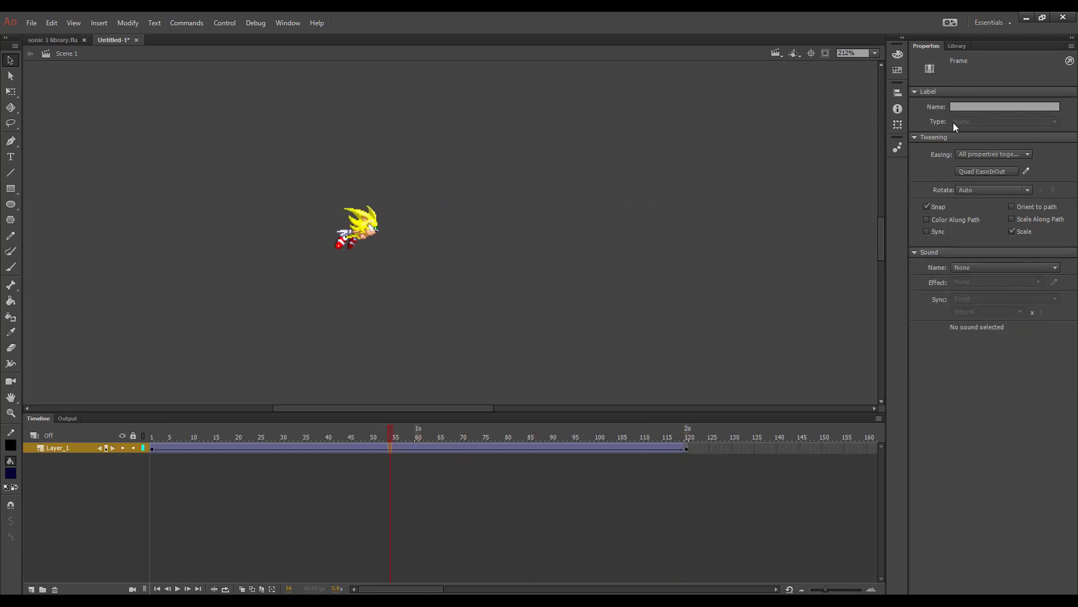
click(994, 154)
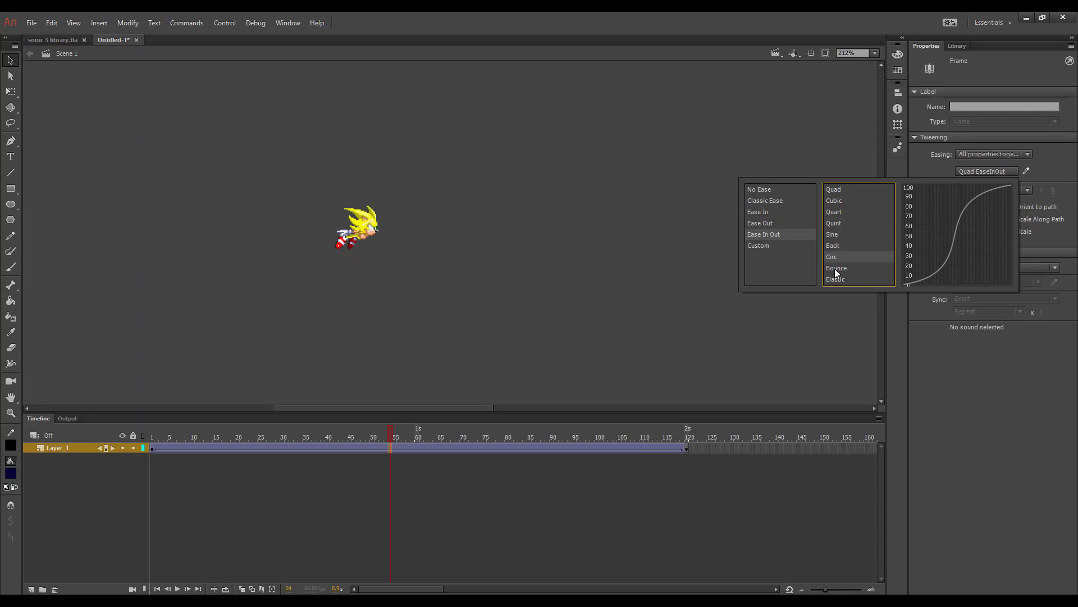
mouse_move(832, 222)
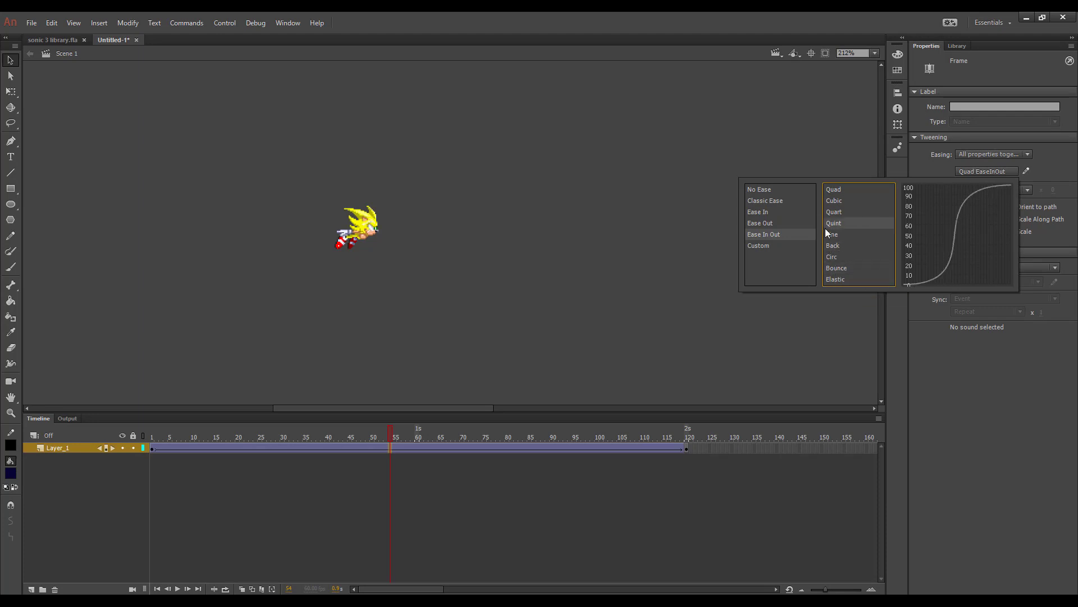
mouse_move(836, 279)
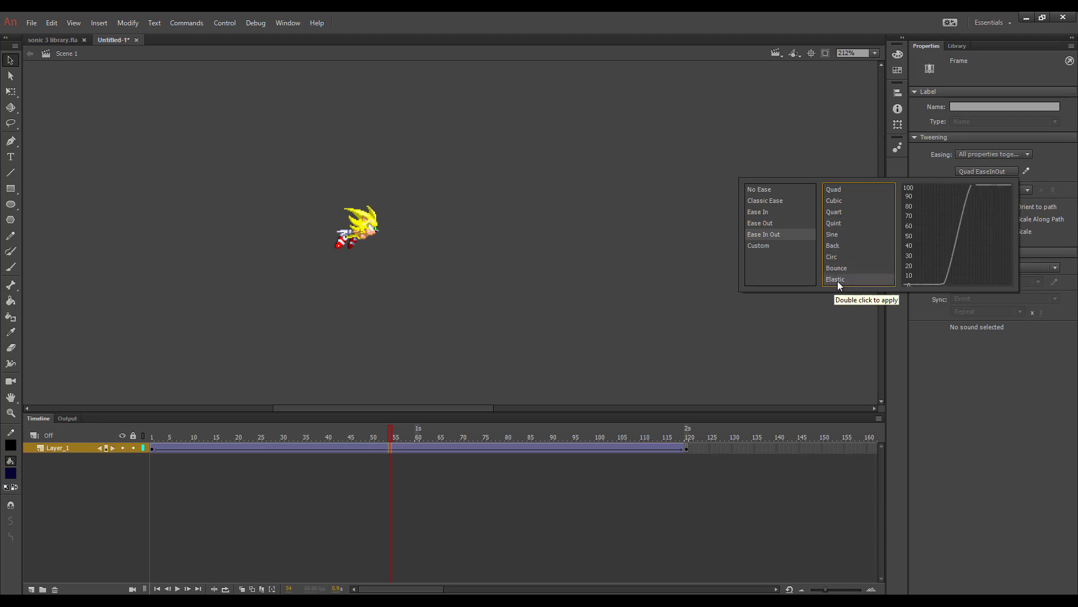
mouse_move(835, 197)
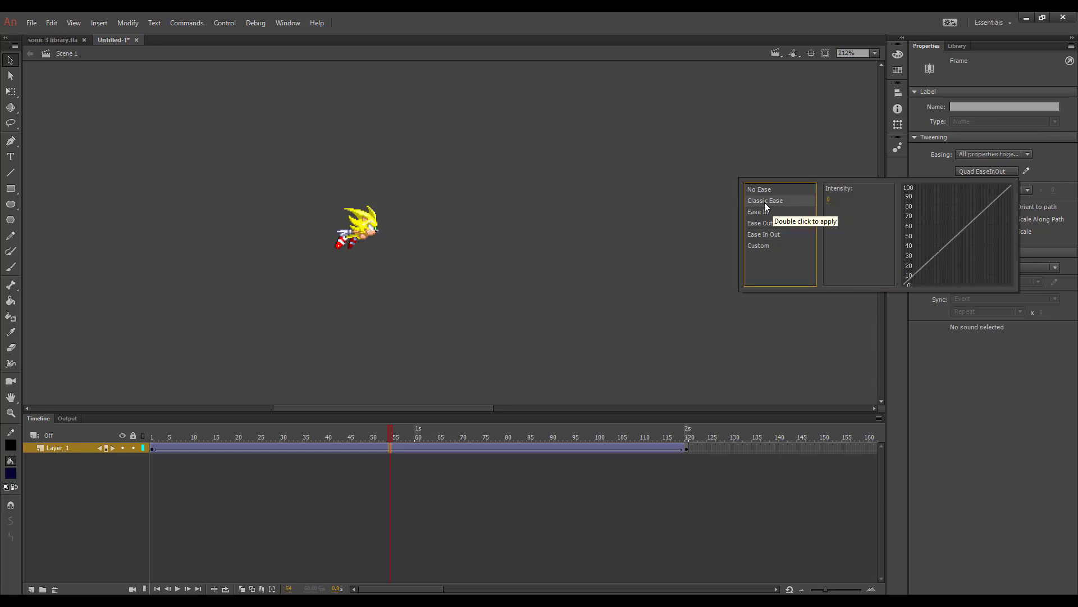
- Set the tween back to Classic Ease, close the presets and scrub to preview
double_click(765, 200)
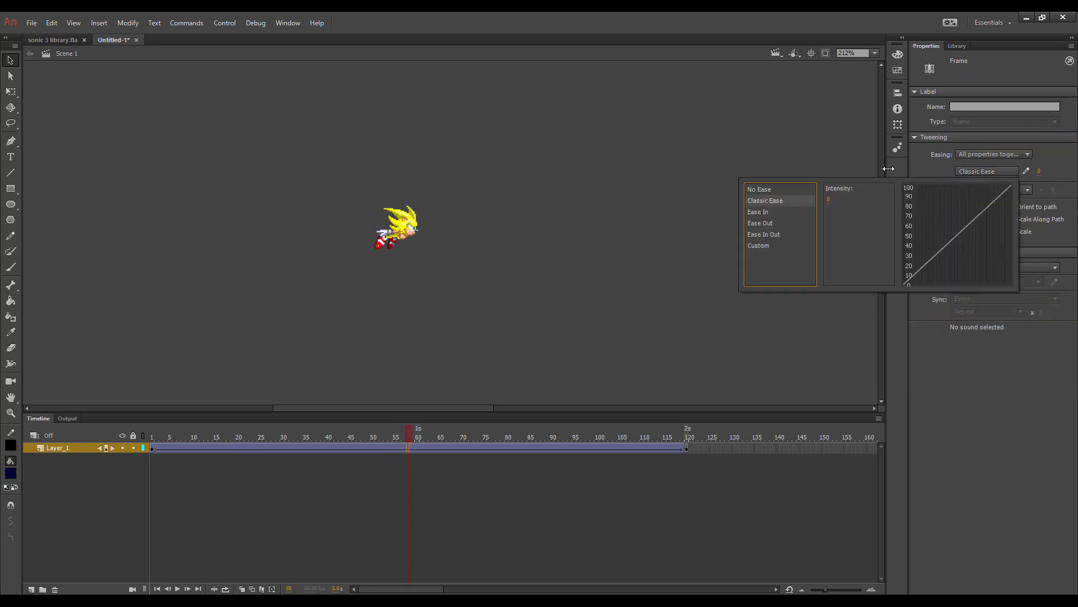
click(1040, 171)
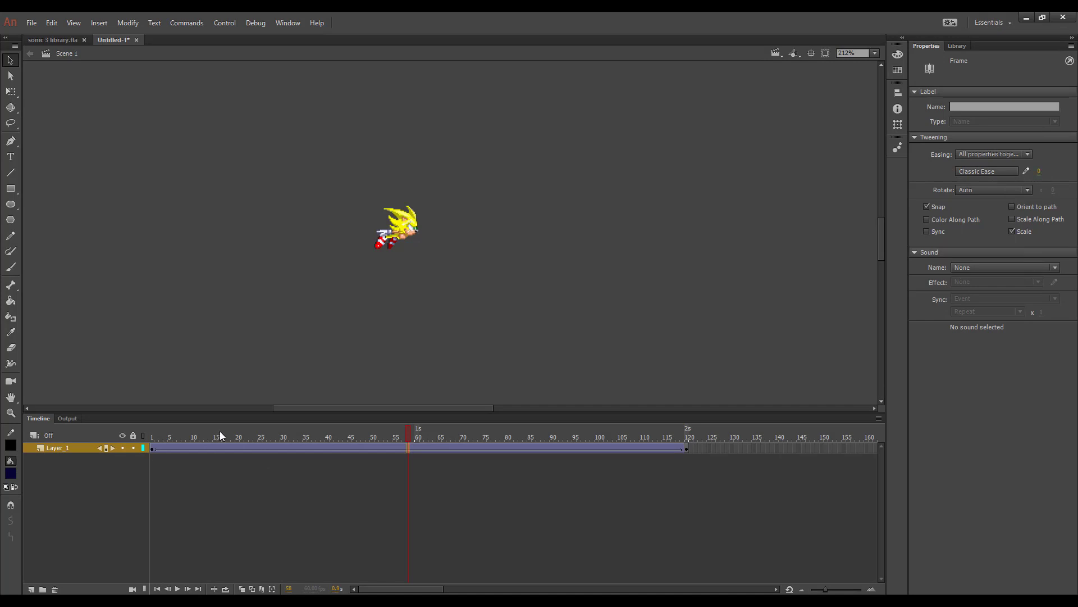
click(309, 437)
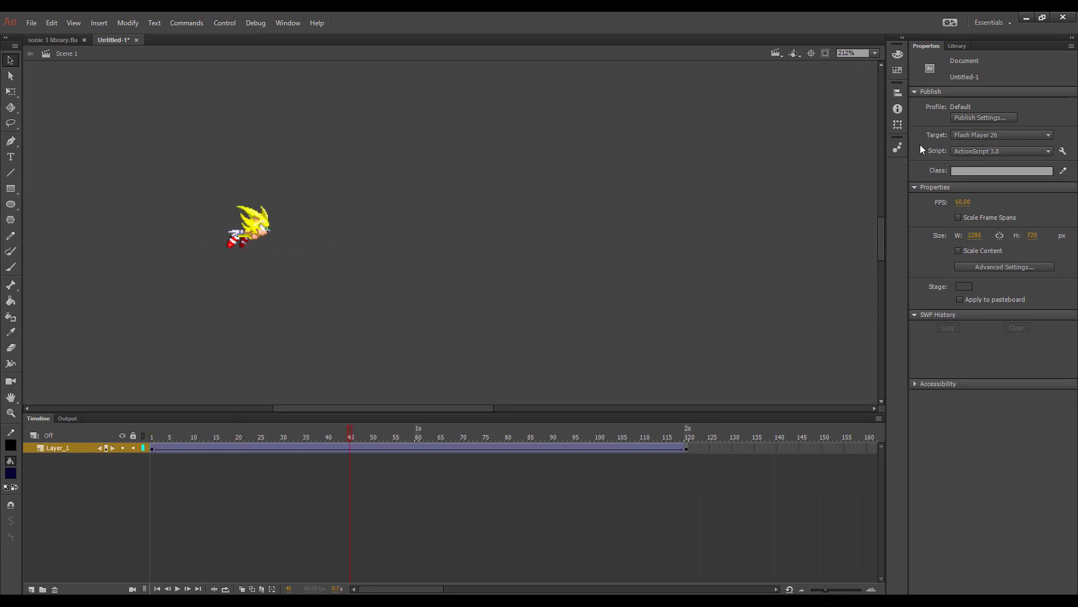
- Set the classic ease intensity to 100 (out) on the tween and scrub to preview
click(362, 437)
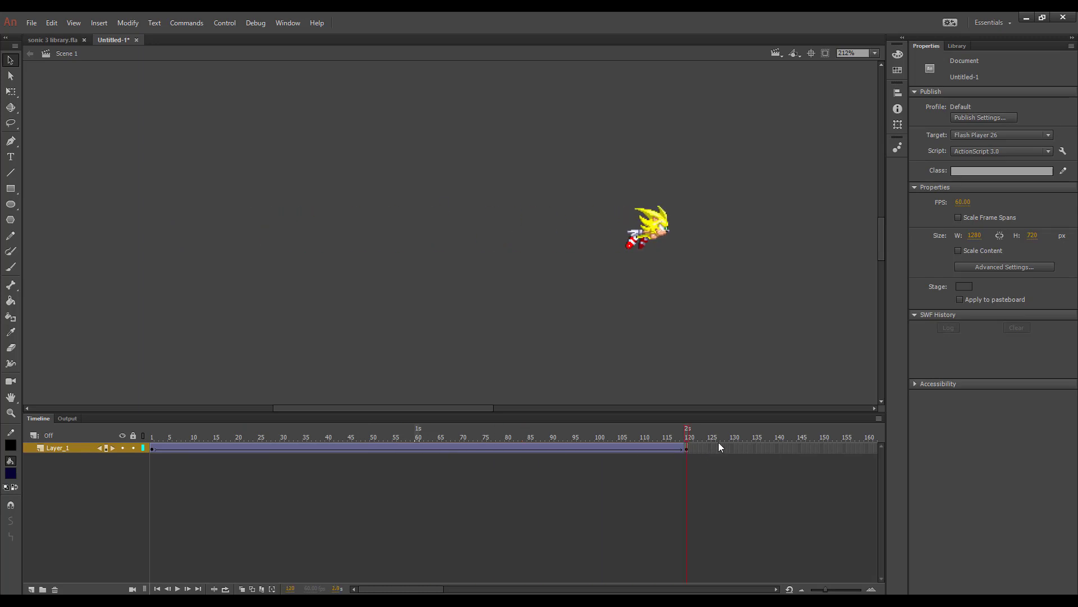
click(318, 437)
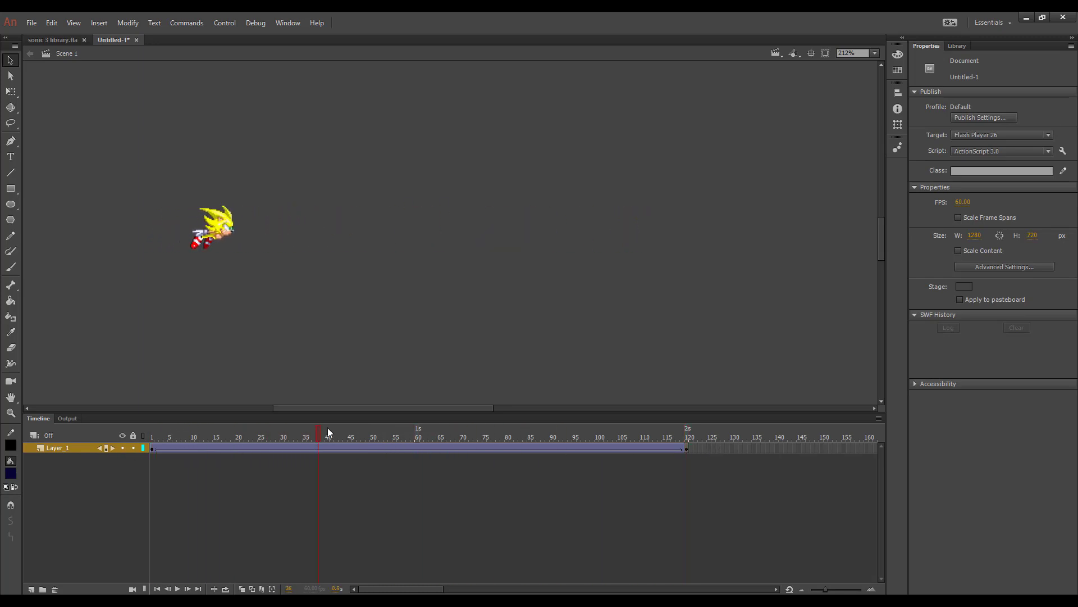
click(489, 437)
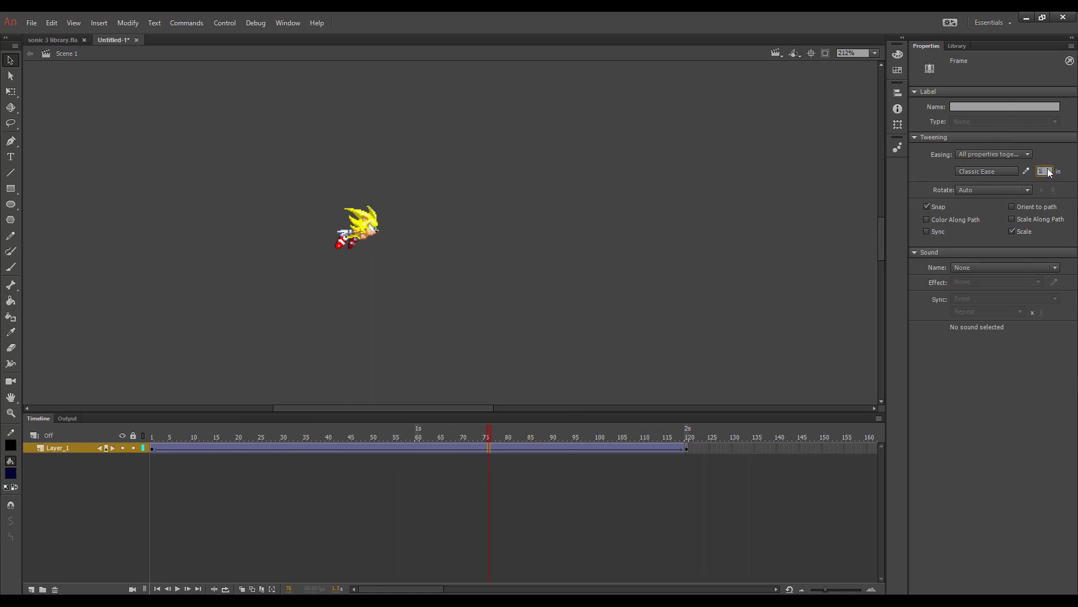
click(255, 437)
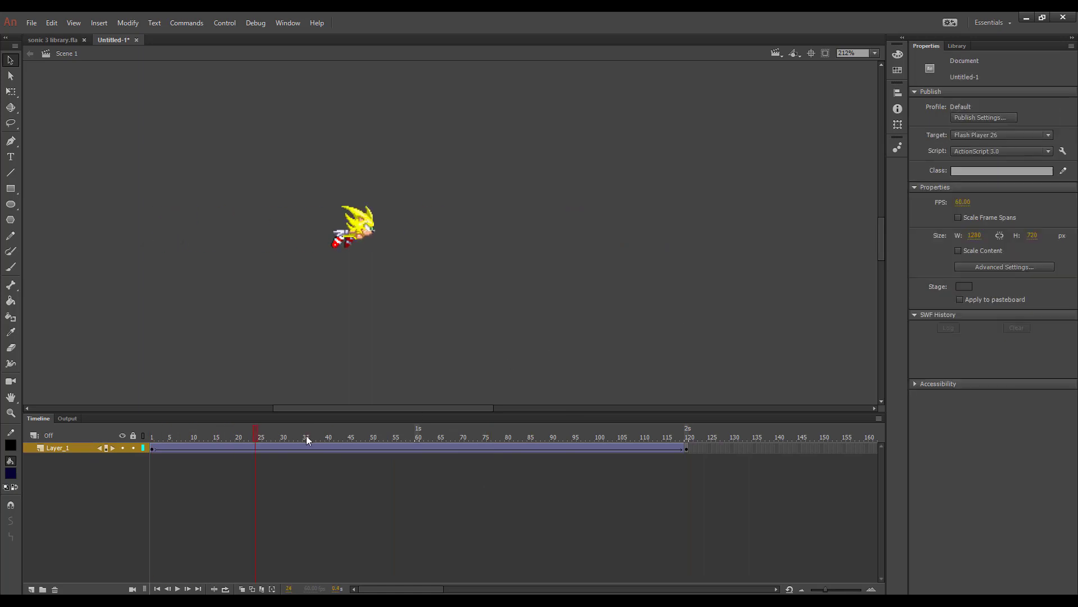
click(404, 437)
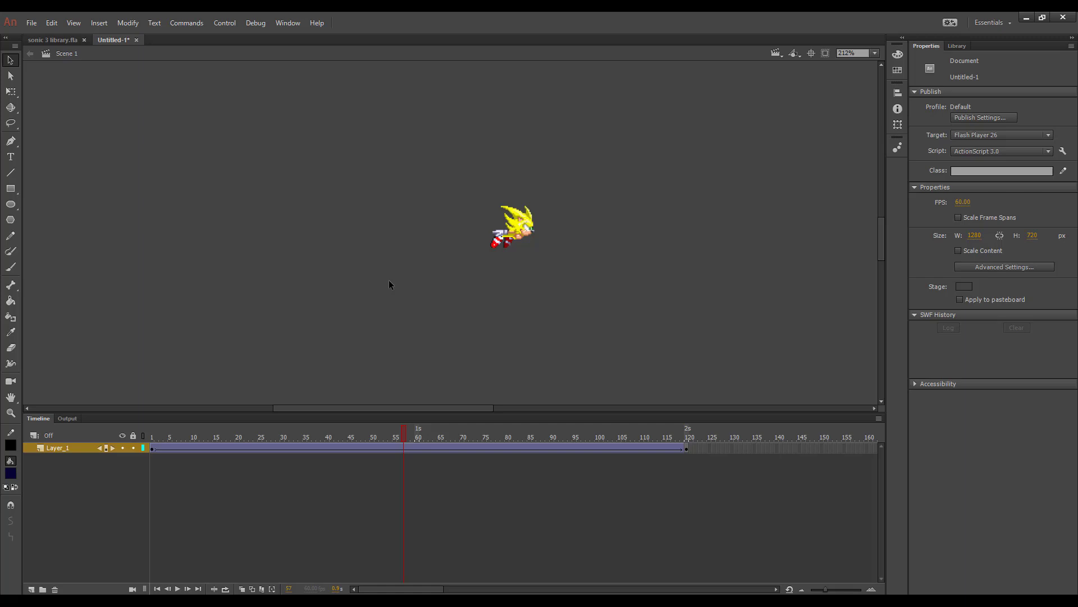
- Scrub through the tween to check Sonic slowing down toward frame 120
click(377, 437)
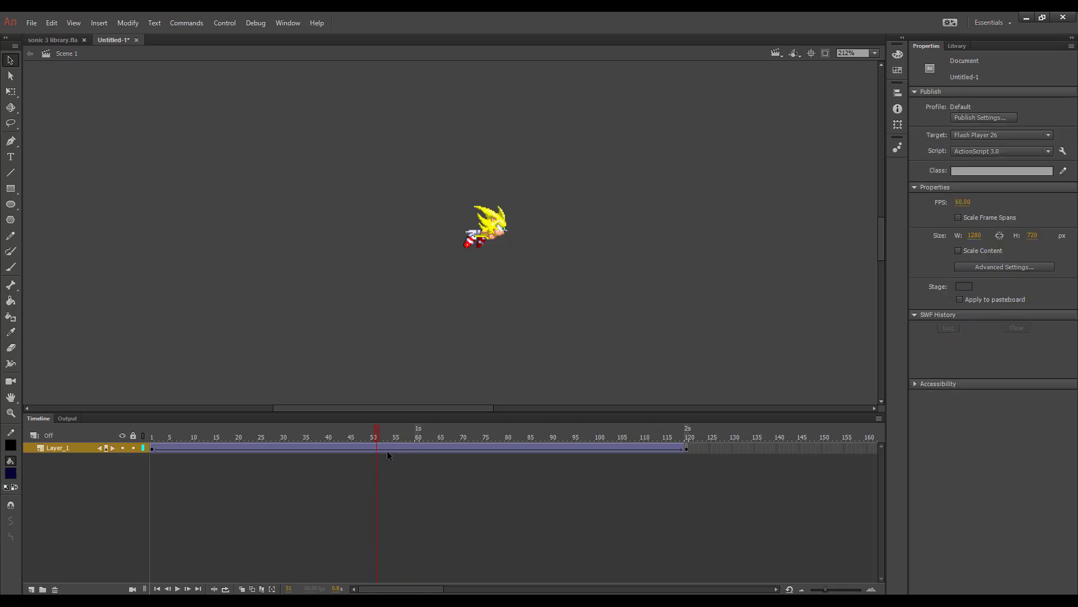
click(418, 437)
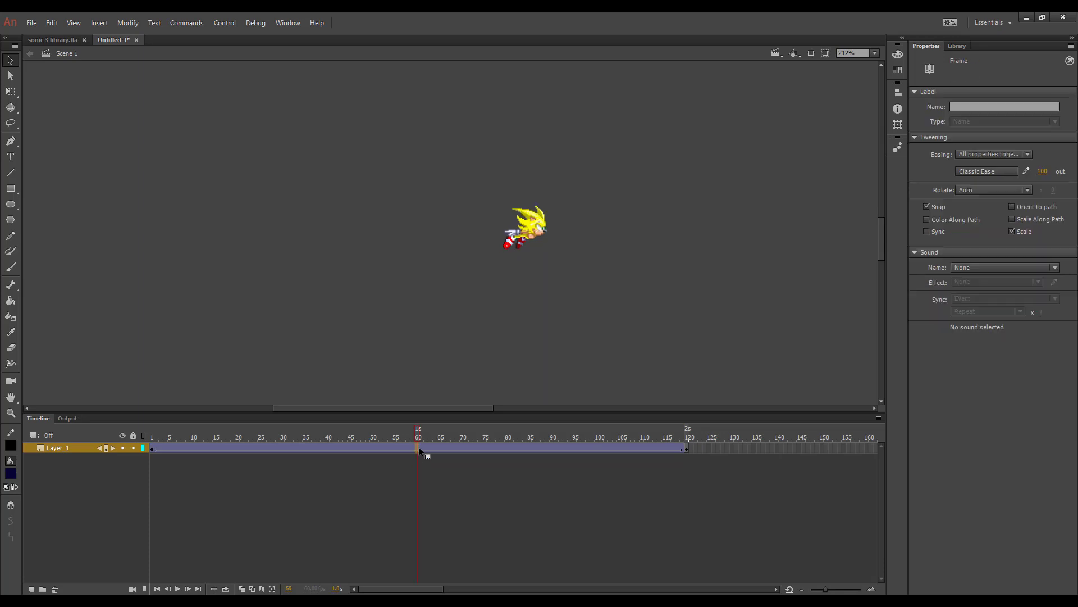
mouse_move(368, 458)
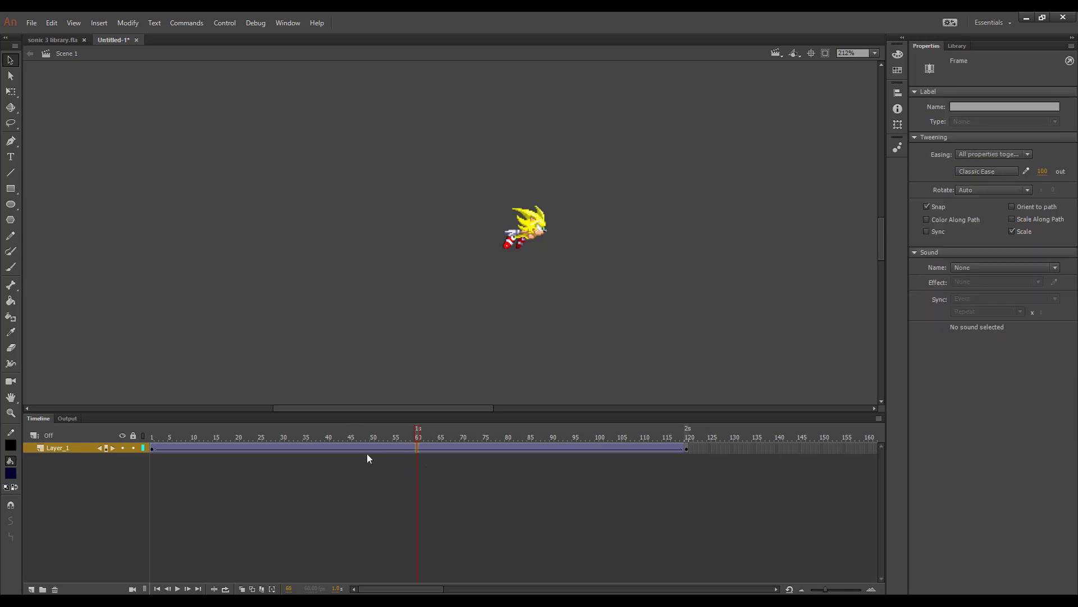
click(610, 437)
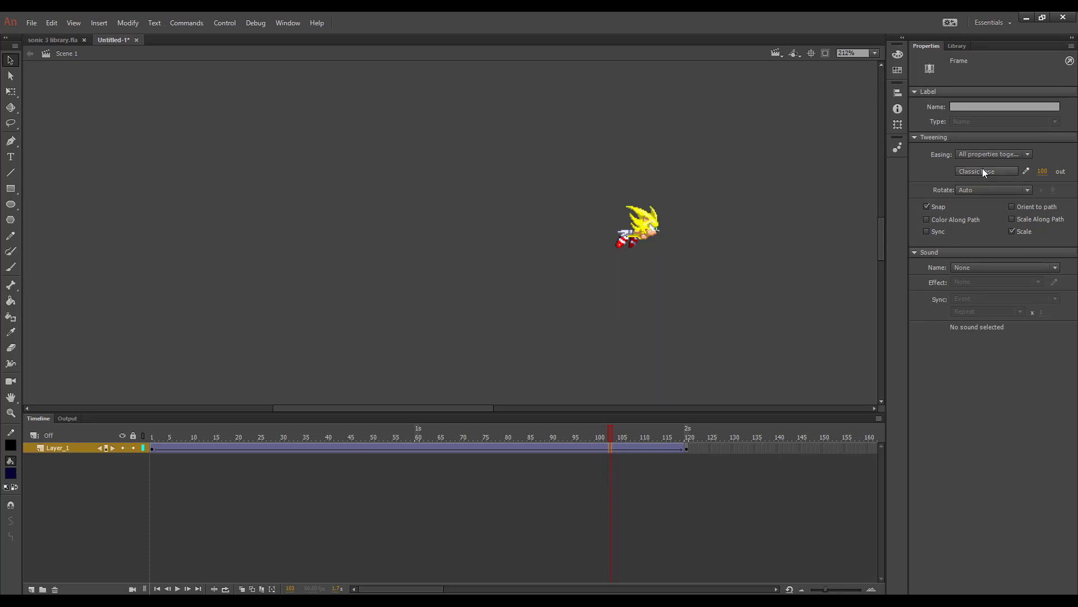
click(987, 170)
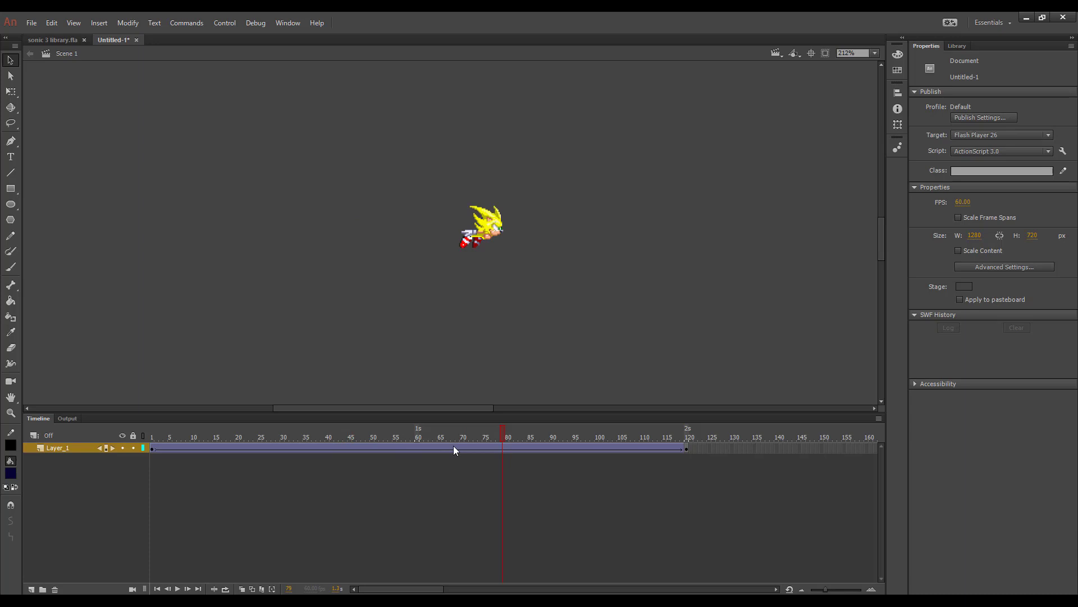
click(417, 436)
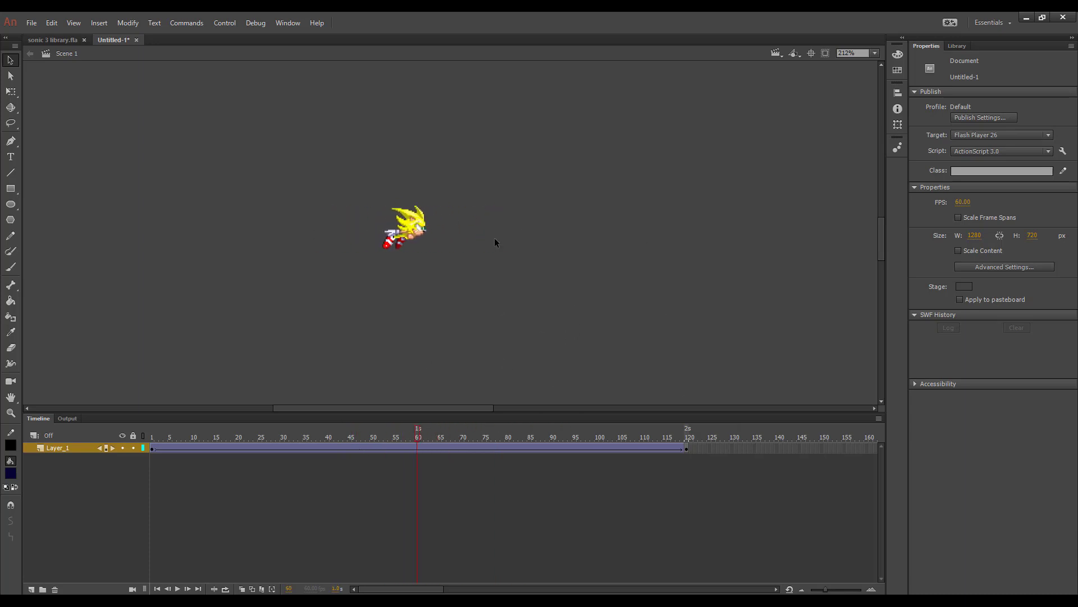
mouse_move(550, 205)
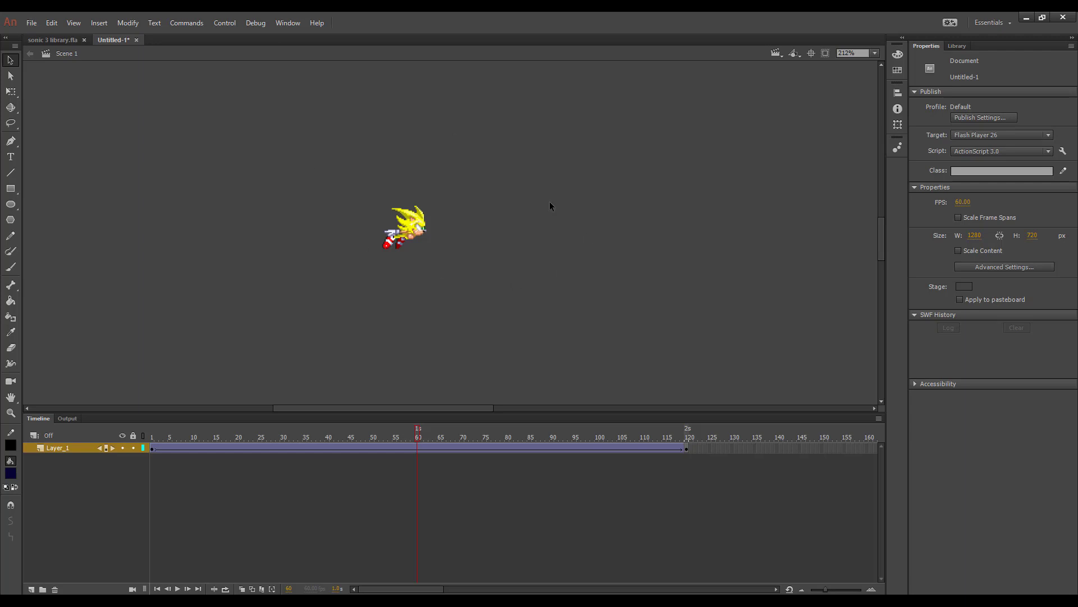
- Bring the roll Sonic graphic onto the stage and open its context menu for Convert to Symbol
right_click(412, 447)
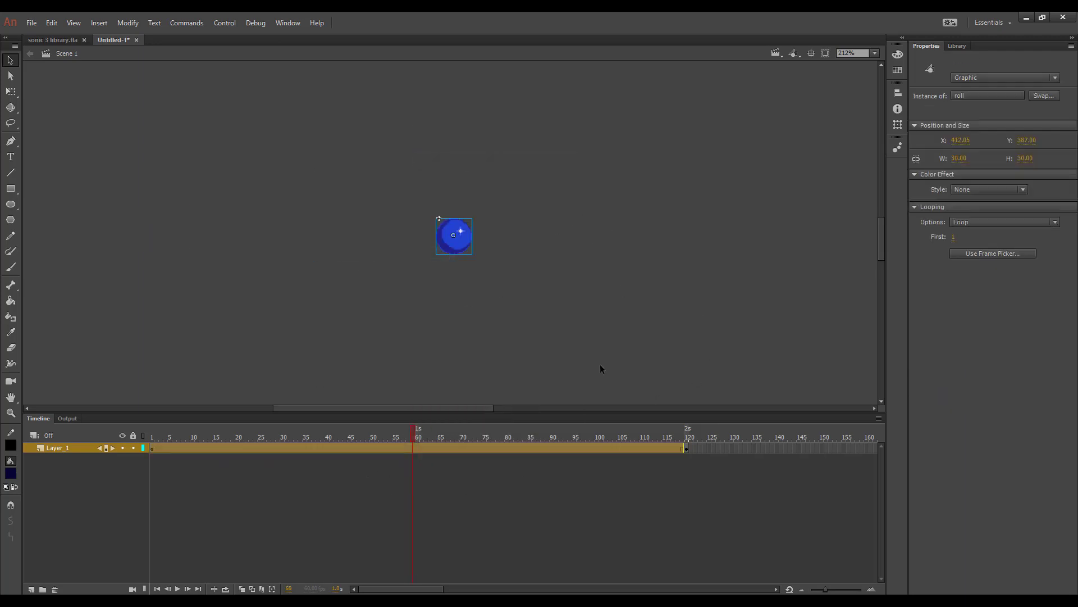
right_click(684, 448)
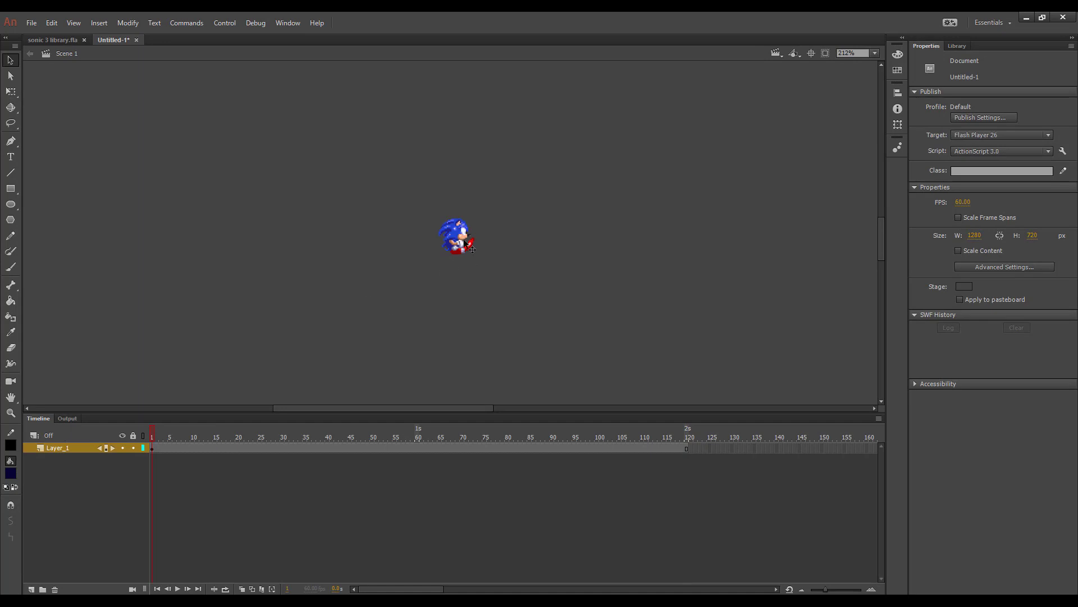
right_click(457, 237)
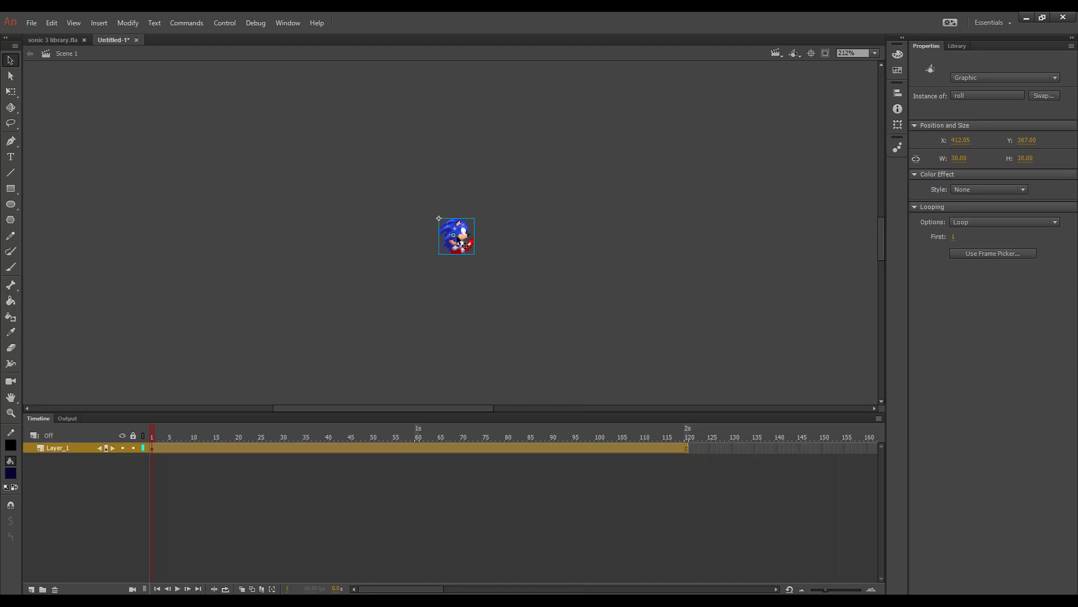
right_click(455, 234)
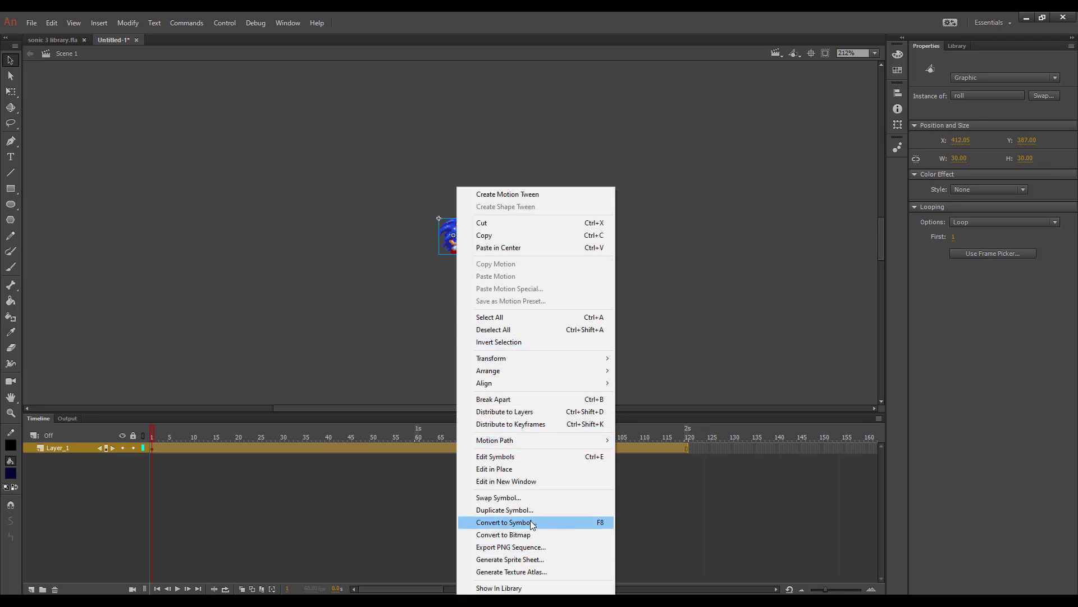
- Convert rolling Sonic into Symbol 1 and open it and its nested roll graphic for editing
click(503, 523)
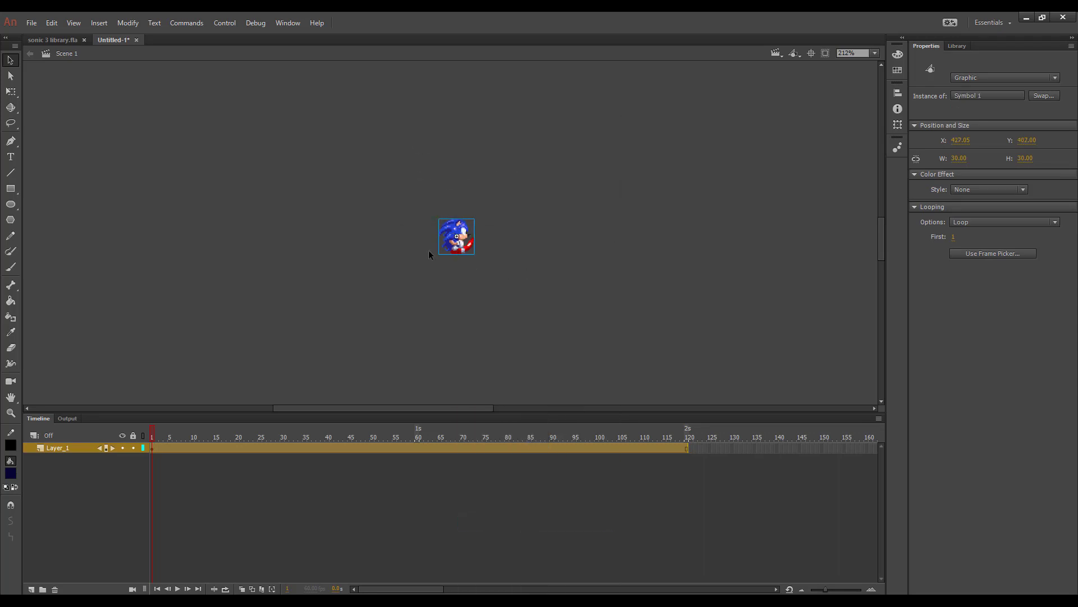
double_click(455, 236)
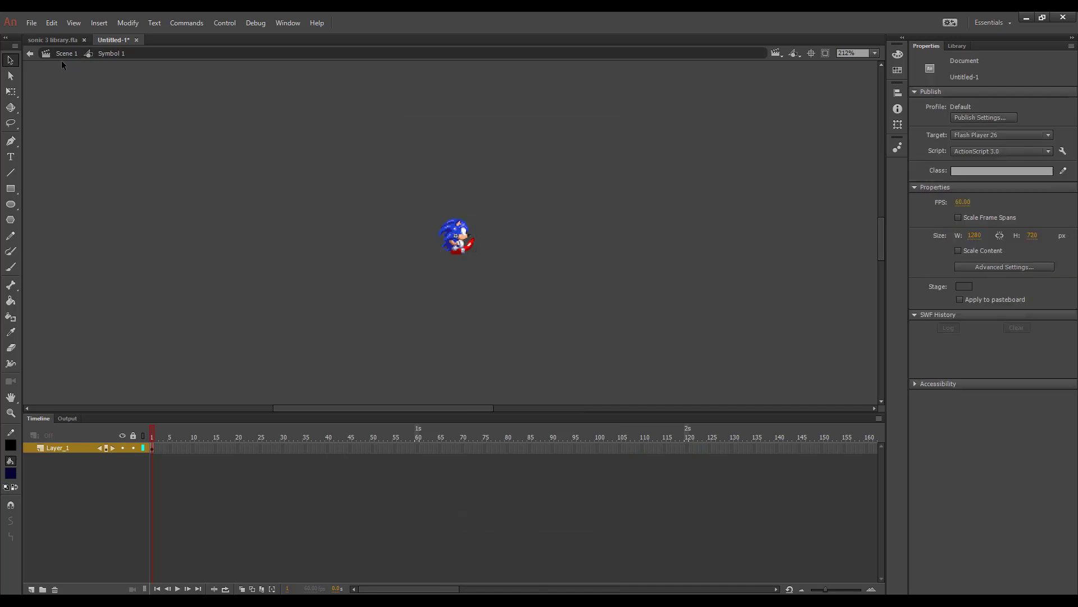
double_click(455, 236)
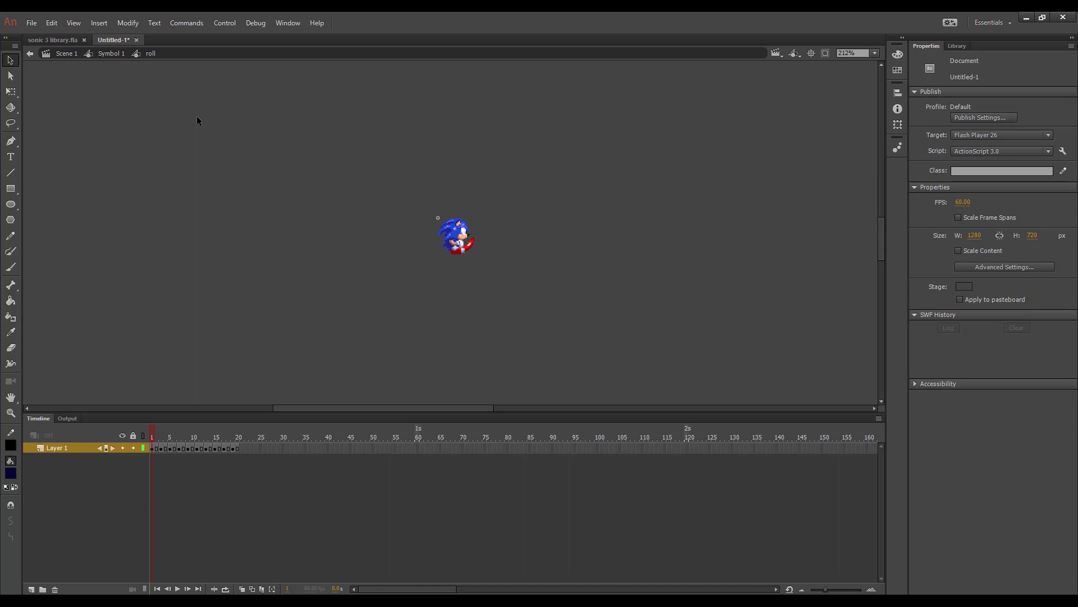
mouse_move(32, 51)
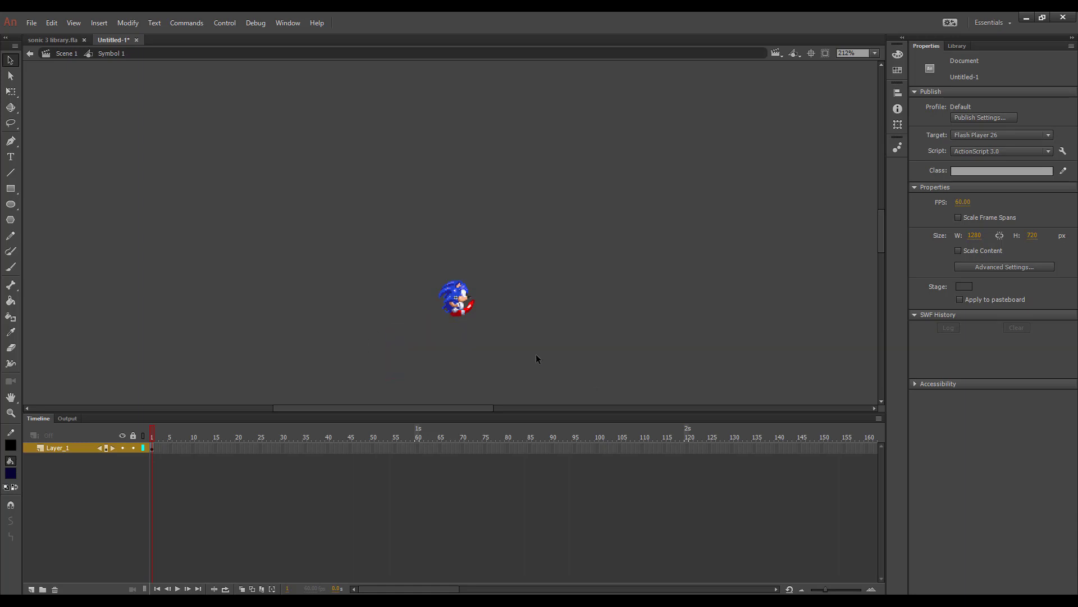
mouse_move(281, 452)
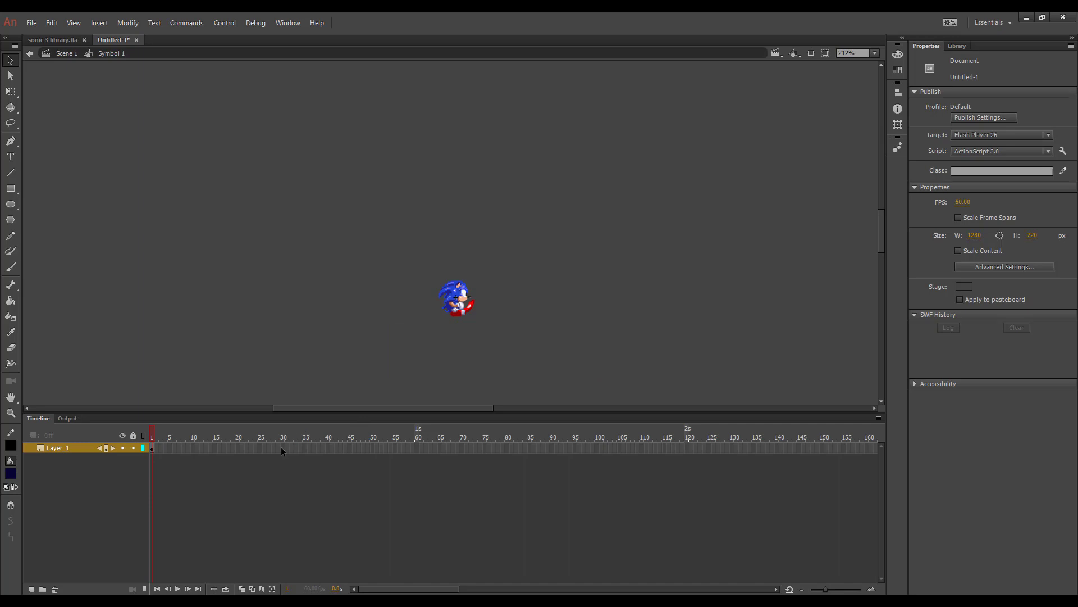
- Inside Symbol 1, add keyframes at 33 and 64 with Sonic raised at 33, tweened with Quad EaseOut
right_click(307, 448)
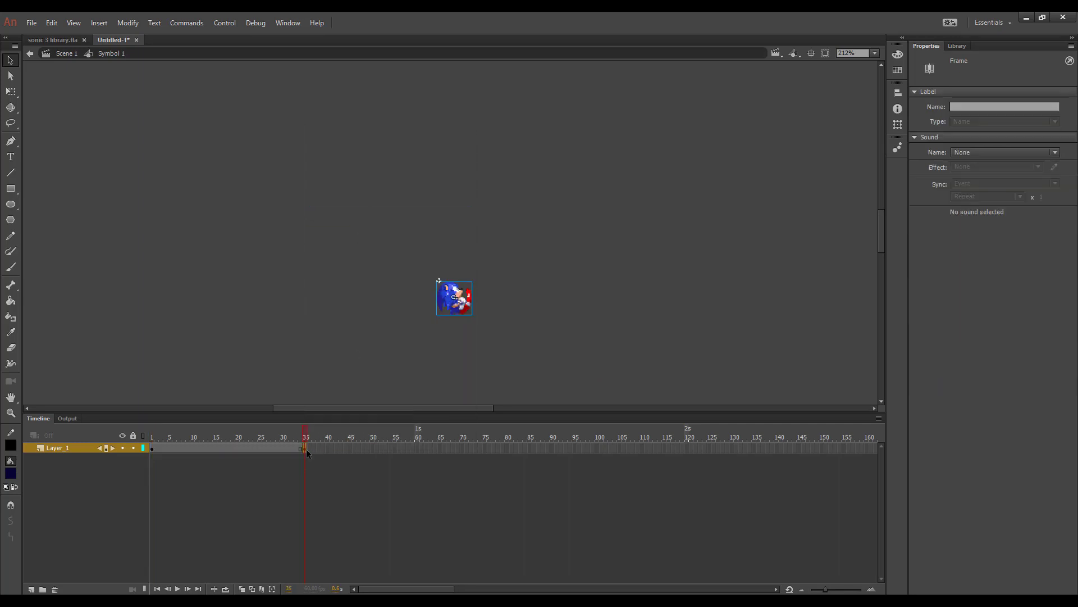
mouse_move(434, 450)
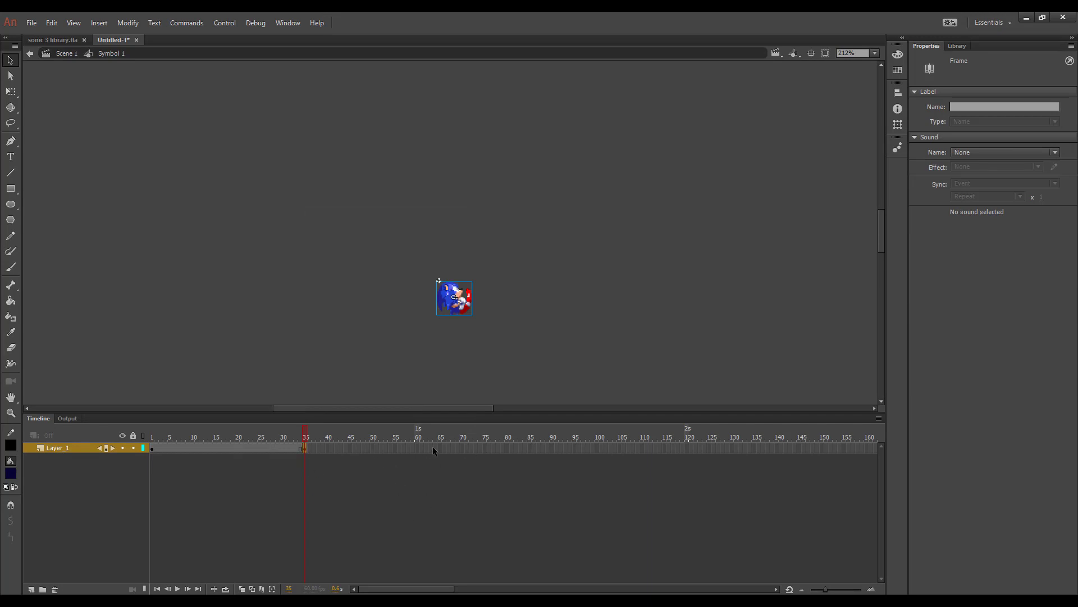
mouse_move(418, 450)
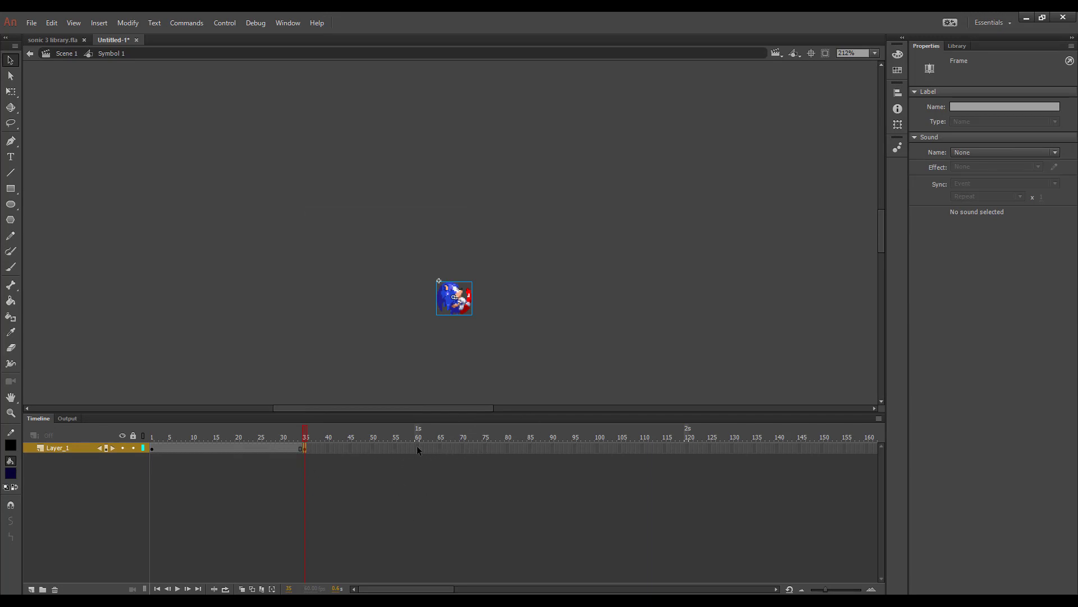
right_click(418, 448)
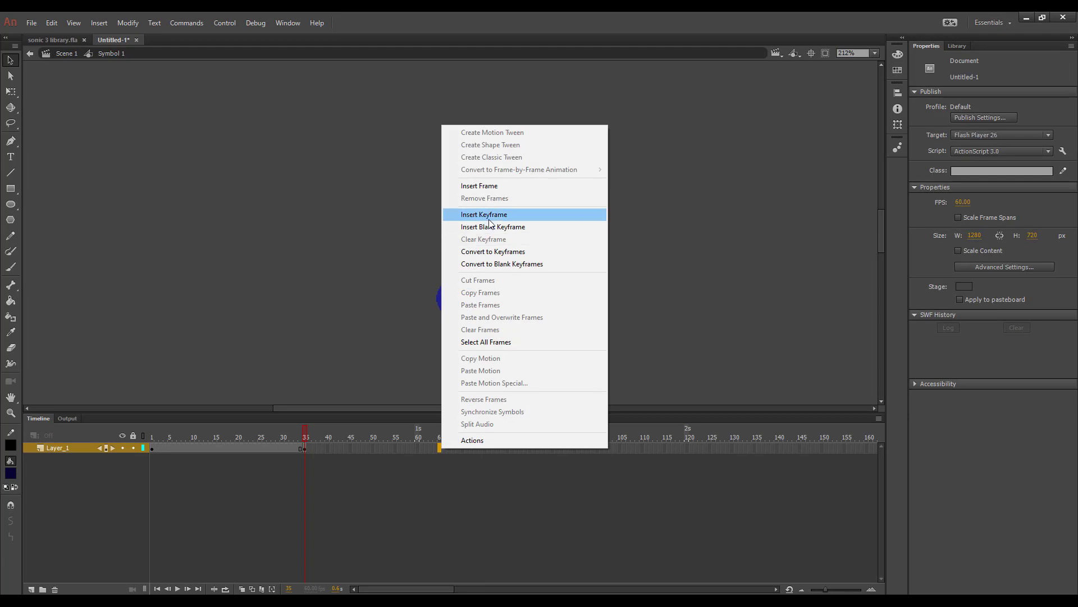
click(483, 213)
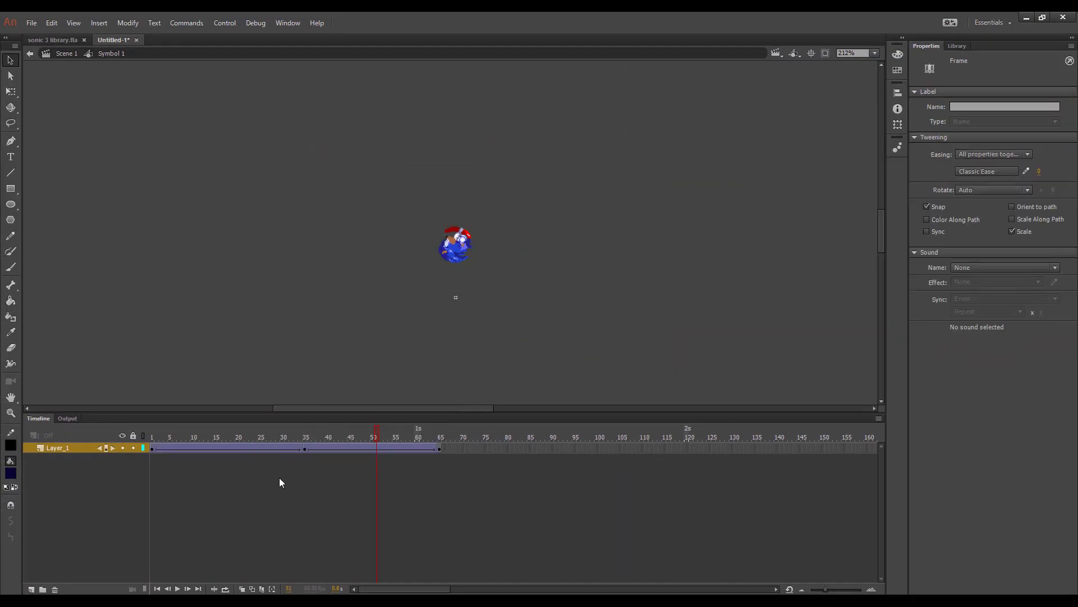
click(255, 437)
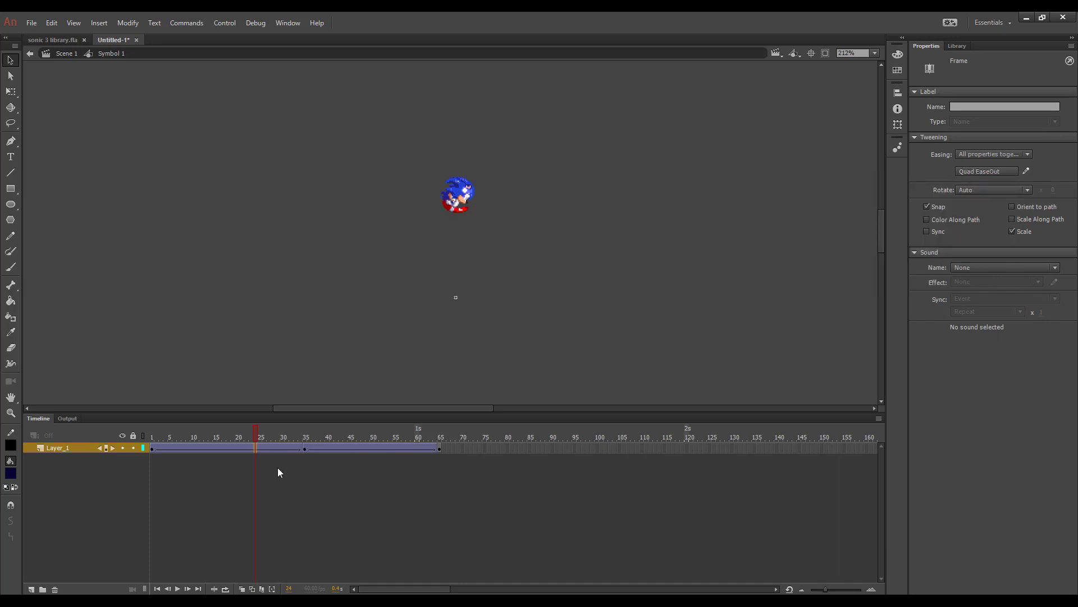
click(1026, 171)
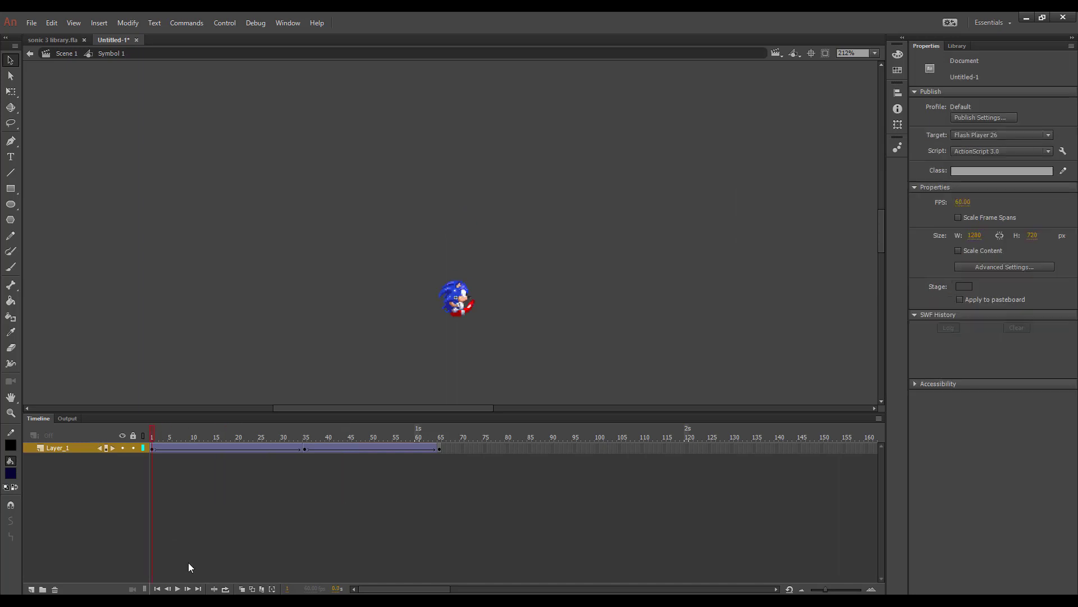
- Return to Scene 1 and insert a keyframe at frame 64 on Layer_1
click(176, 588)
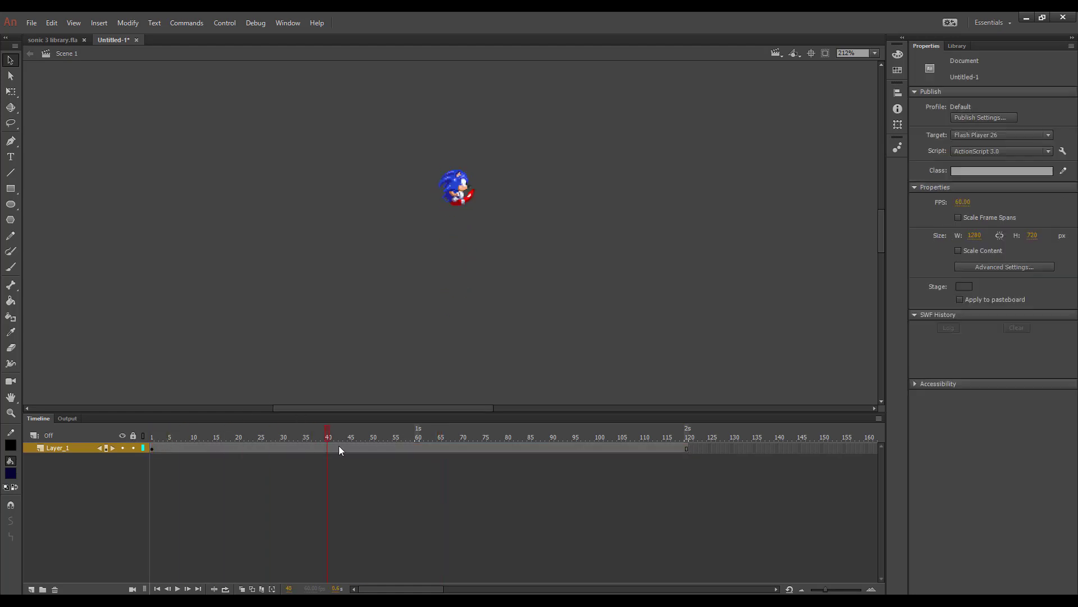
click(433, 437)
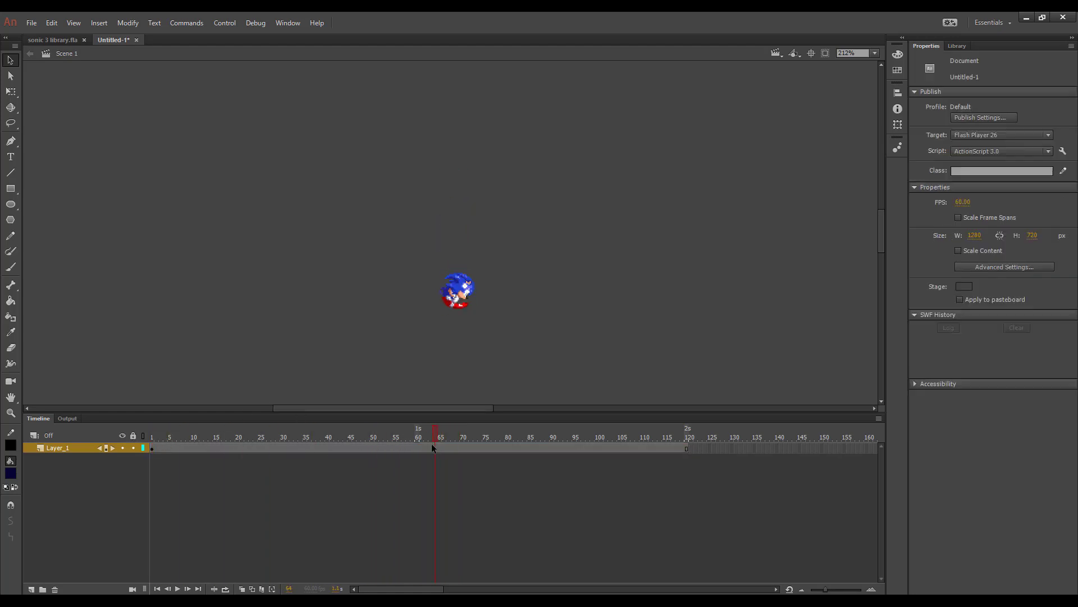
right_click(434, 448)
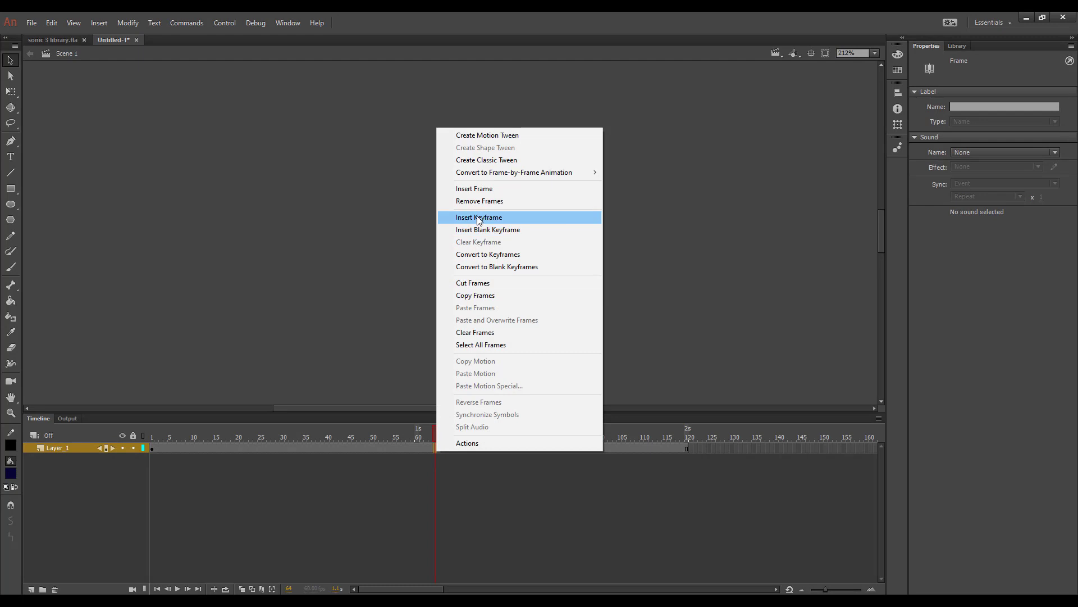
click(478, 216)
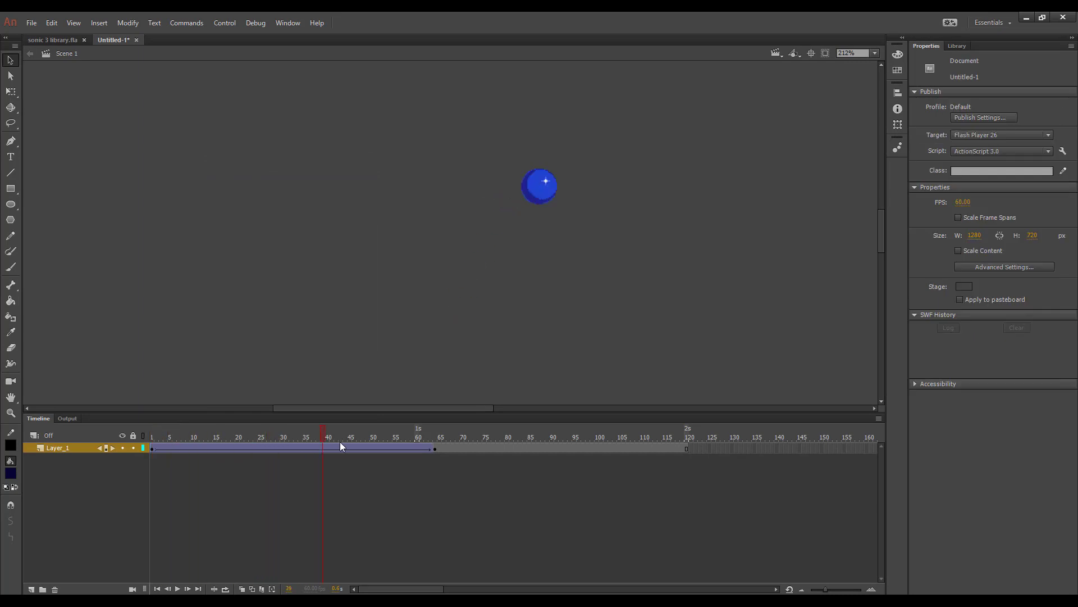
- Play back and scrub the main timeline to preview the jumping Sonic, ending at frame 1
click(206, 437)
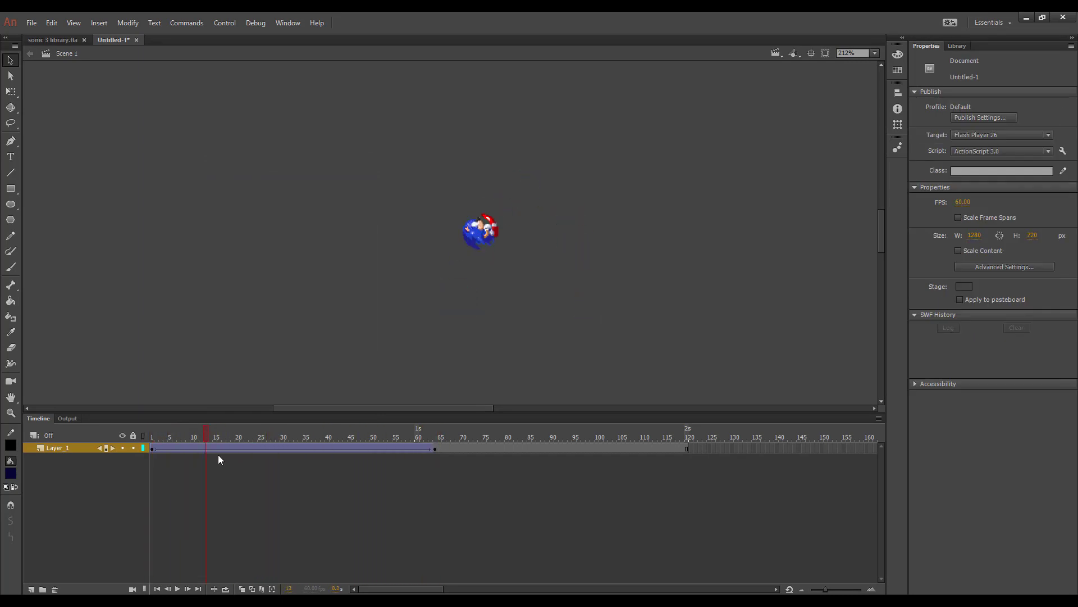
click(318, 436)
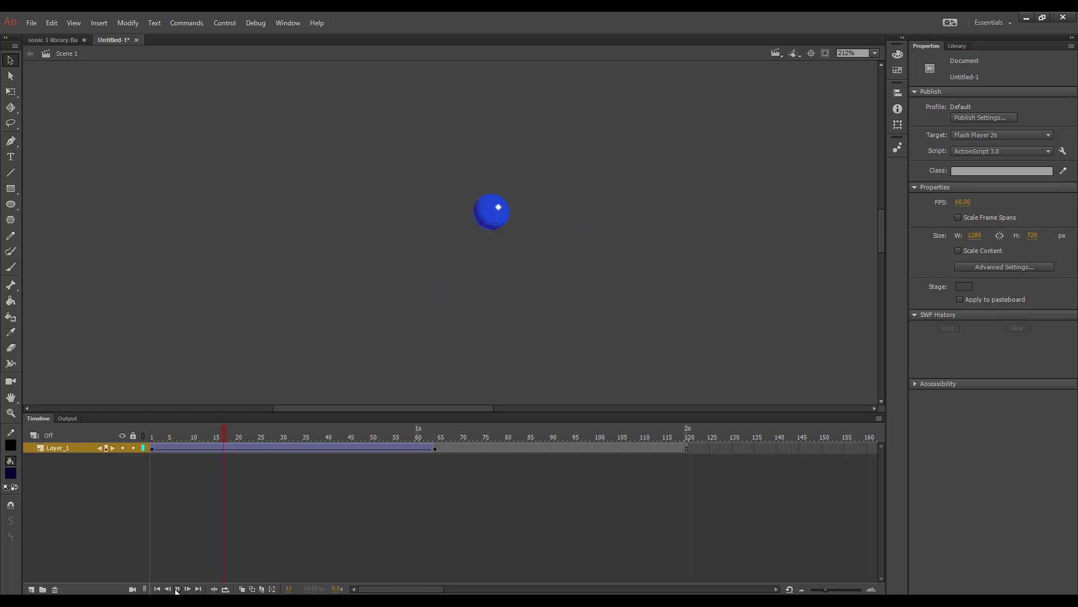
click(188, 590)
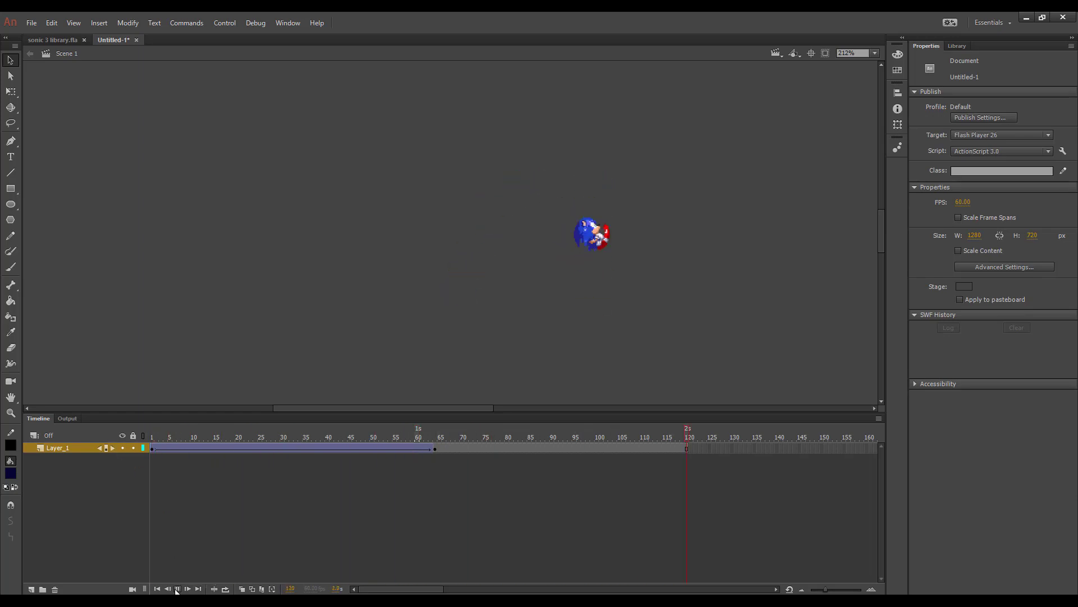
click(176, 588)
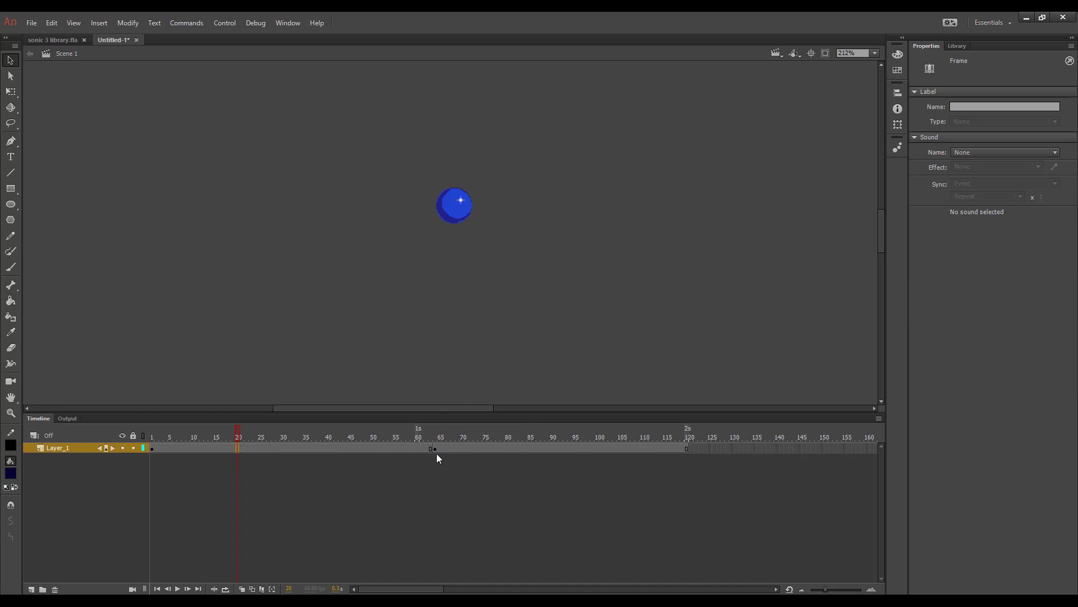
click(435, 448)
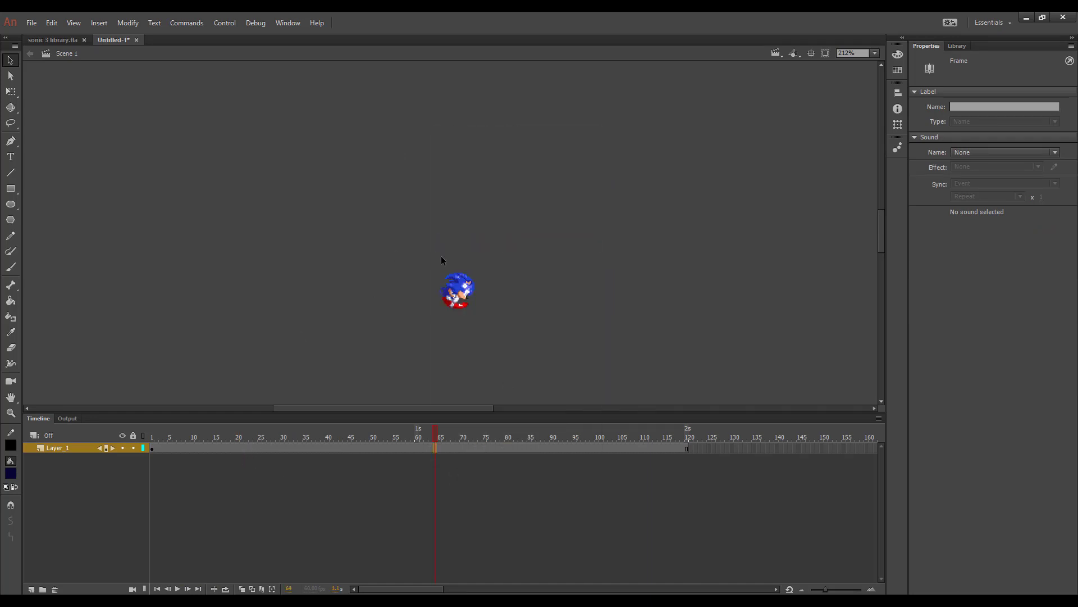
click(152, 437)
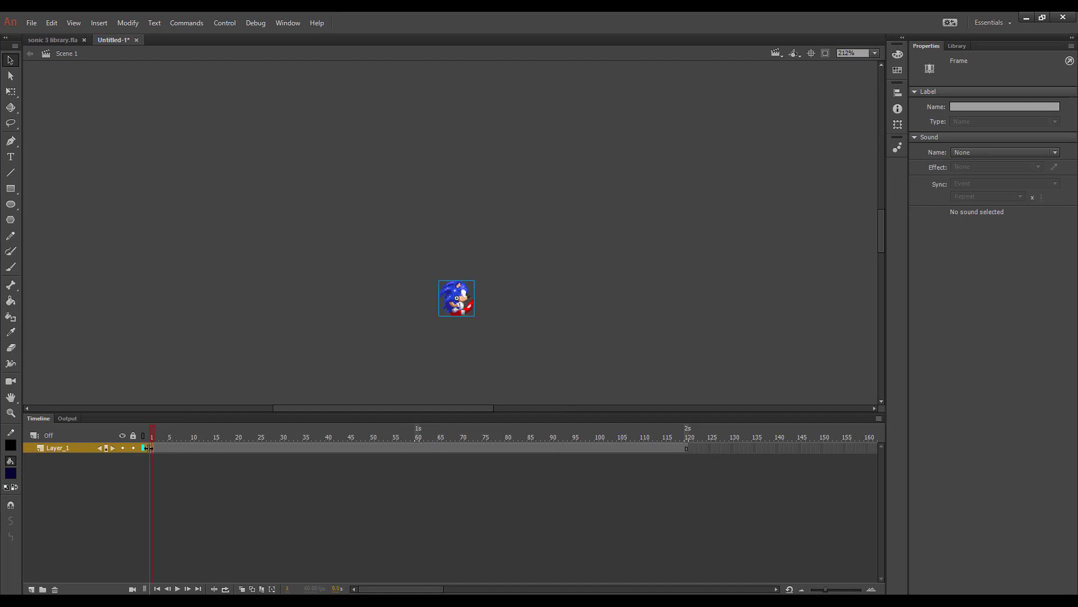
right_click(151, 448)
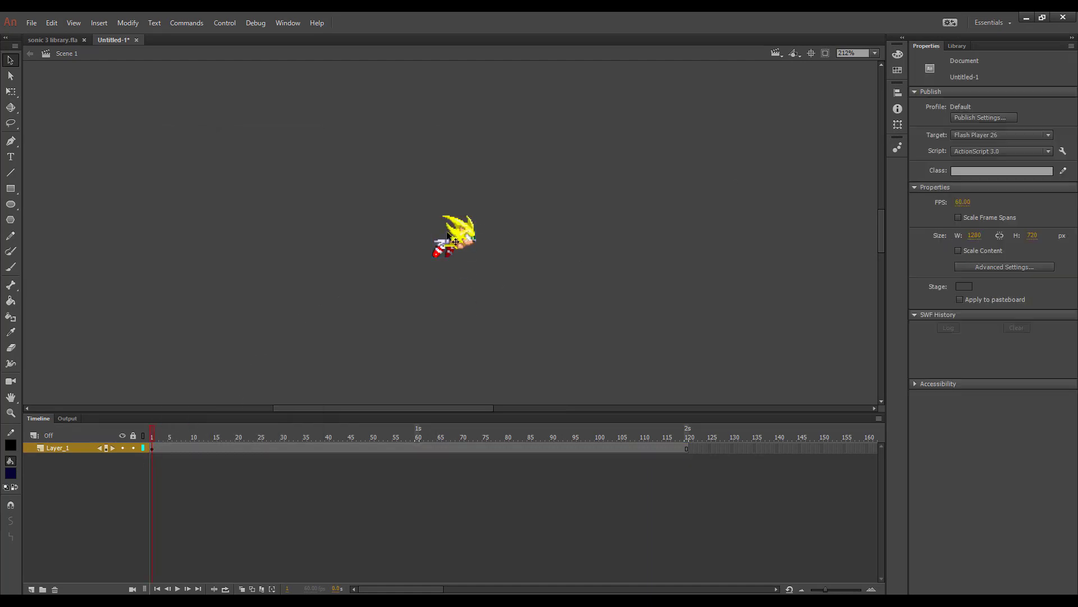
click(453, 237)
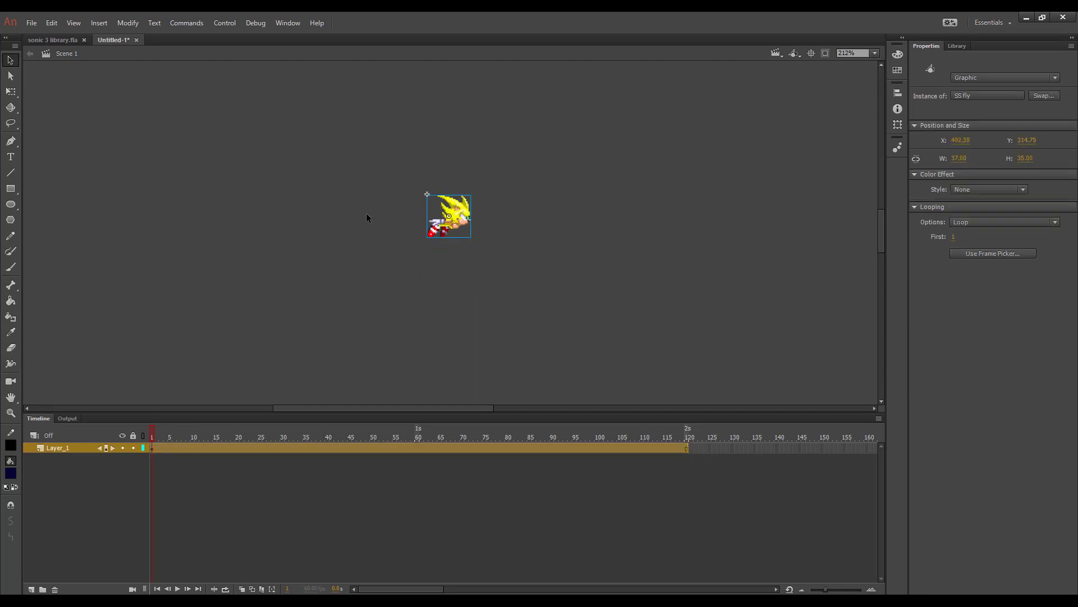
right_click(189, 449)
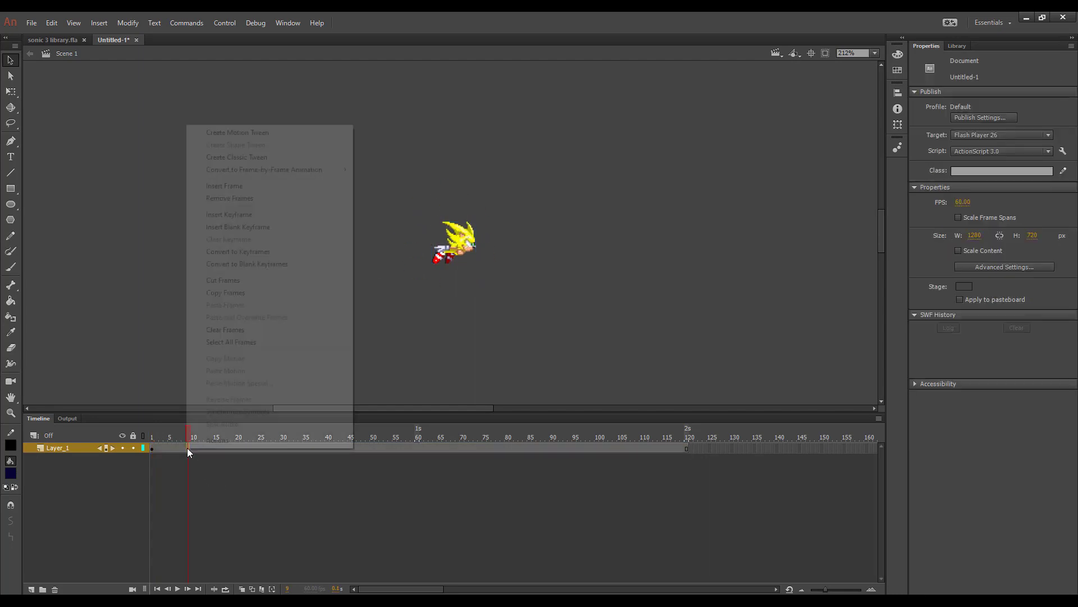
click(237, 132)
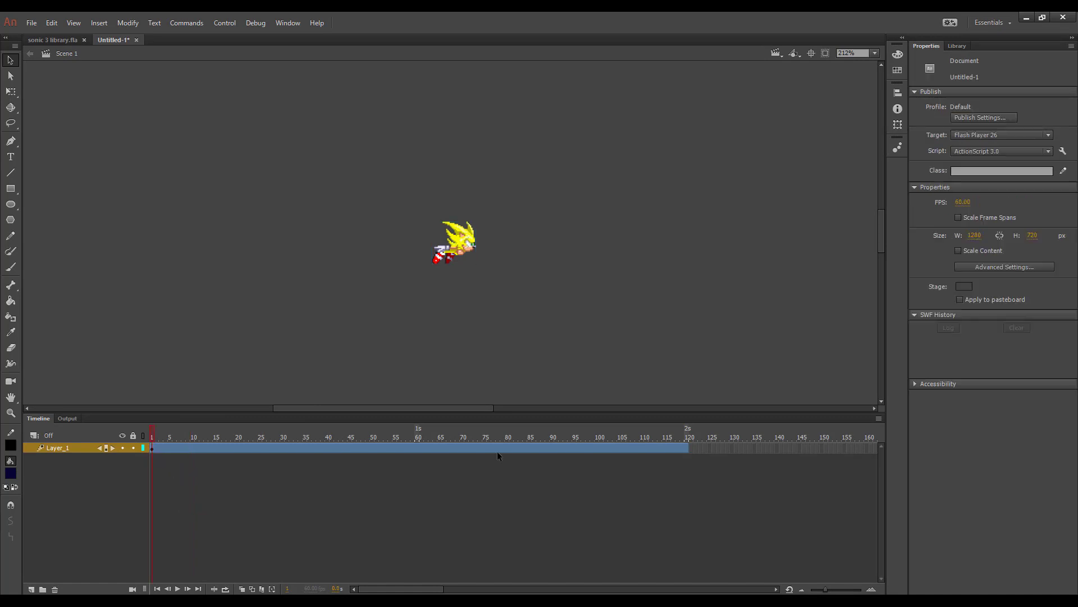
mouse_move(462, 469)
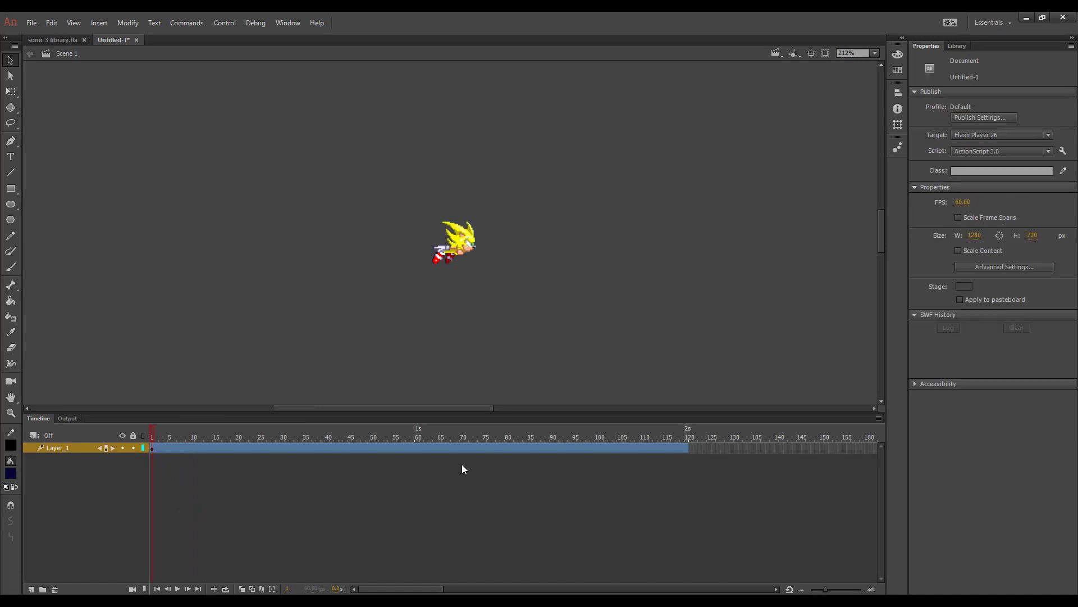
mouse_move(289, 510)
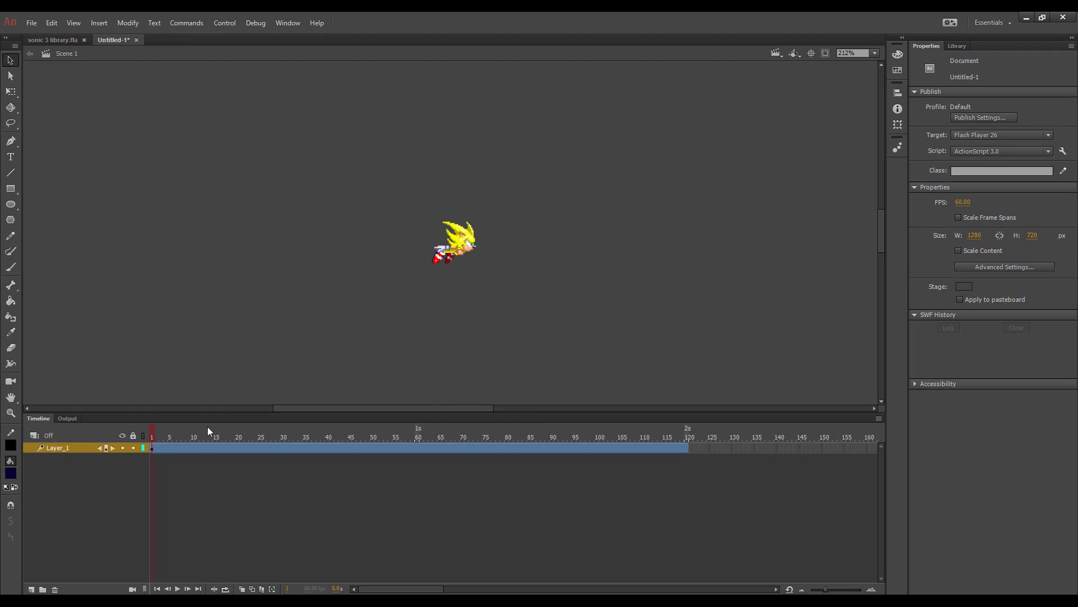
mouse_move(301, 459)
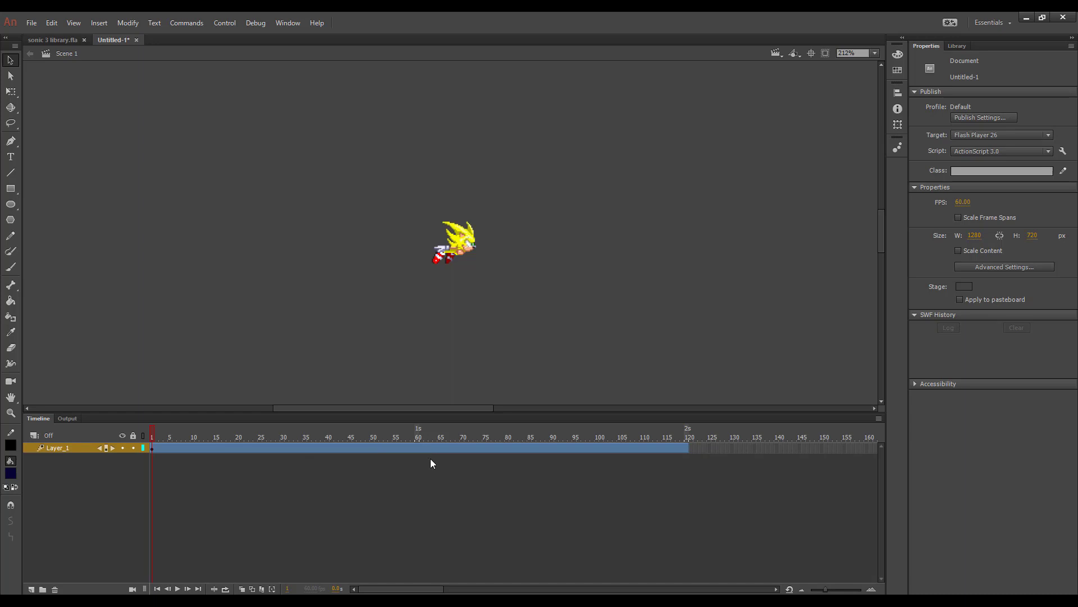
mouse_move(418, 451)
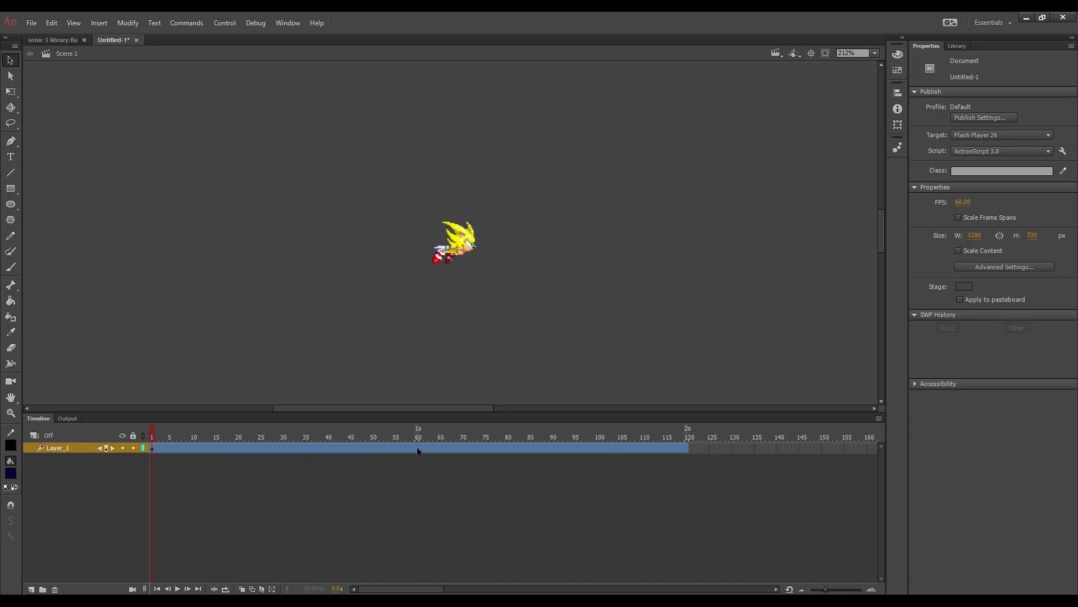
click(406, 437)
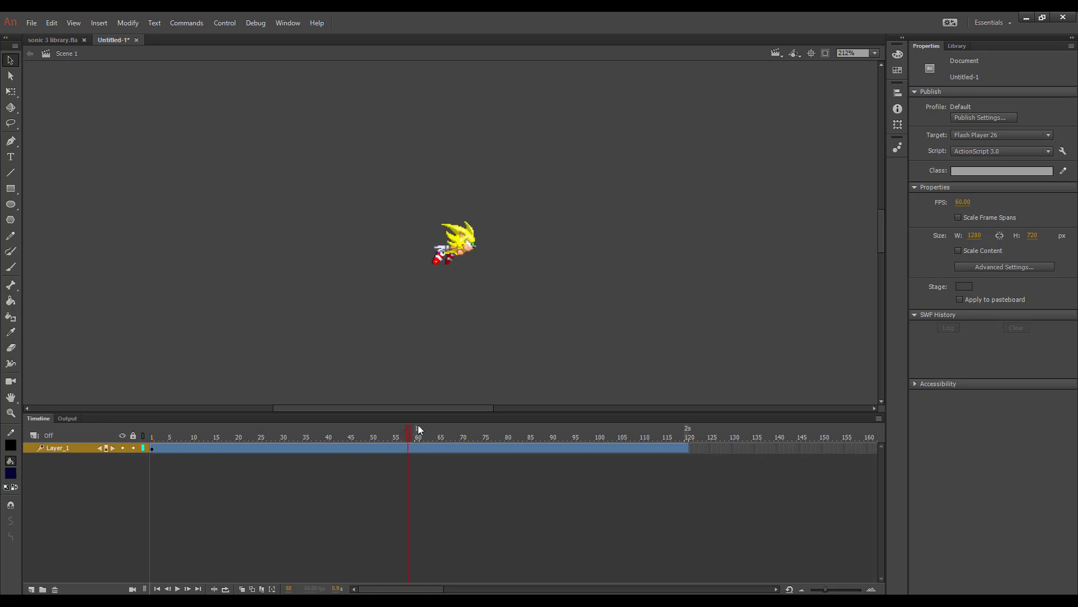
- Add a mid-tween keyframe near frame 60 moving Super Sonic straight up, then scrub back to the start
click(453, 243)
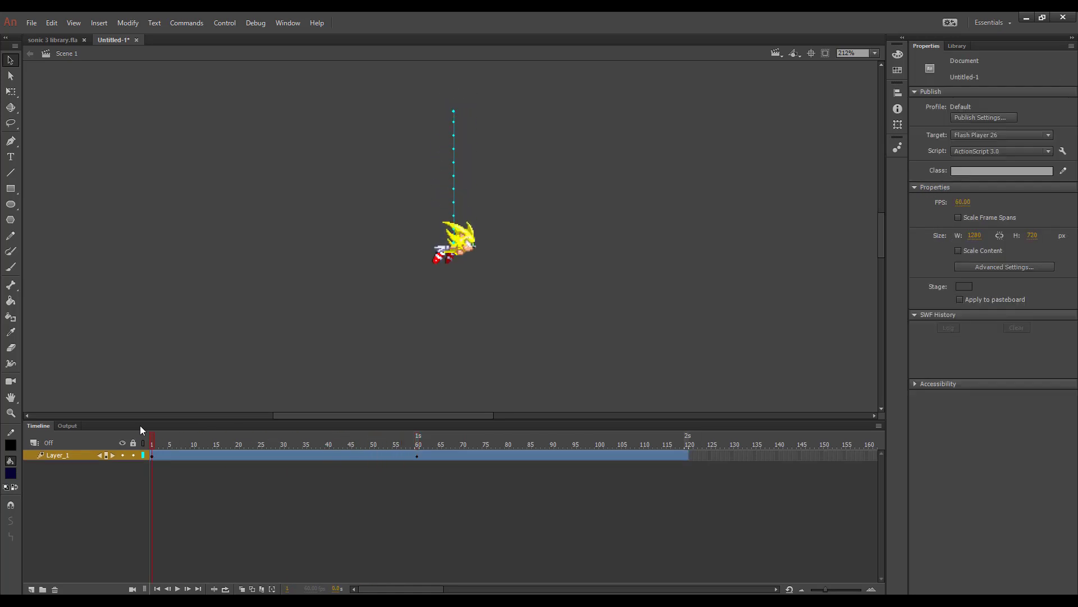
click(183, 444)
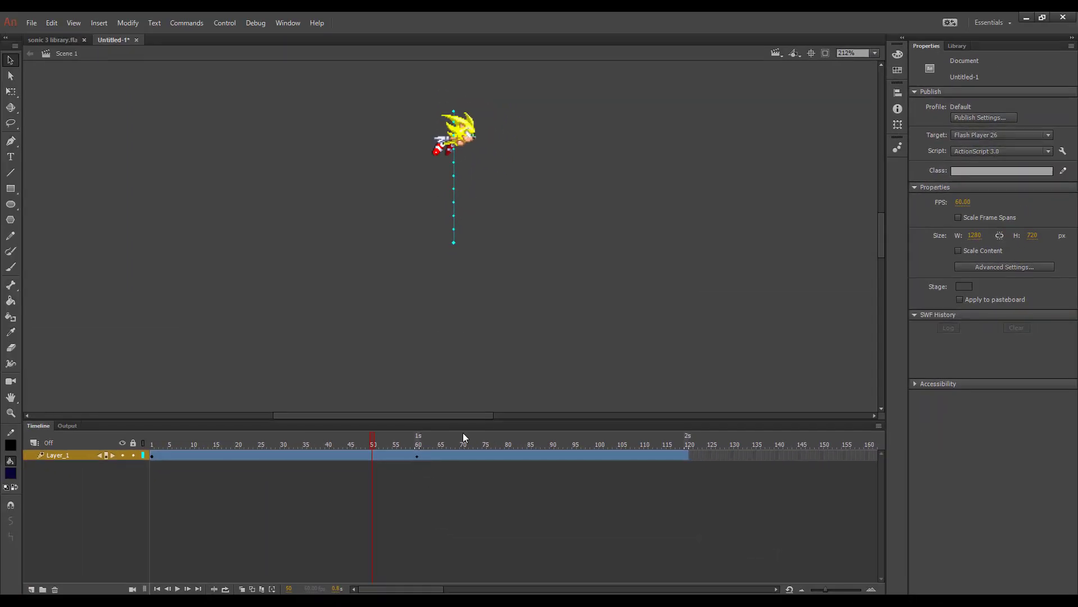
mouse_move(398, 441)
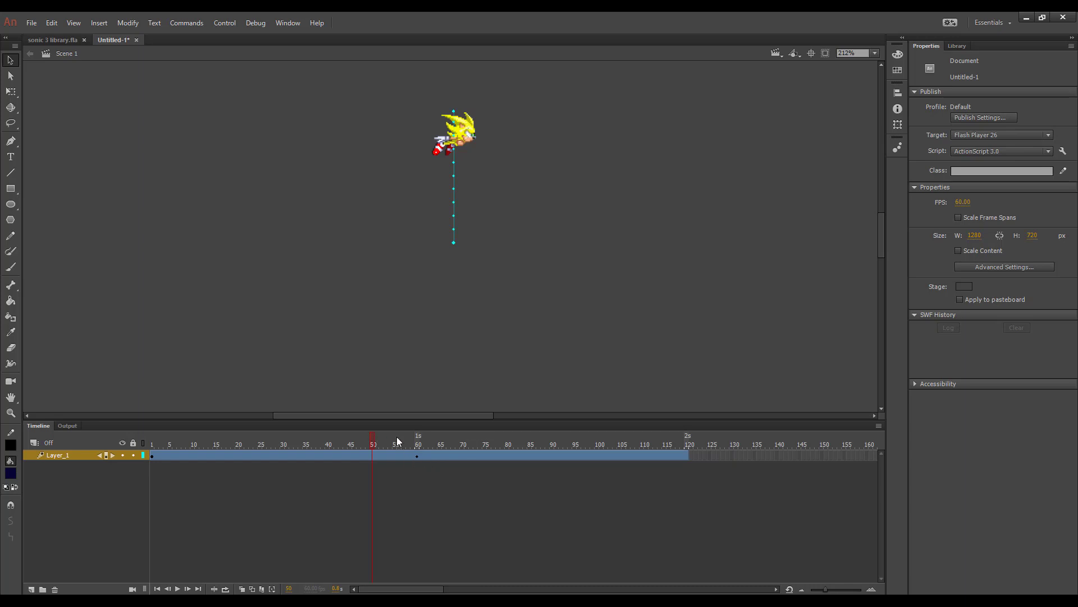
click(216, 443)
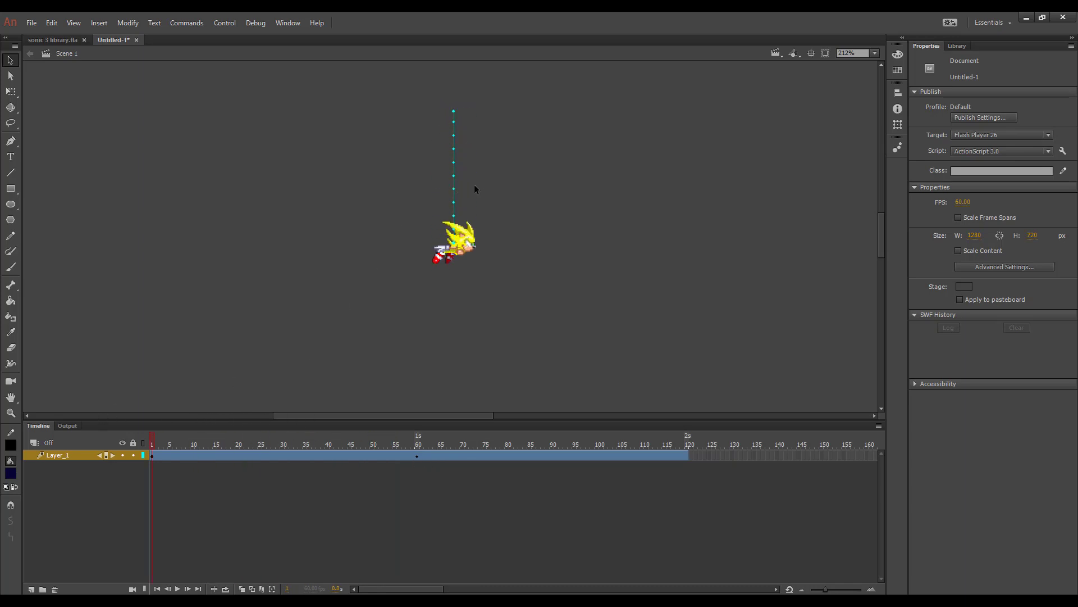
mouse_move(454, 180)
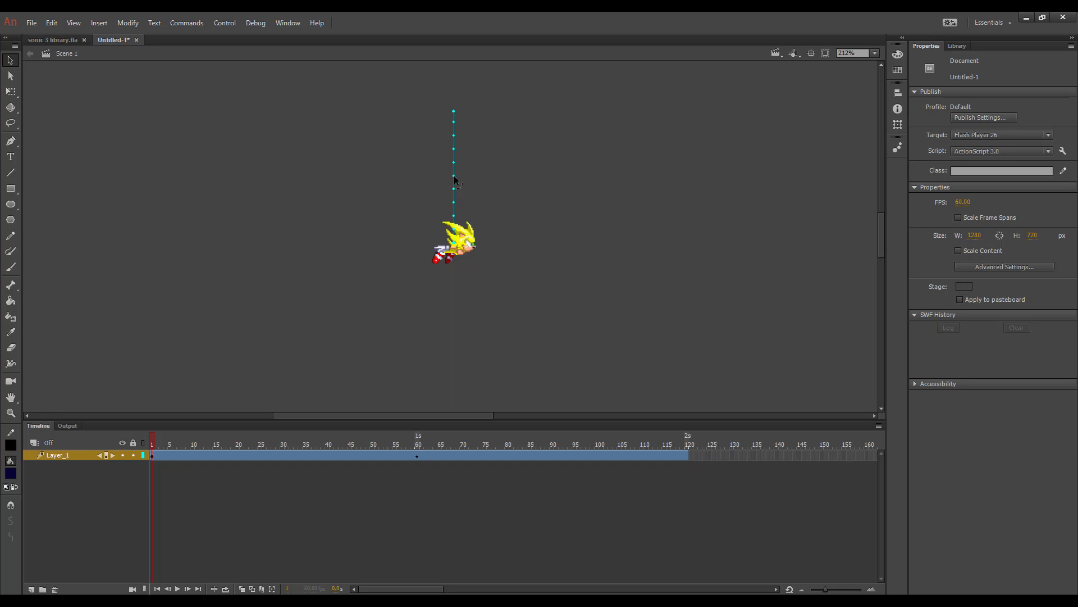
mouse_move(41, 60)
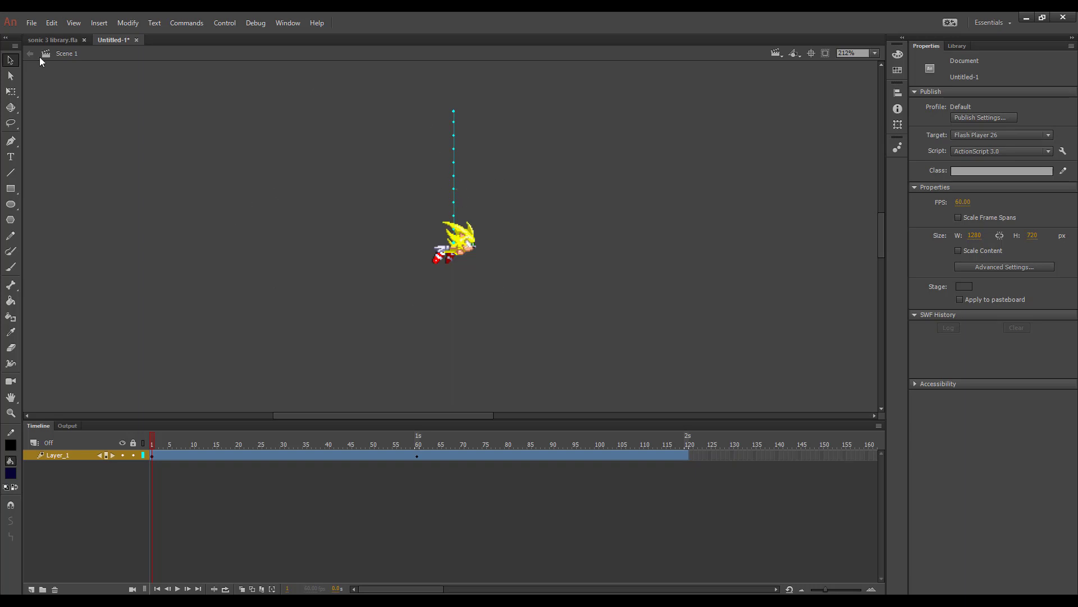
mouse_move(449, 177)
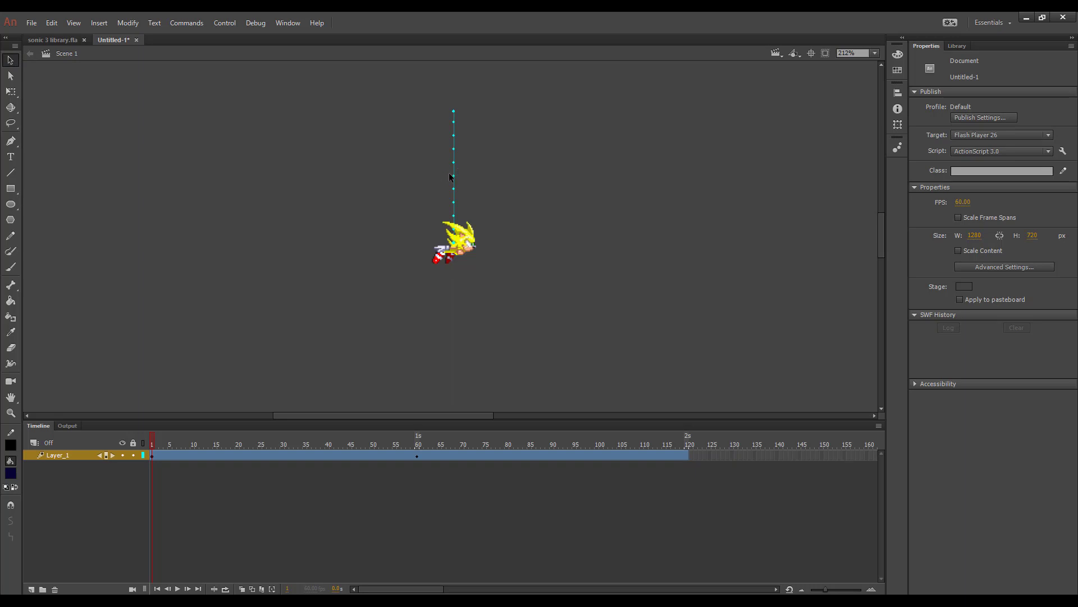
mouse_move(457, 184)
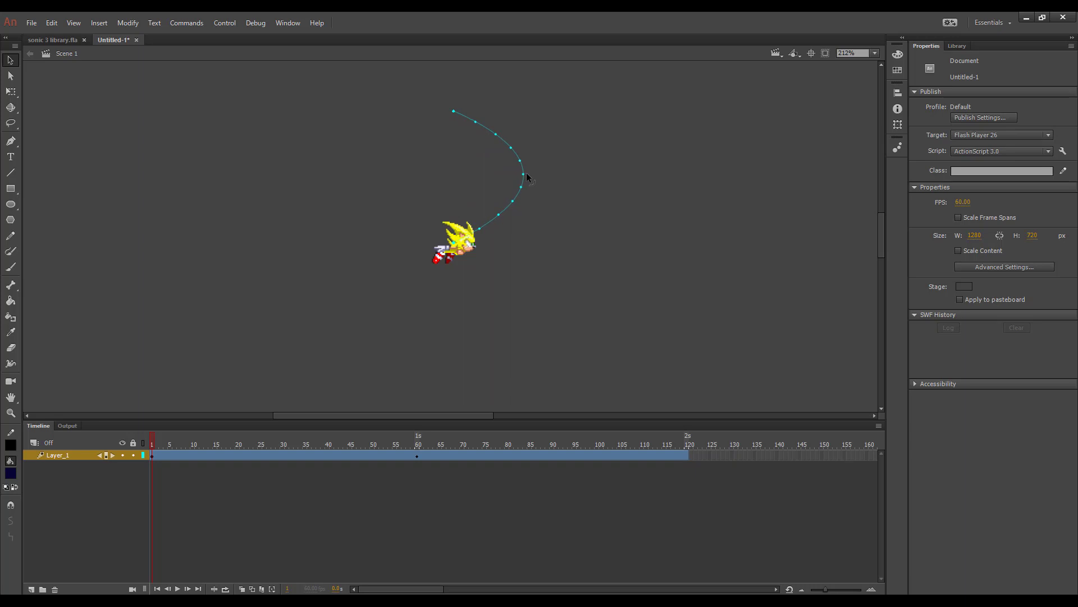
- Scrub the playhead through the tween to check Sonic at several points along the curved path
click(194, 444)
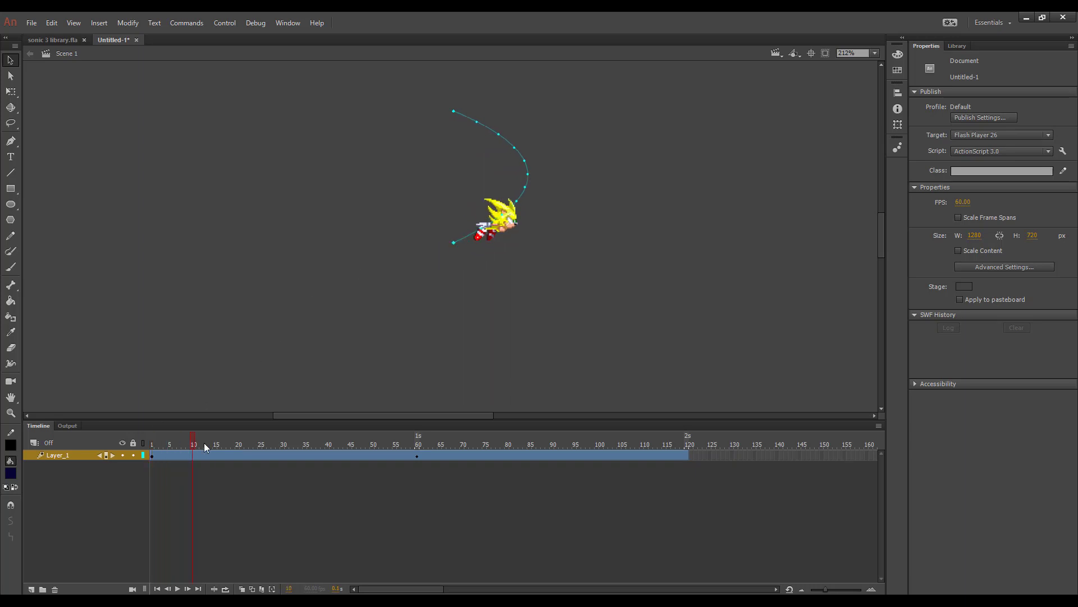
click(376, 444)
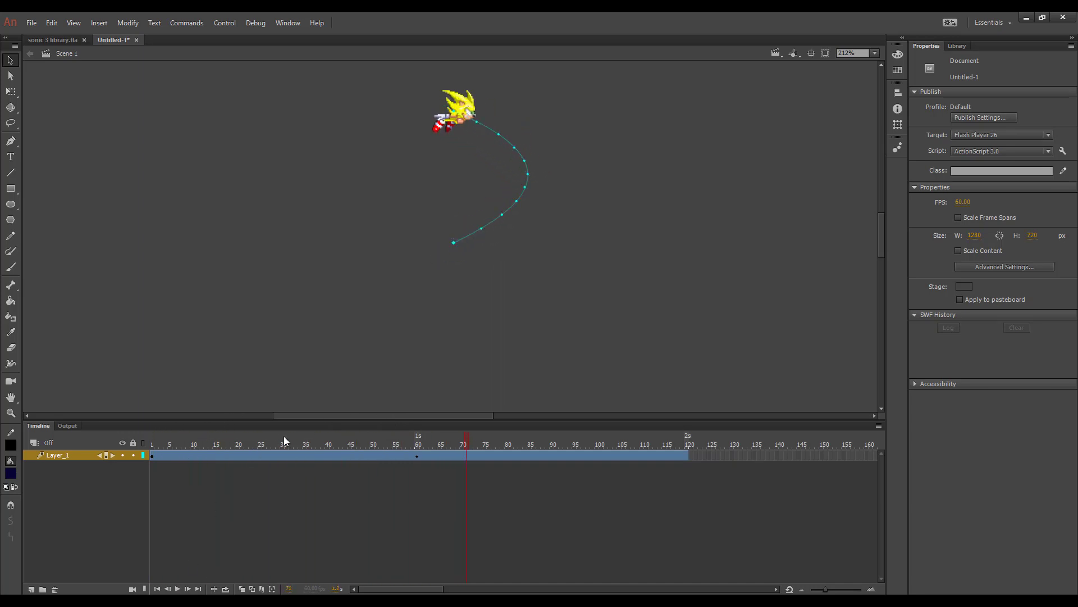
click(176, 588)
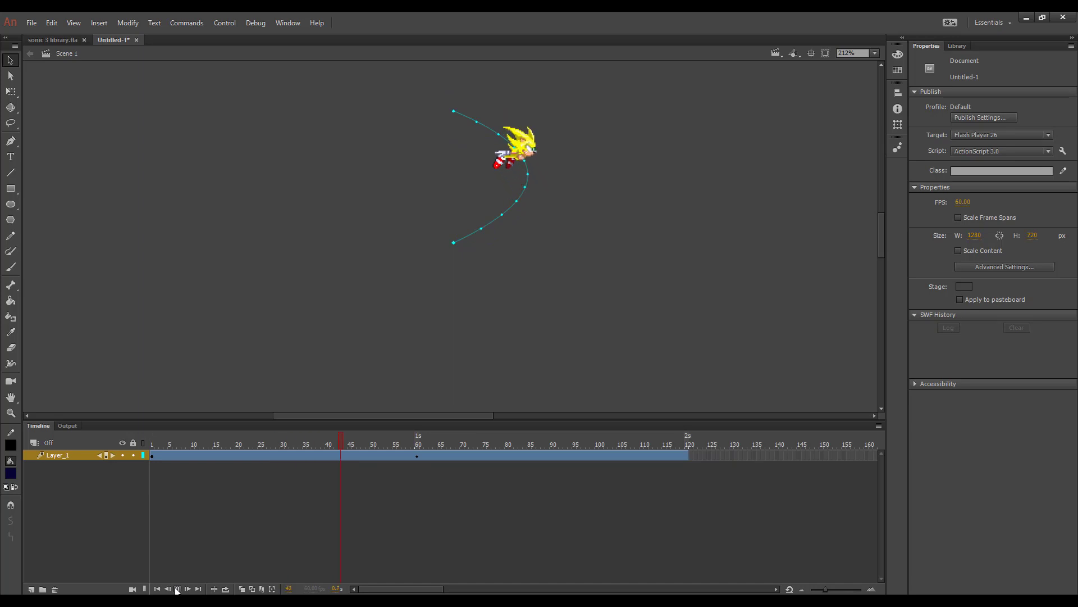
click(259, 443)
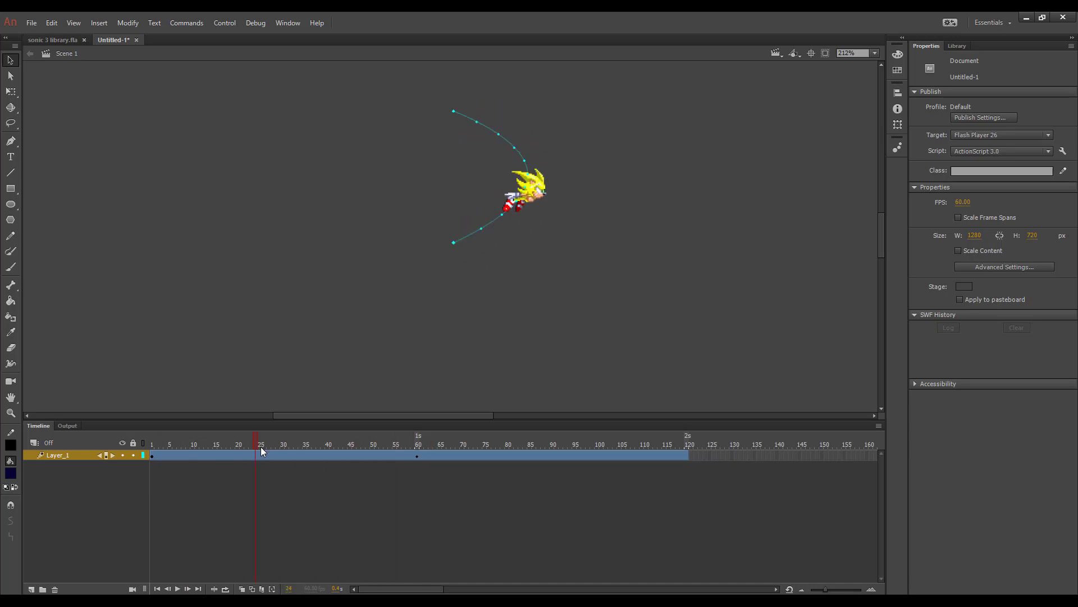
click(152, 444)
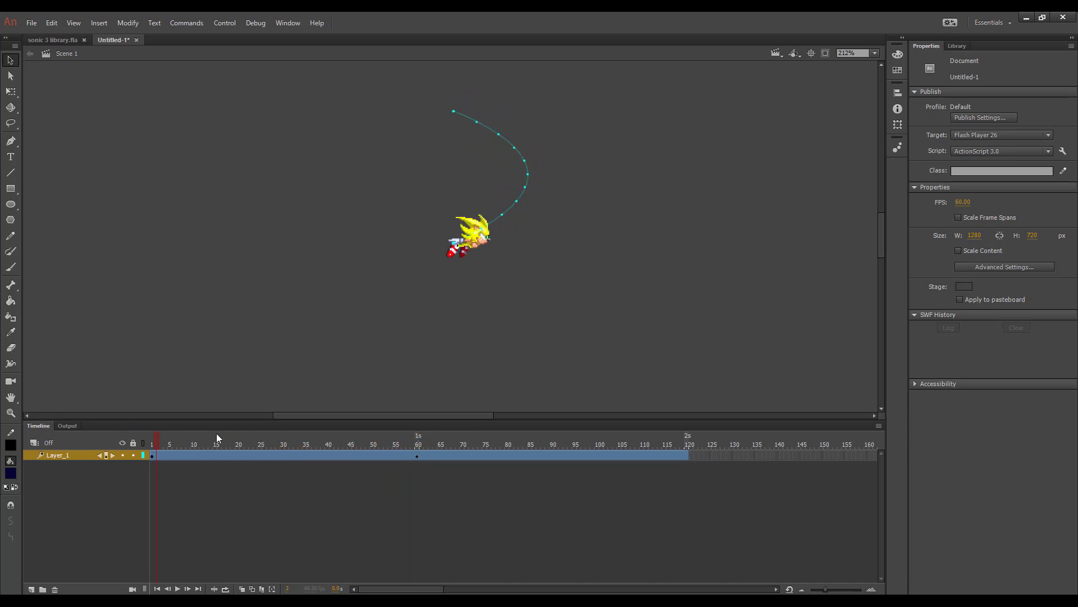
click(213, 443)
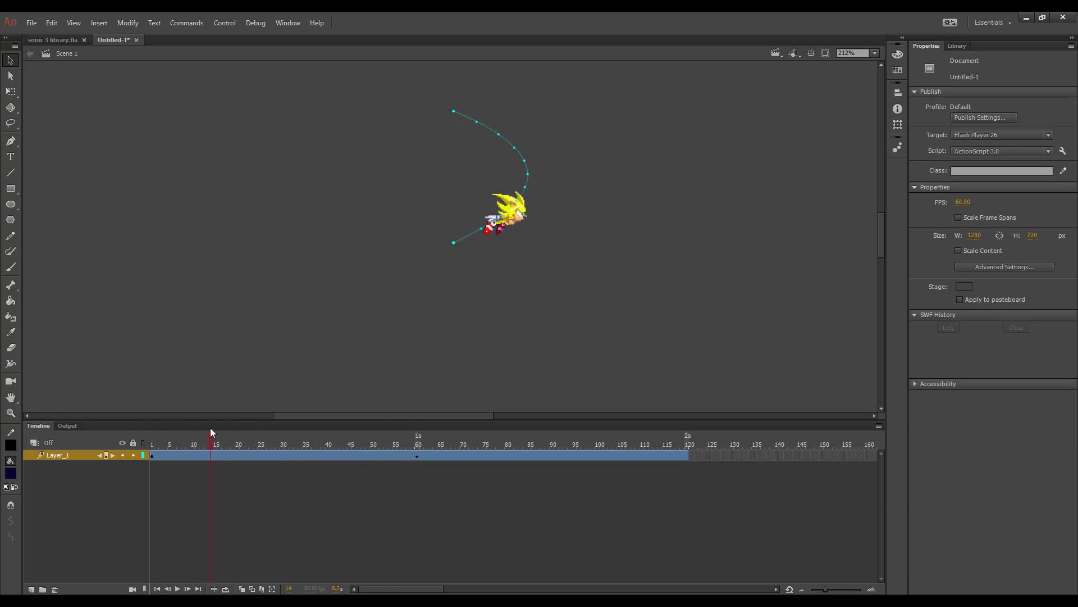
click(152, 444)
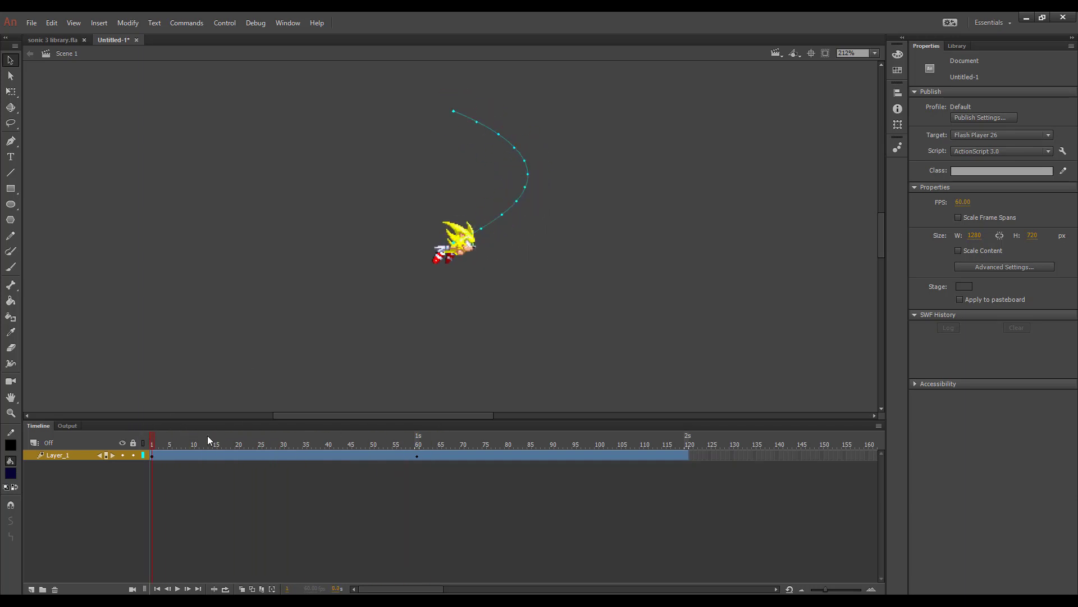
mouse_move(516, 224)
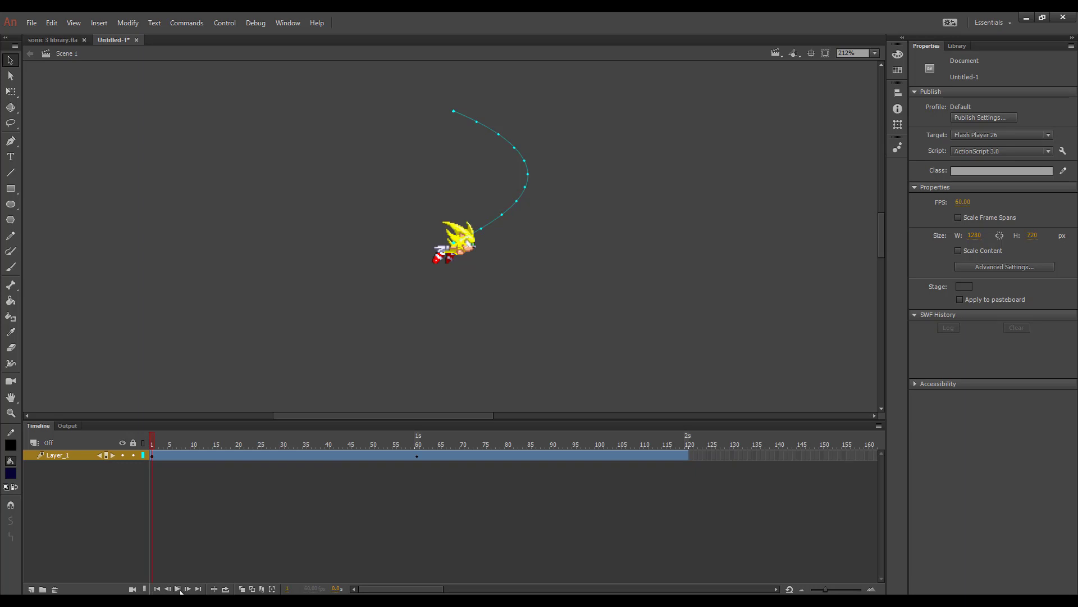
- Play back the curved motion and stop at the first frame
click(176, 588)
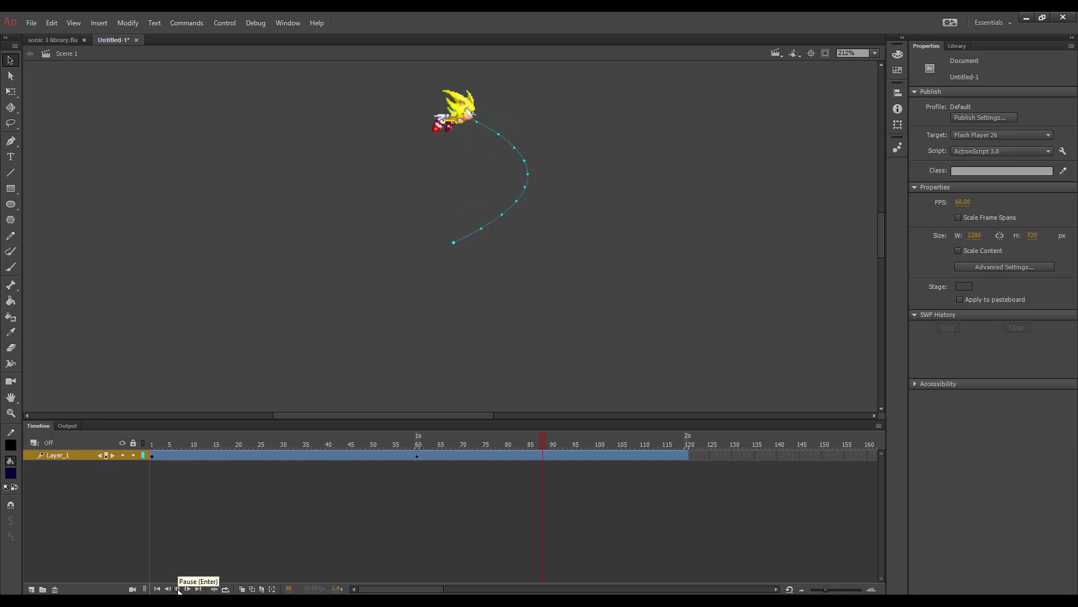
click(168, 588)
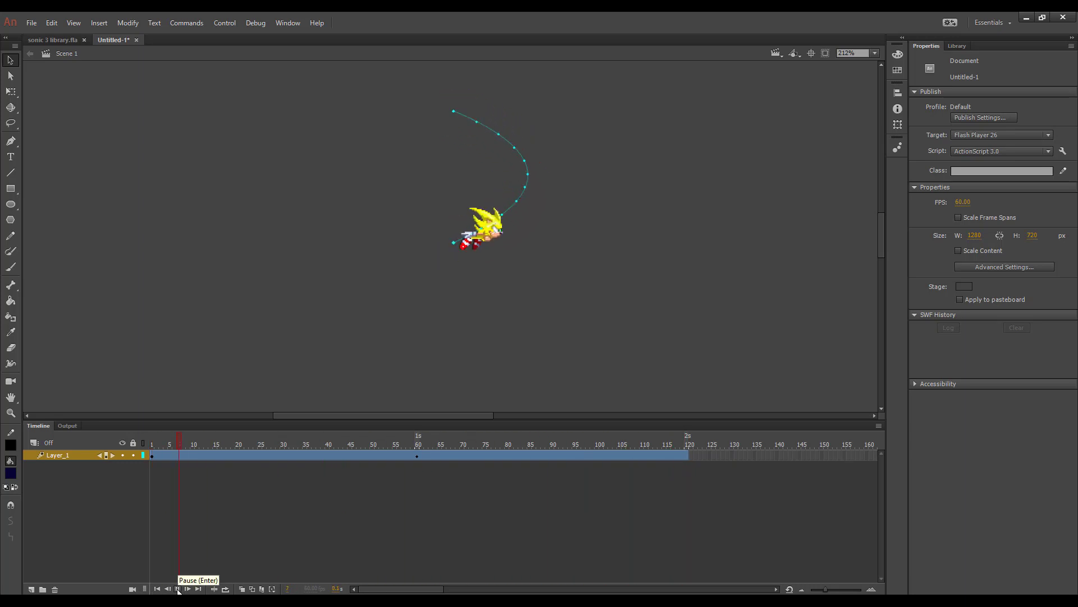
click(178, 589)
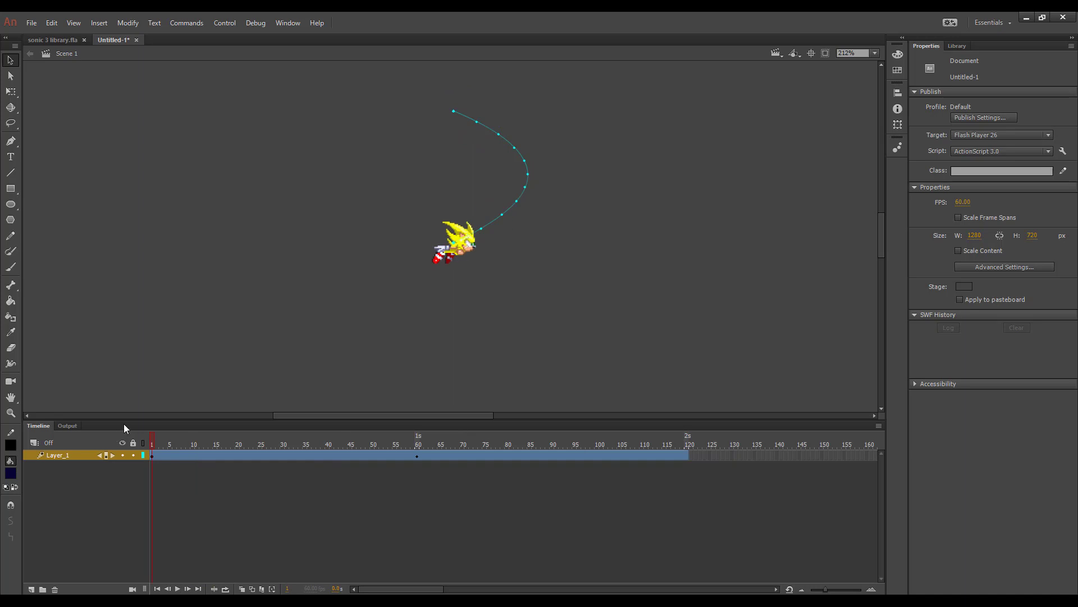
mouse_move(226, 366)
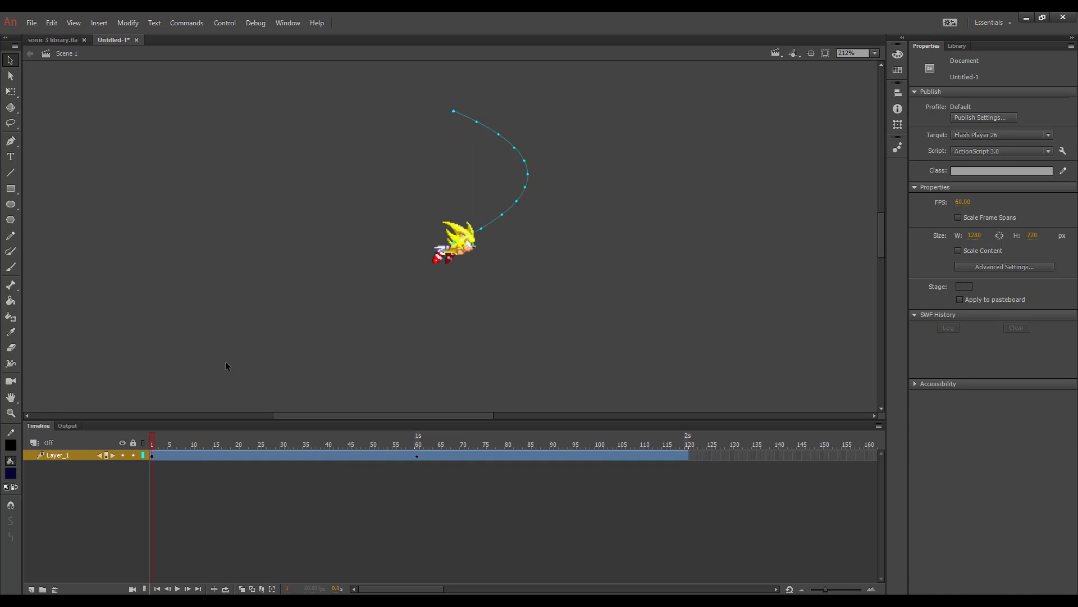
click(364, 442)
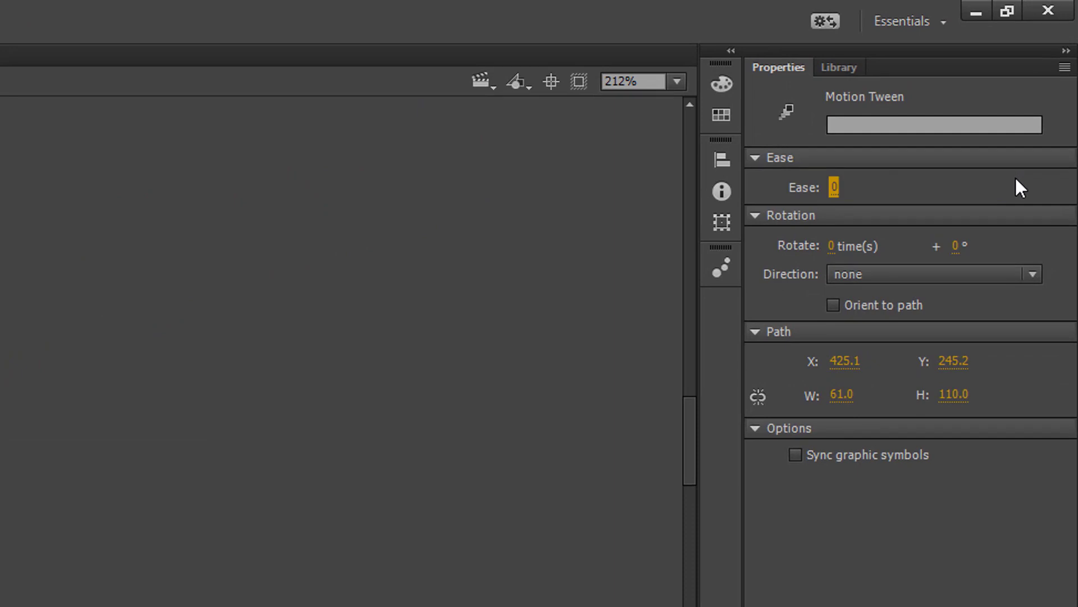
mouse_move(875, 311)
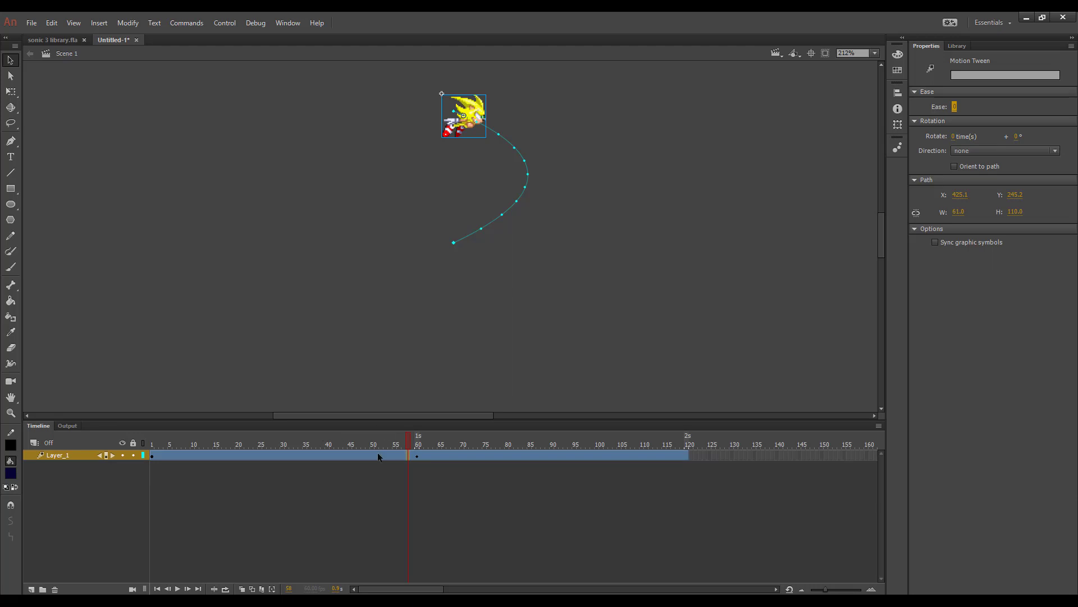
click(152, 443)
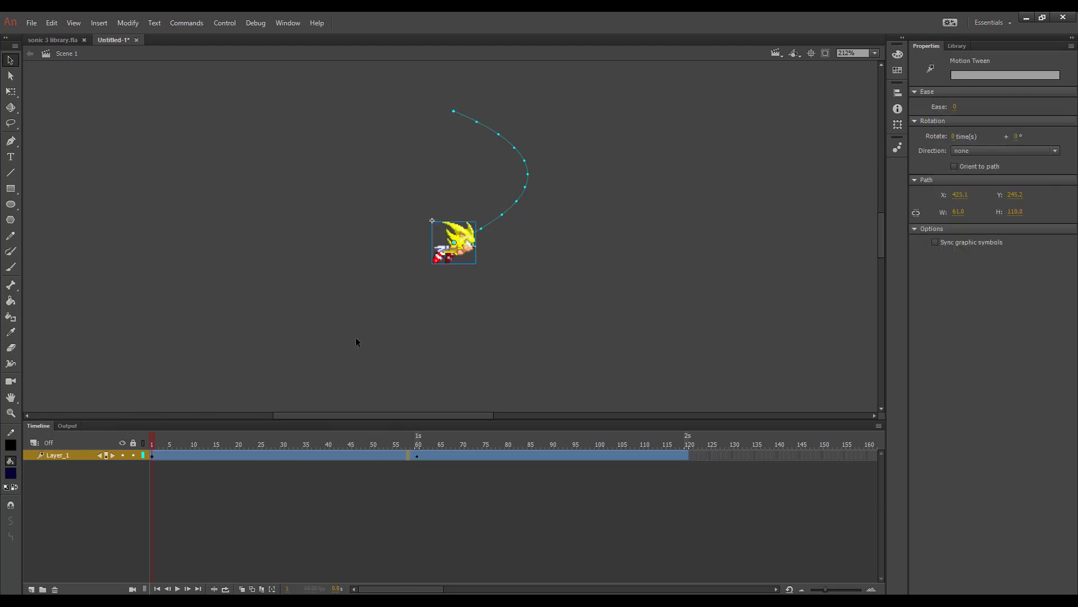
click(337, 329)
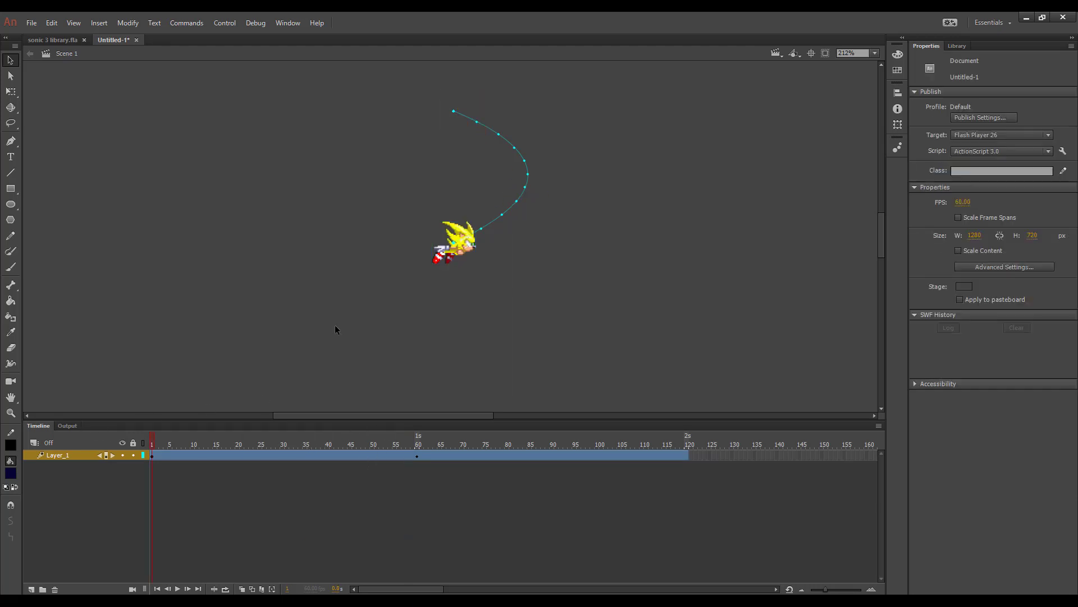